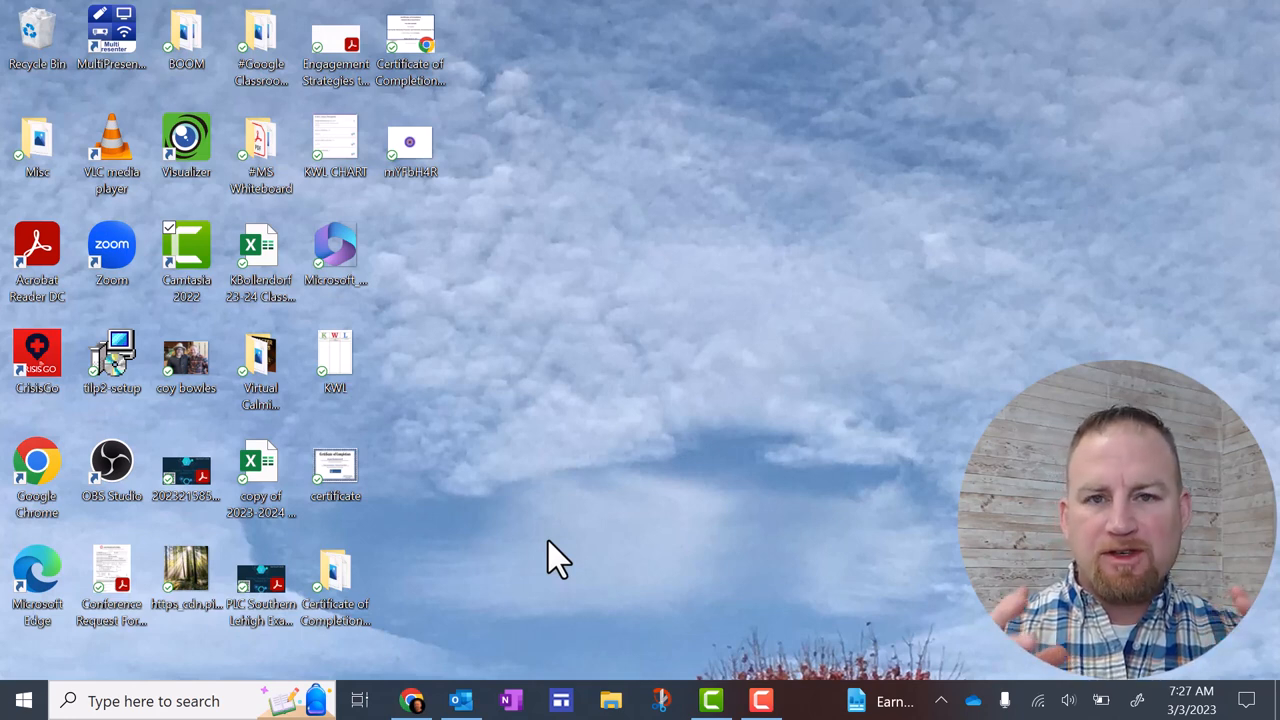
mouse_move(192, 664)
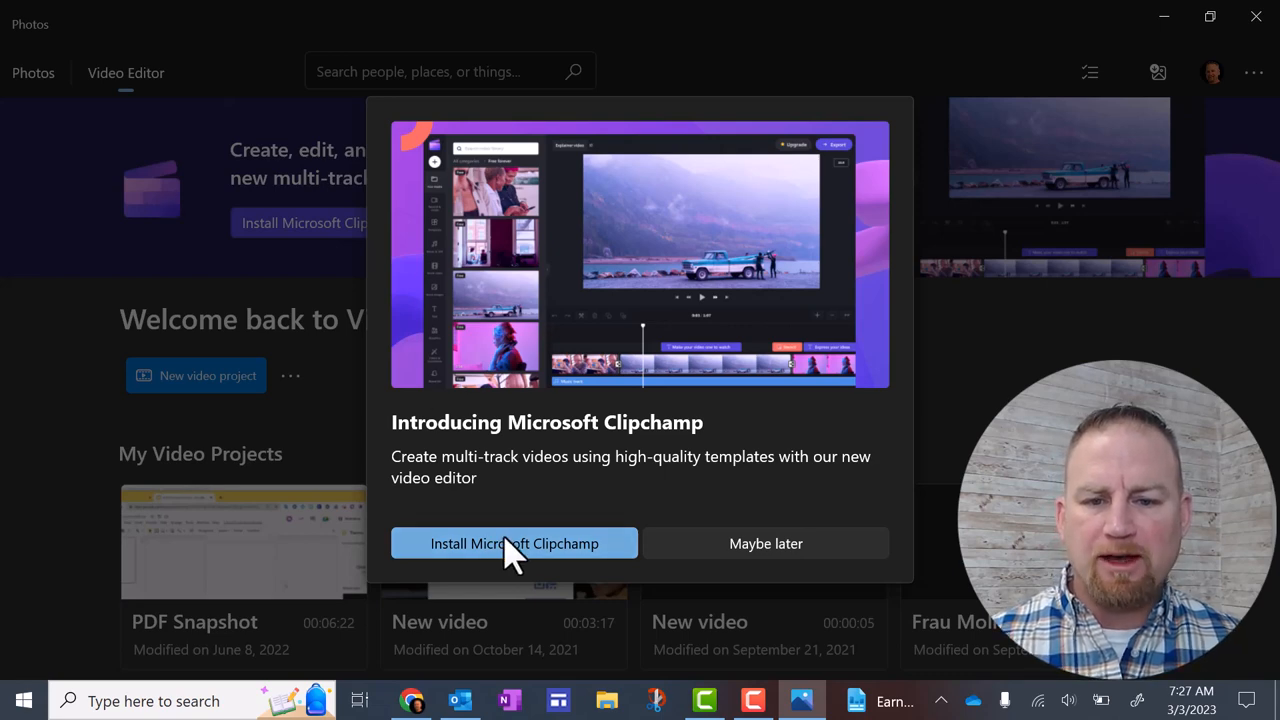
- Install Clipchamp – Video Editor from the Microsoft Store and launch it
click(512, 544)
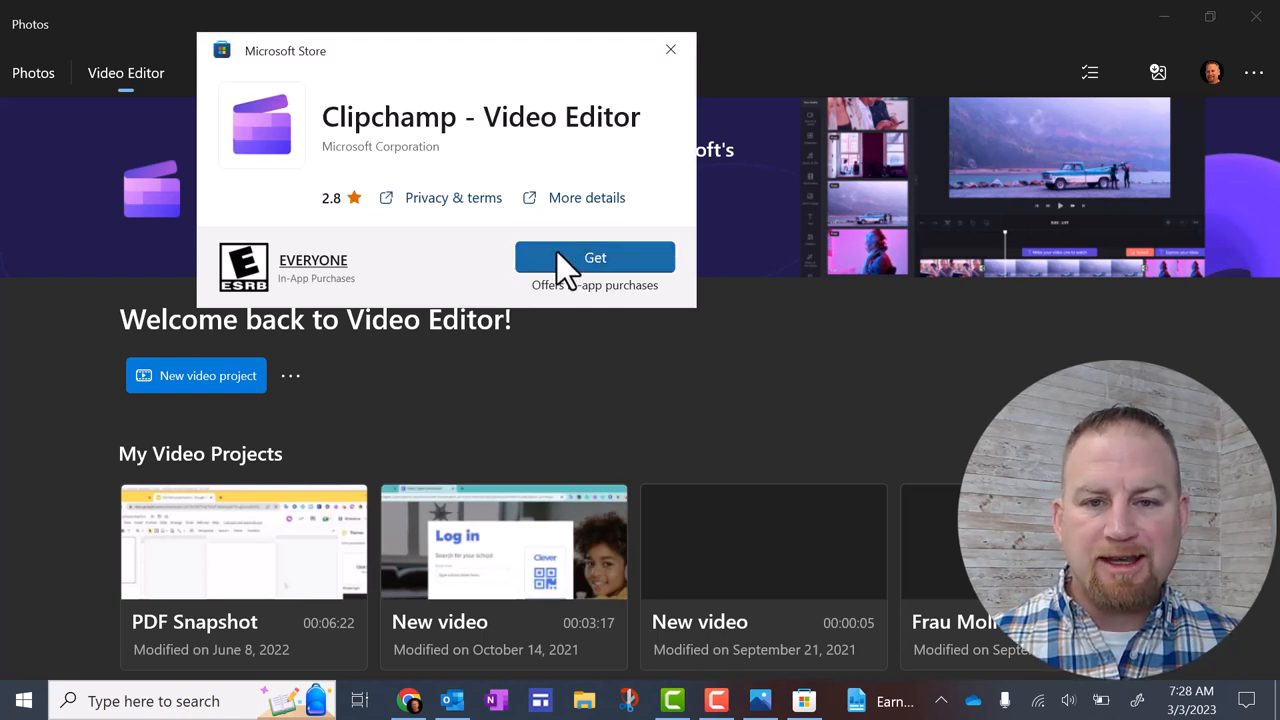
click(596, 256)
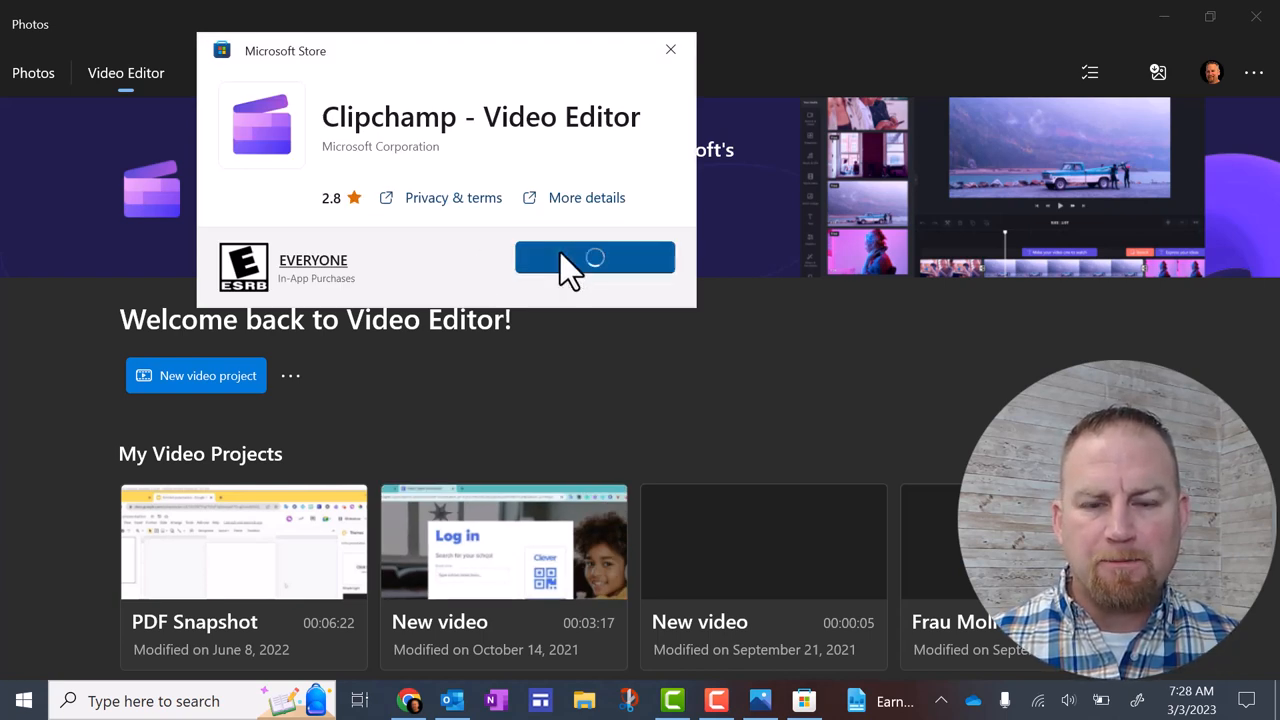
click(596, 256)
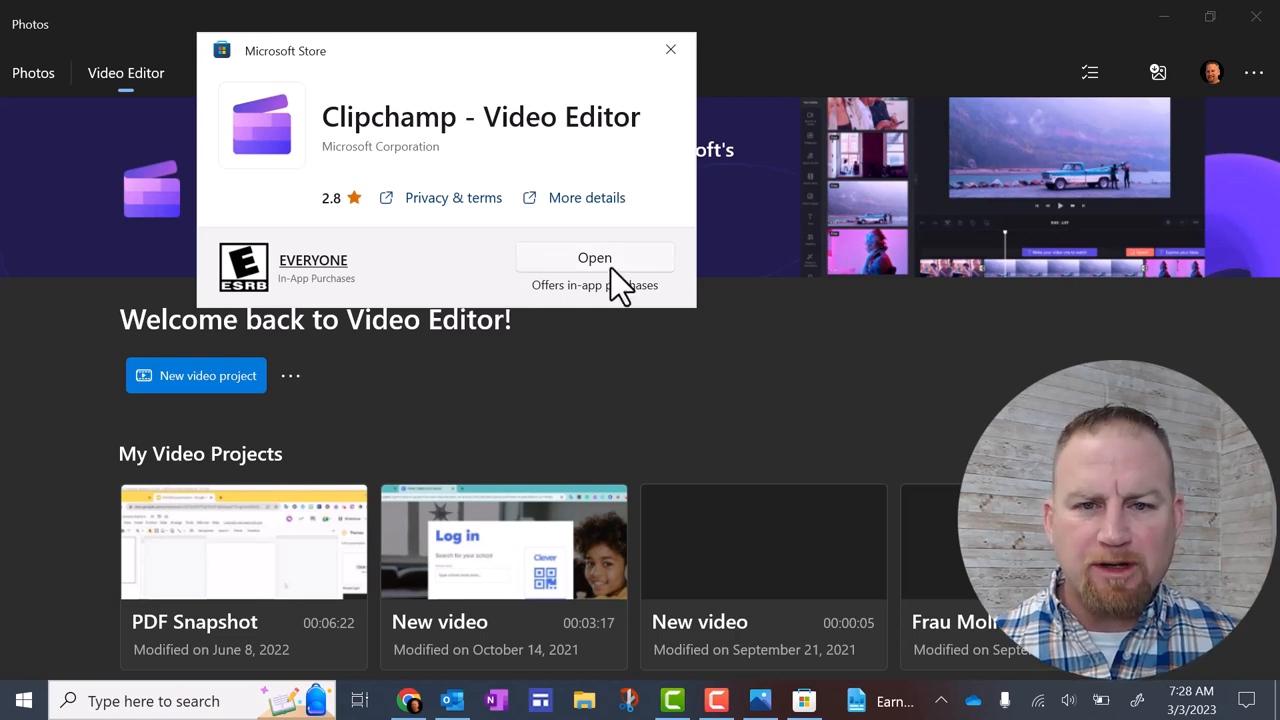
click(594, 256)
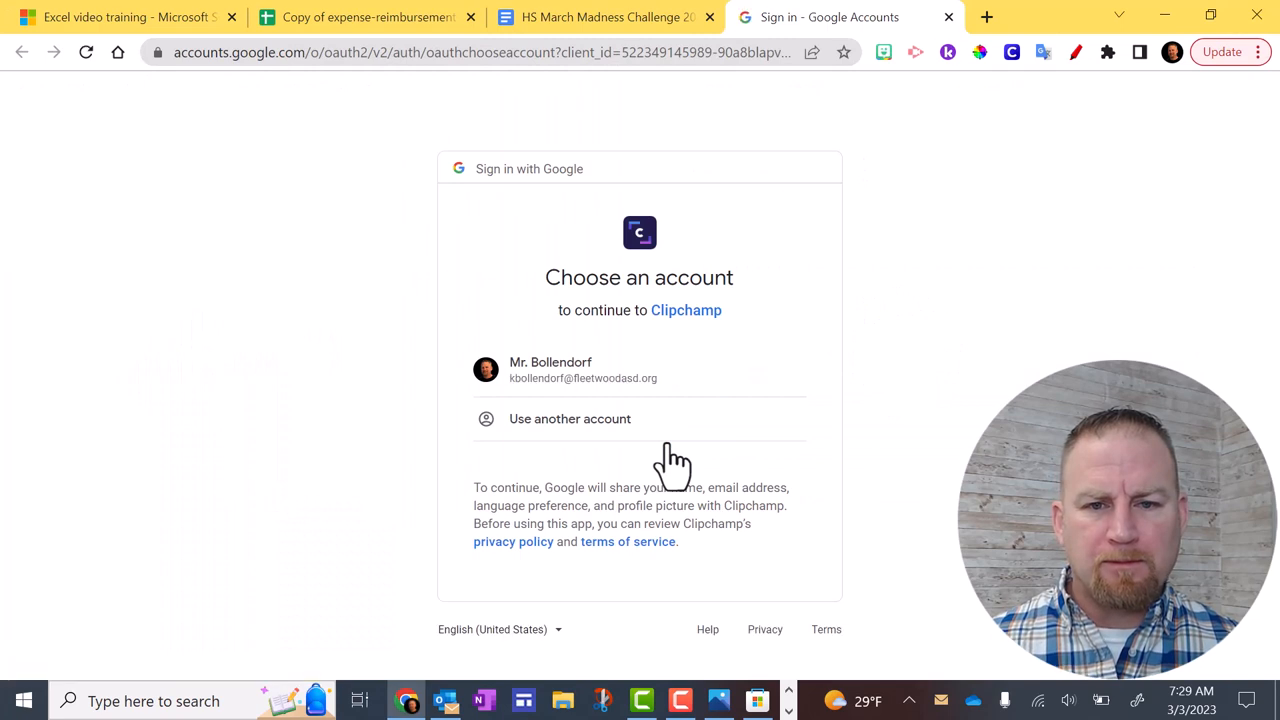
mouse_move(540, 378)
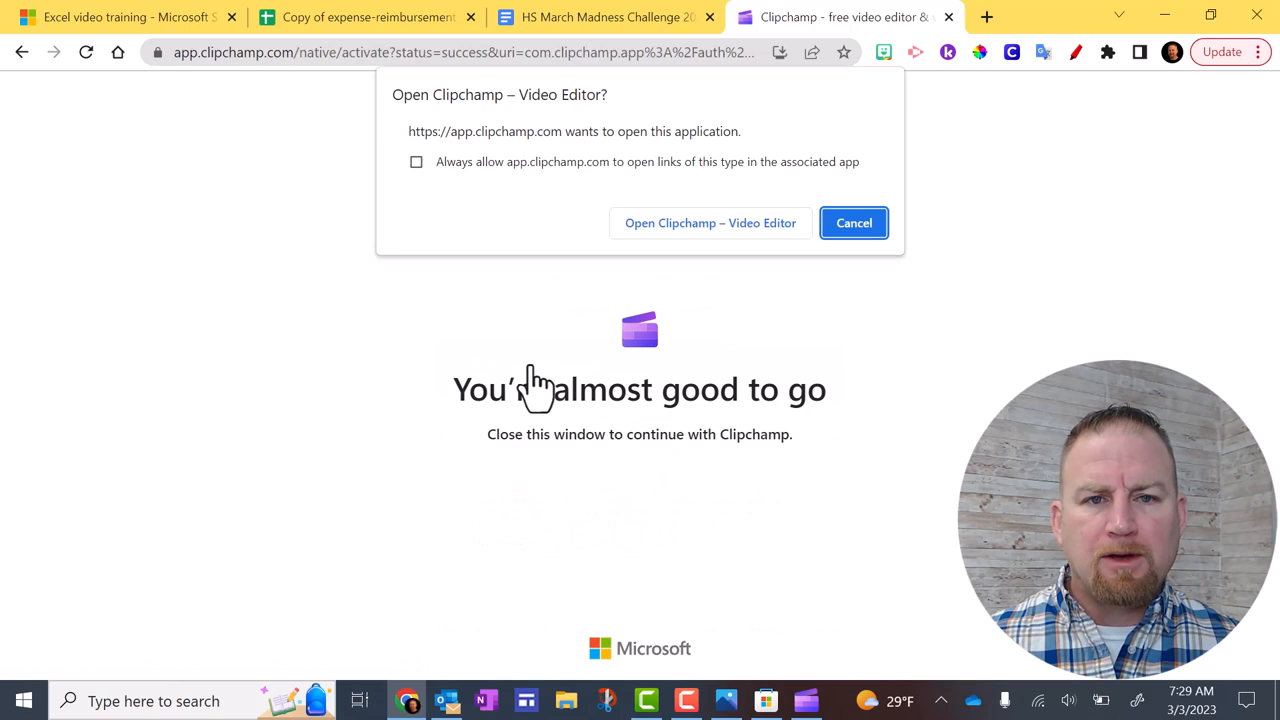
mouse_move(436, 180)
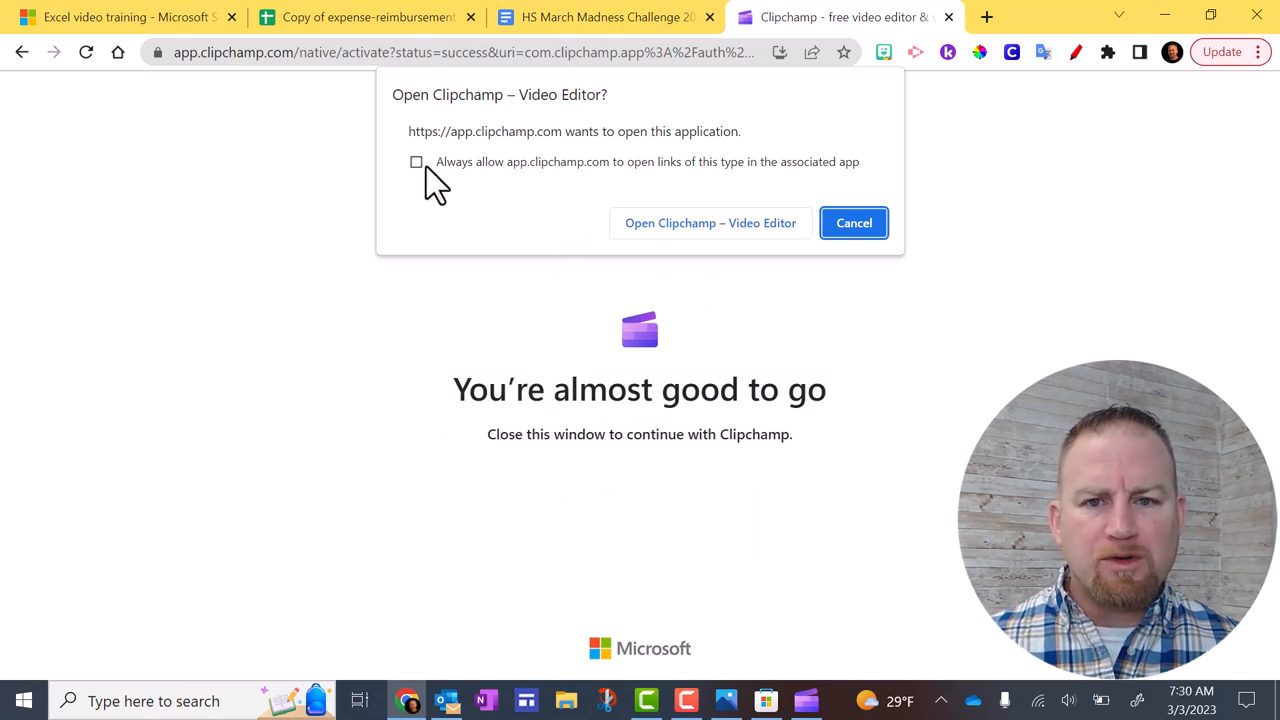
- Always allow app.clipchamp.com to open links in the Clipchamp app
click(416, 160)
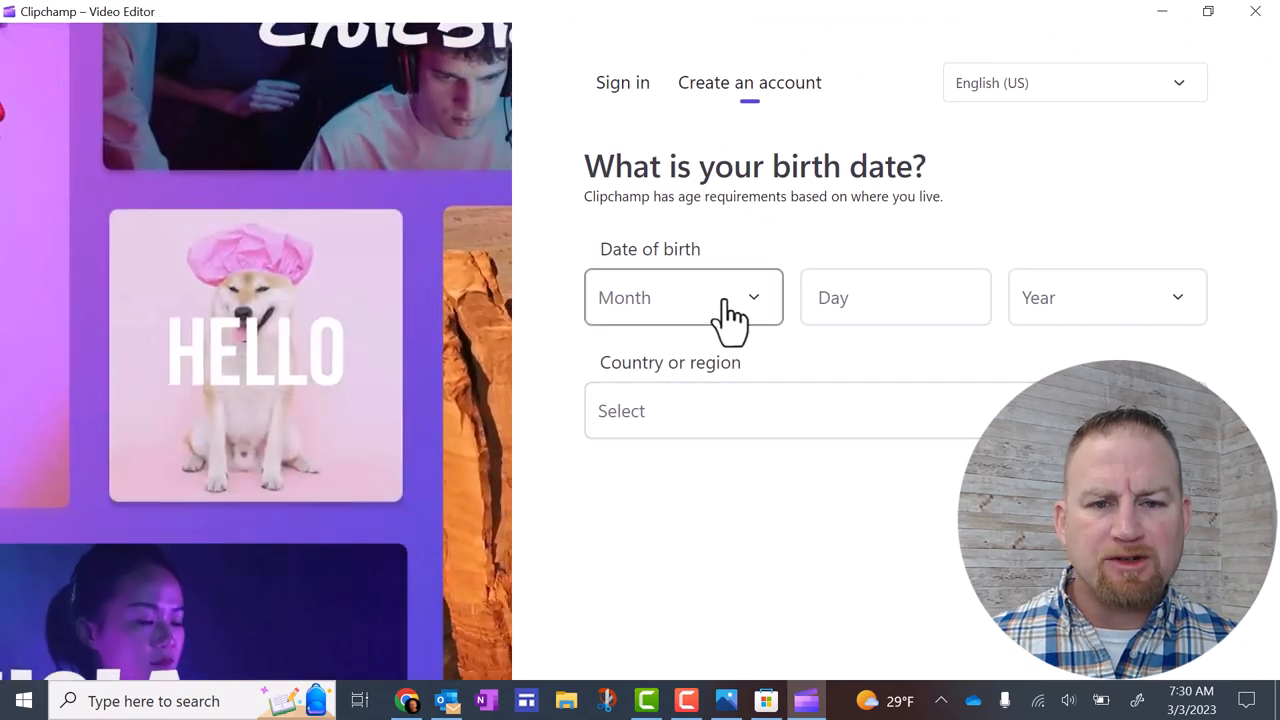
- Enter the birth date and choose Education as the reason for using Clipchamp
click(684, 296)
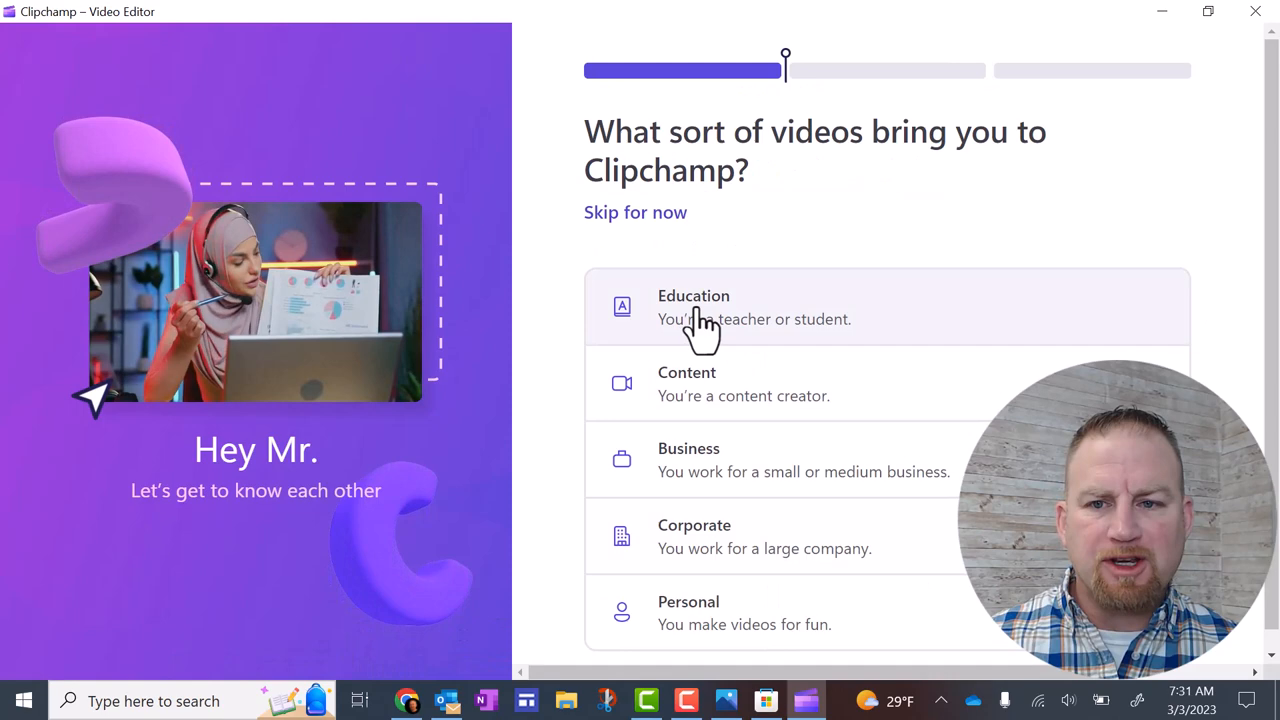
click(692, 308)
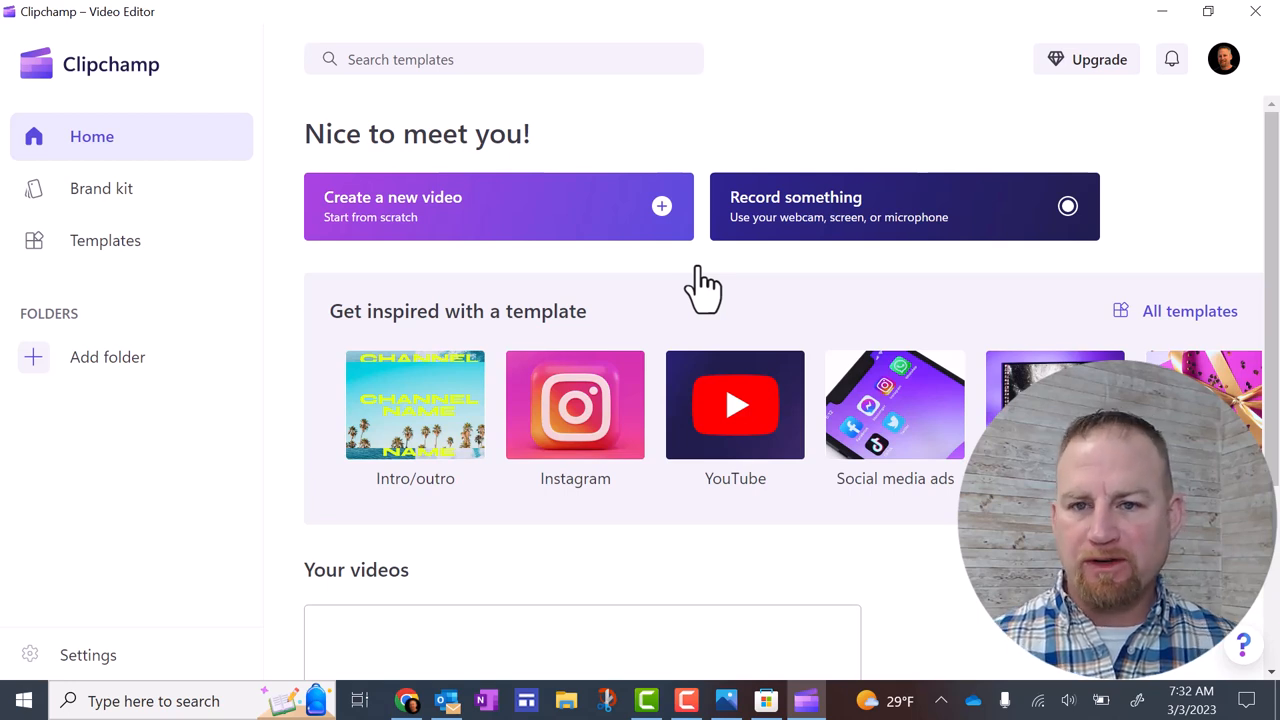
mouse_move(660, 218)
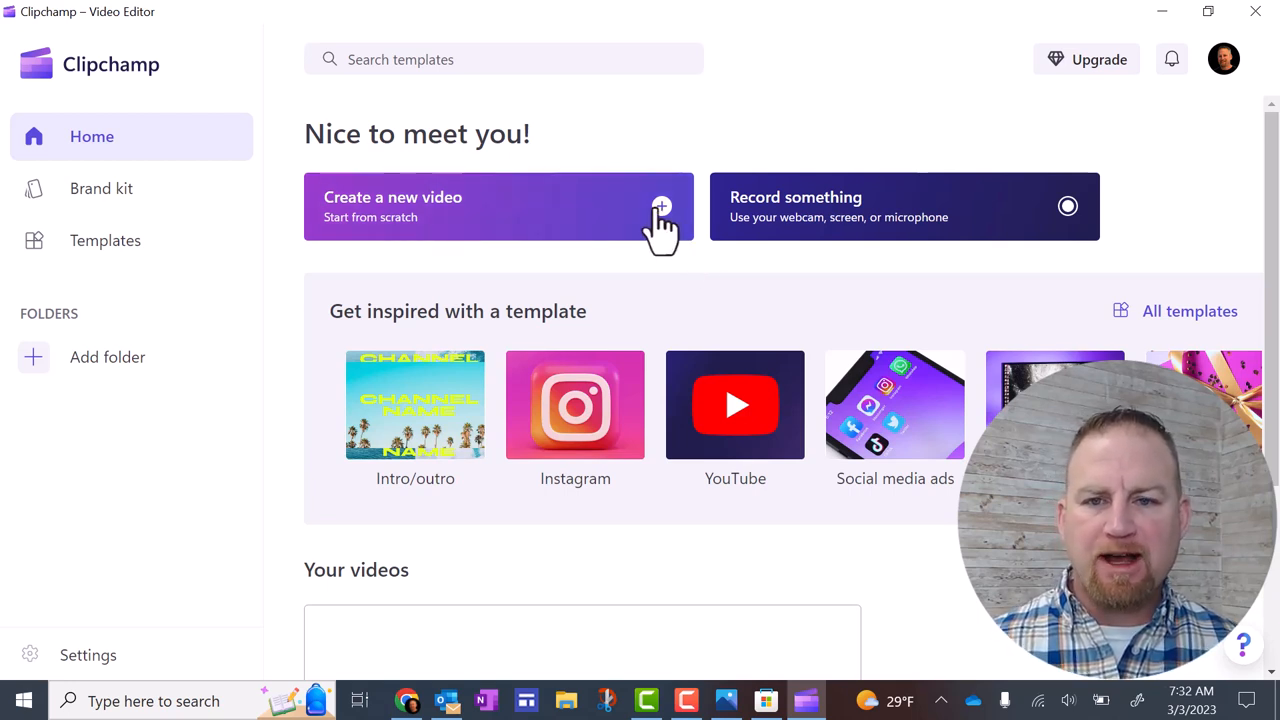
mouse_move(656, 216)
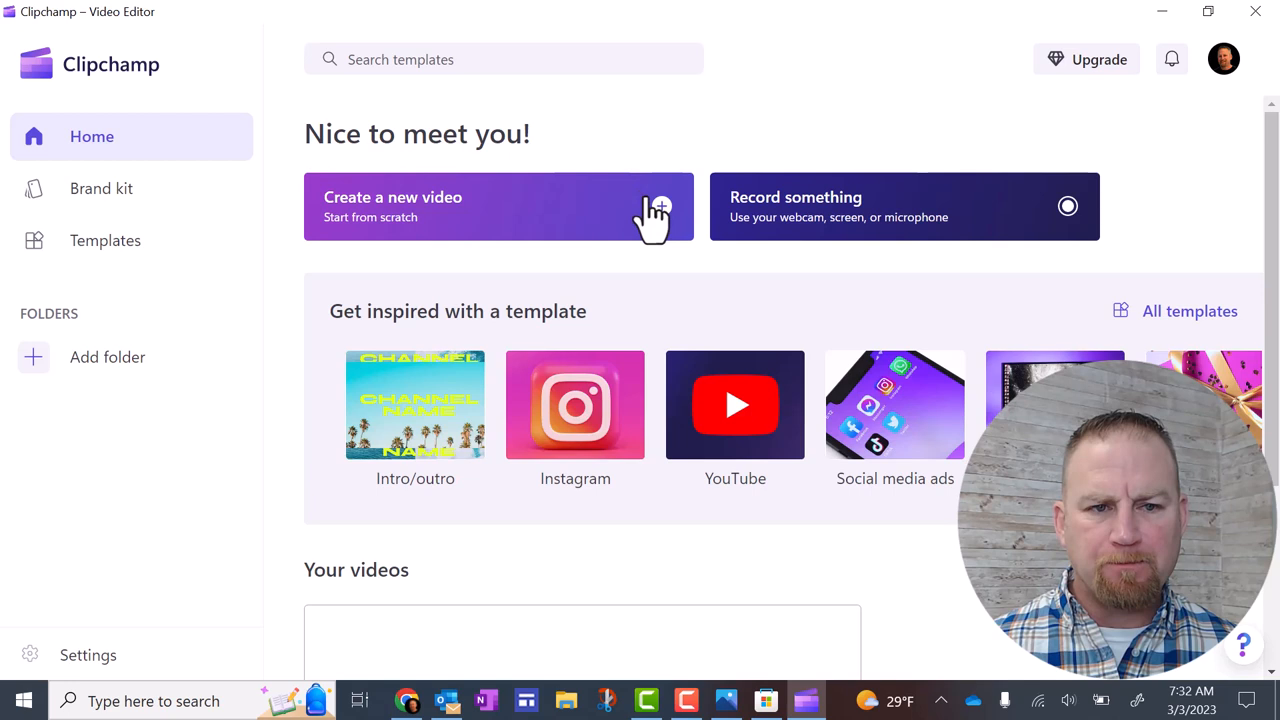
- Start a new video and import the Zoom Login iPad2 recording from the Camtasia folder
click(496, 206)
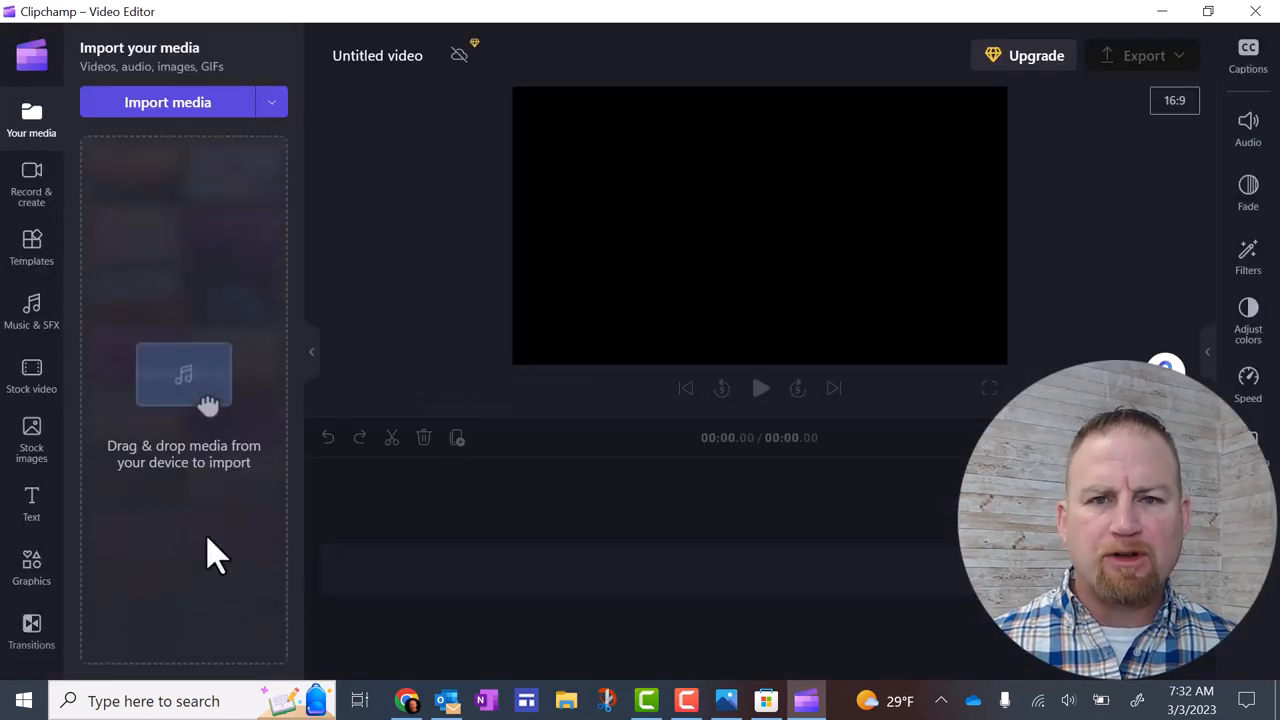
mouse_move(100, 414)
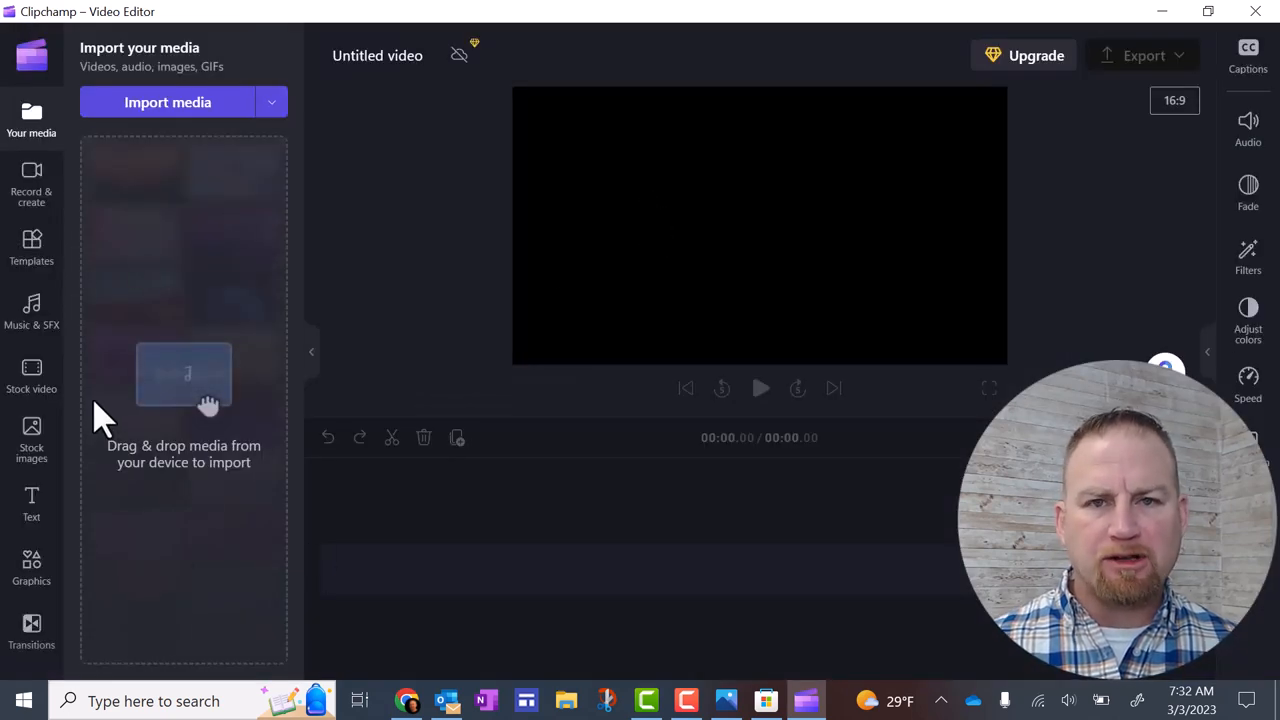
mouse_move(540, 588)
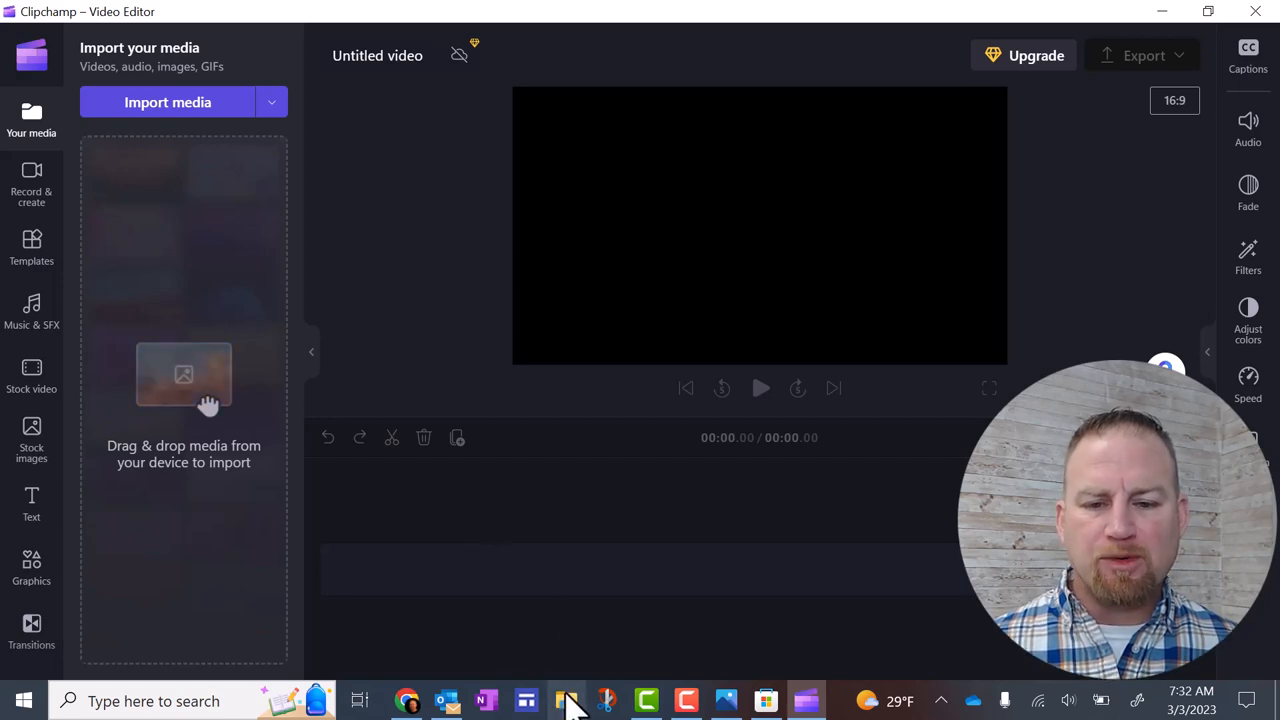
click(566, 700)
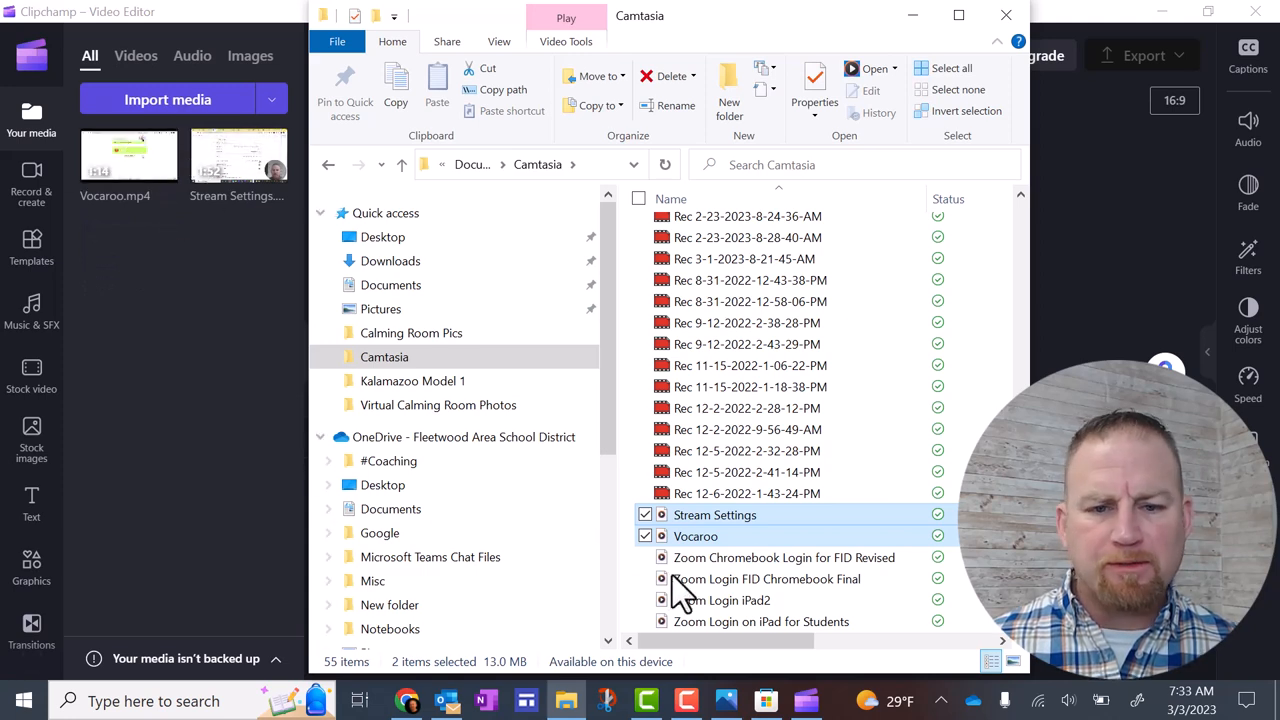
mouse_move(766, 578)
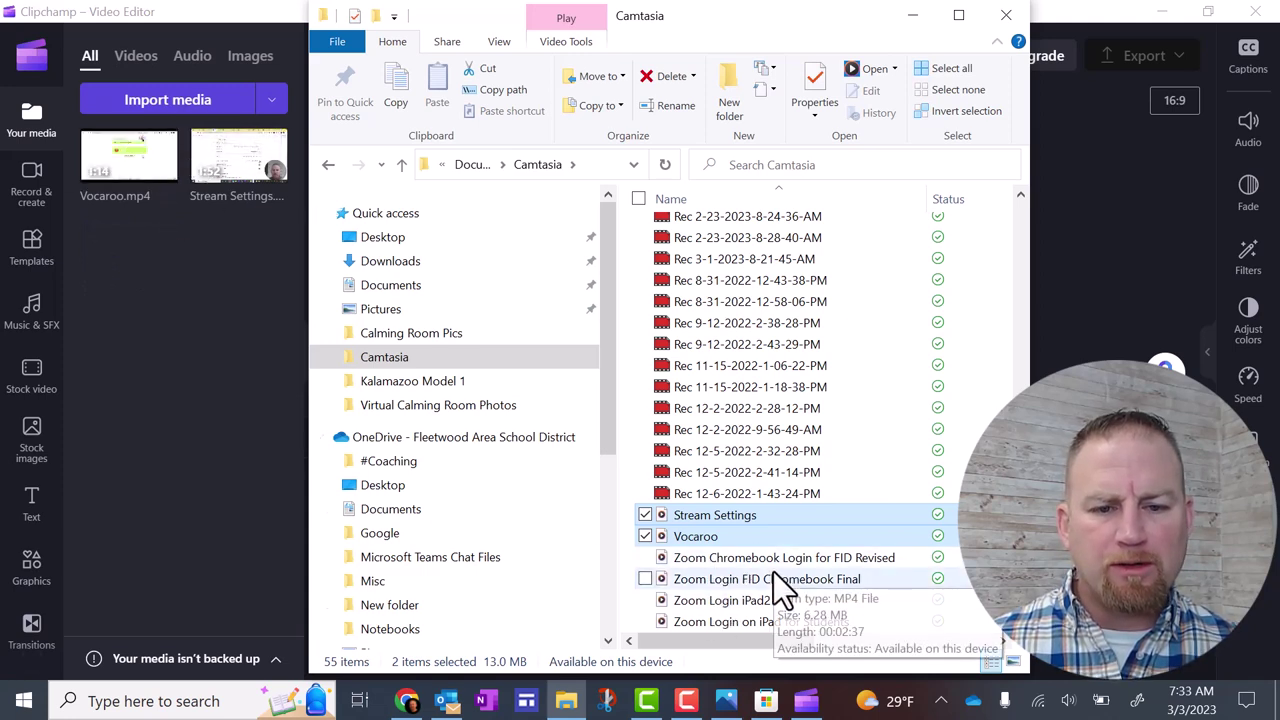
click(720, 600)
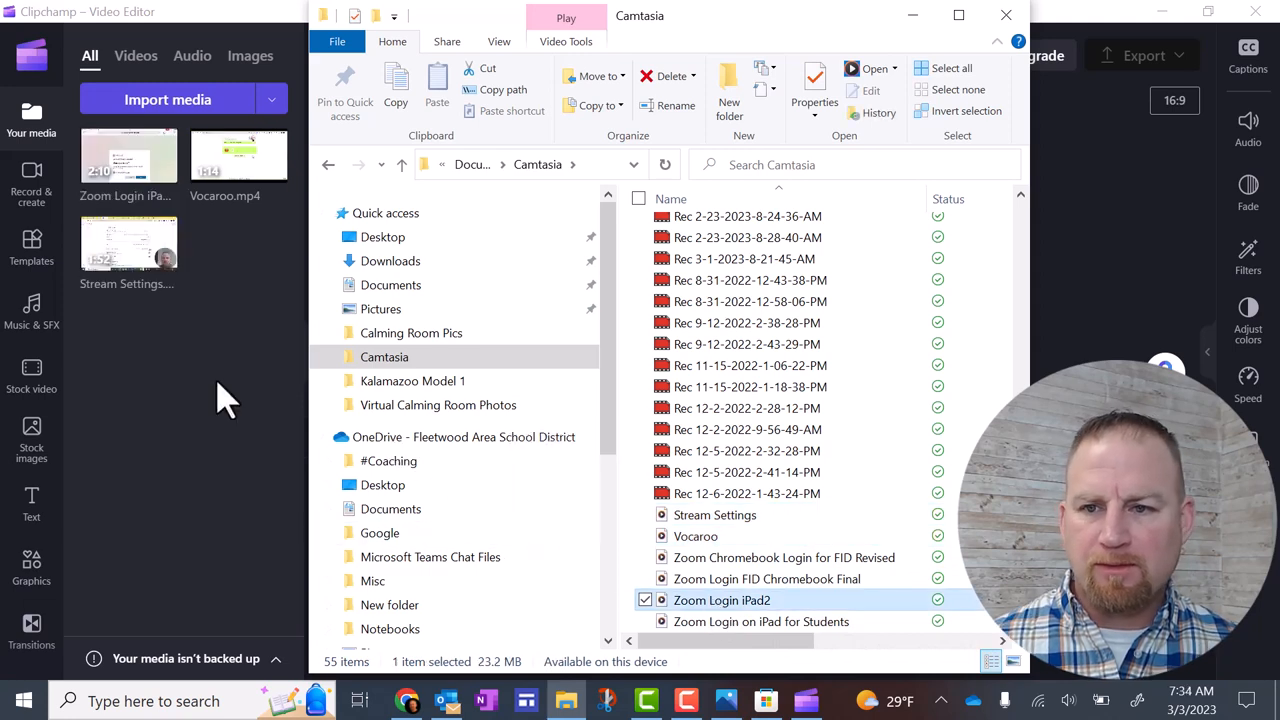
mouse_move(184, 336)
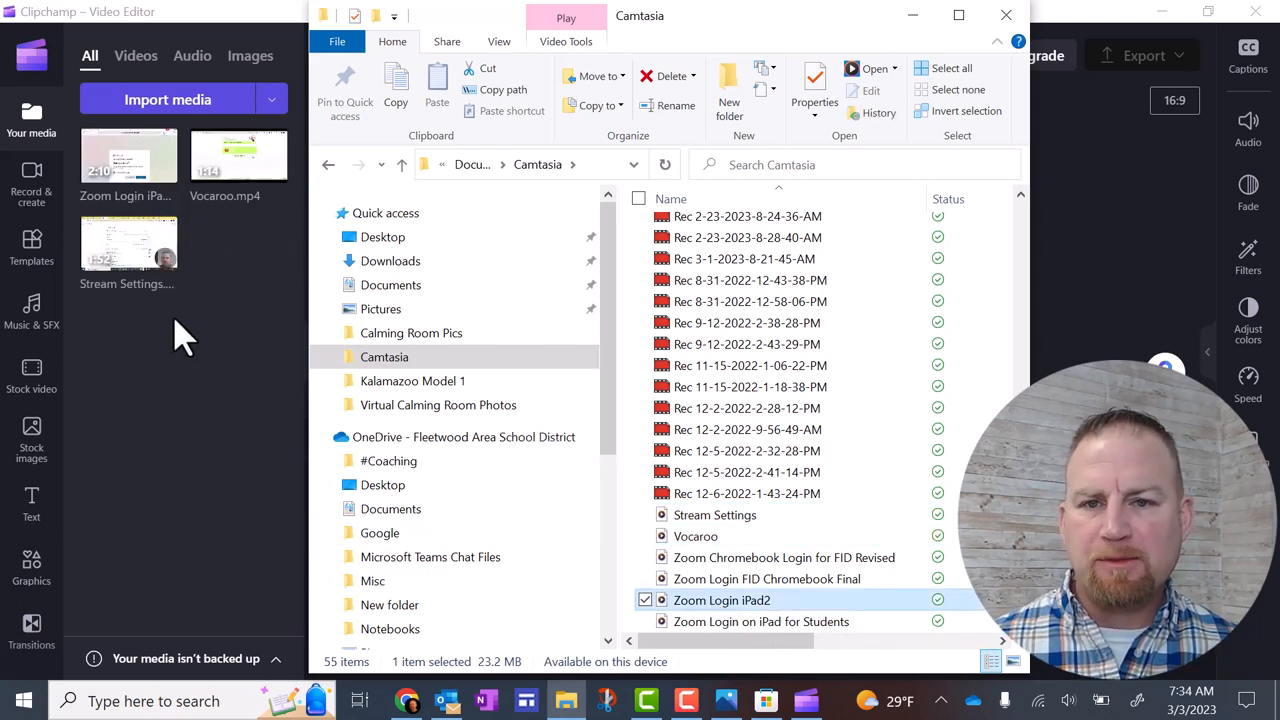
mouse_move(1006, 16)
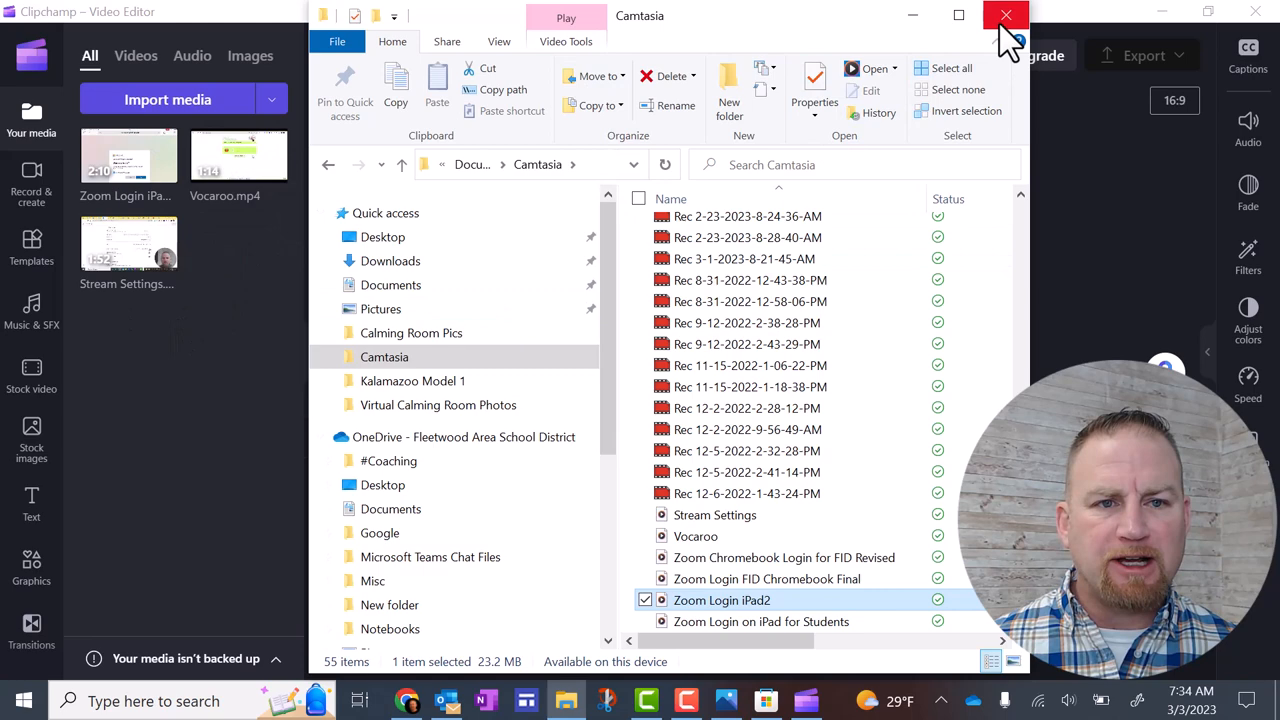
- Close the File Explorer window to return to the Clipchamp editor
click(1006, 16)
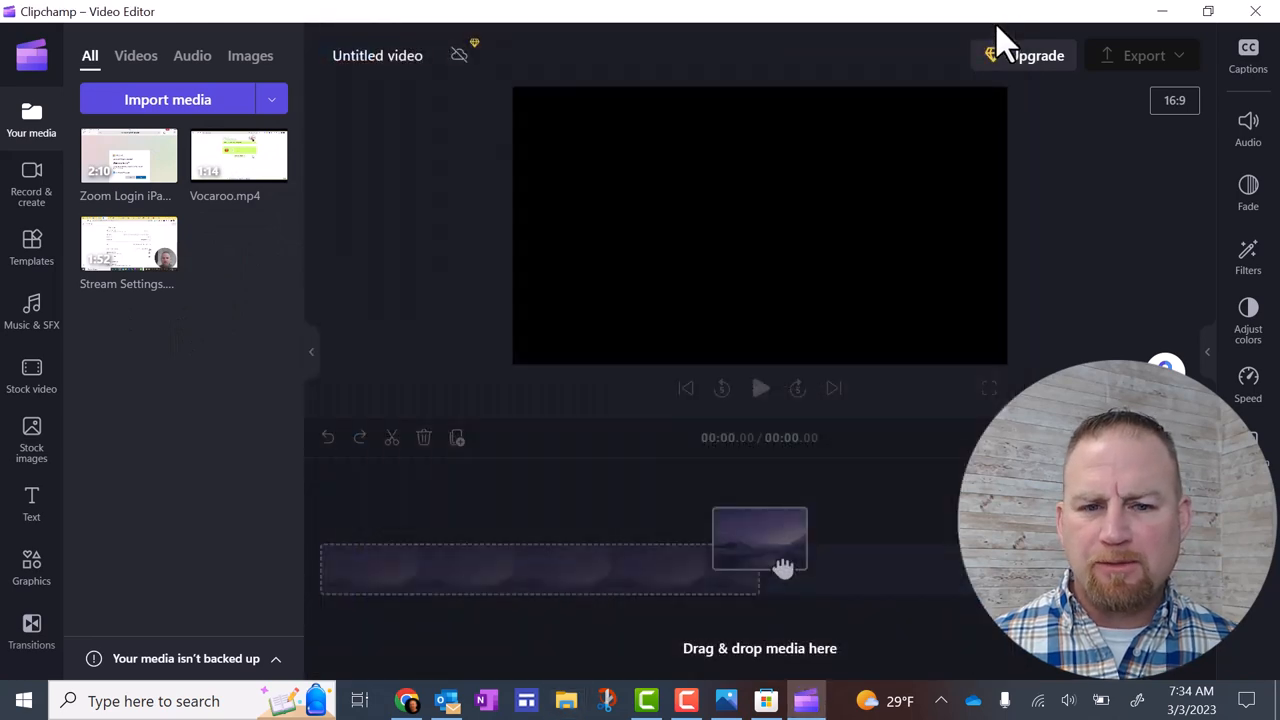
mouse_move(740, 684)
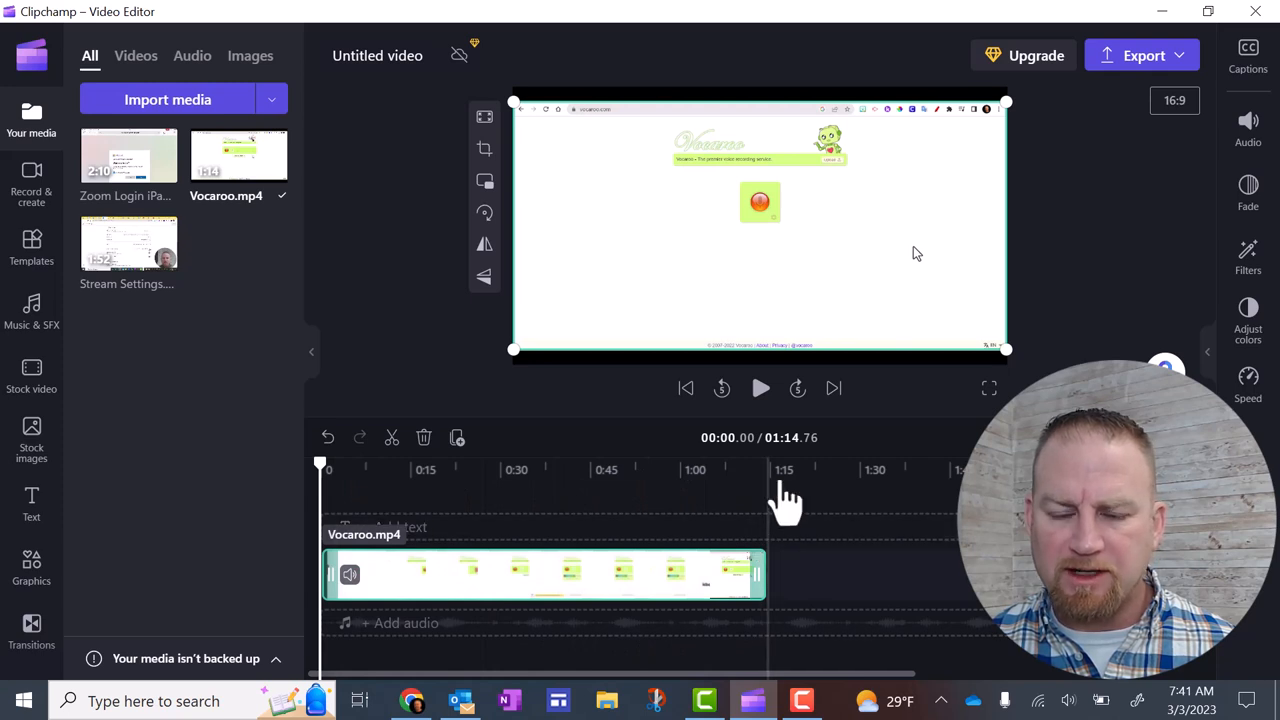
mouse_move(280, 260)
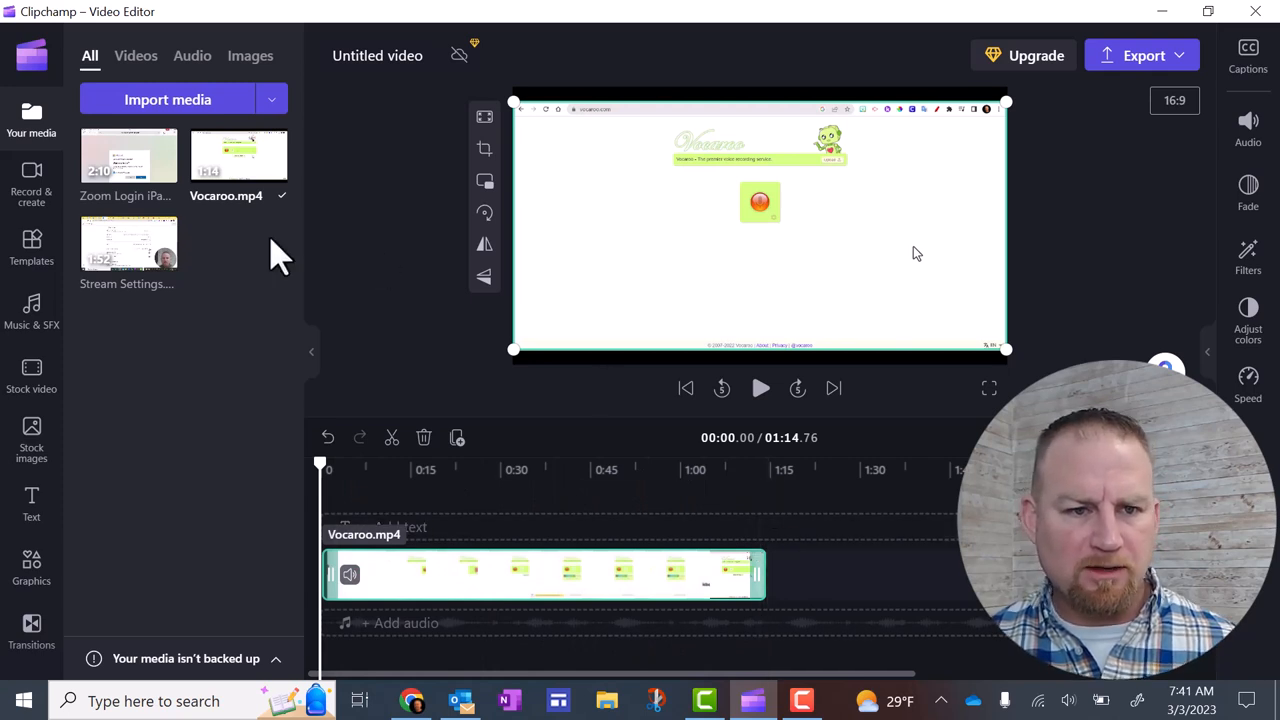
mouse_move(128, 156)
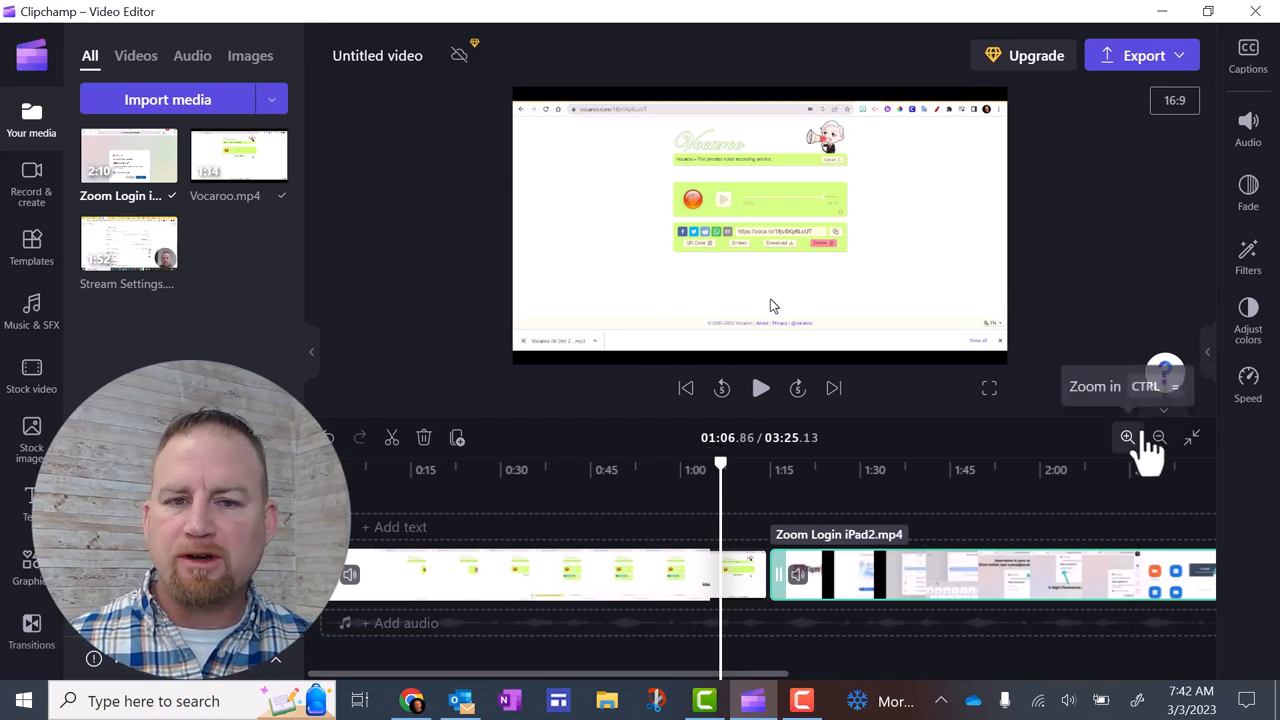
mouse_move(1158, 440)
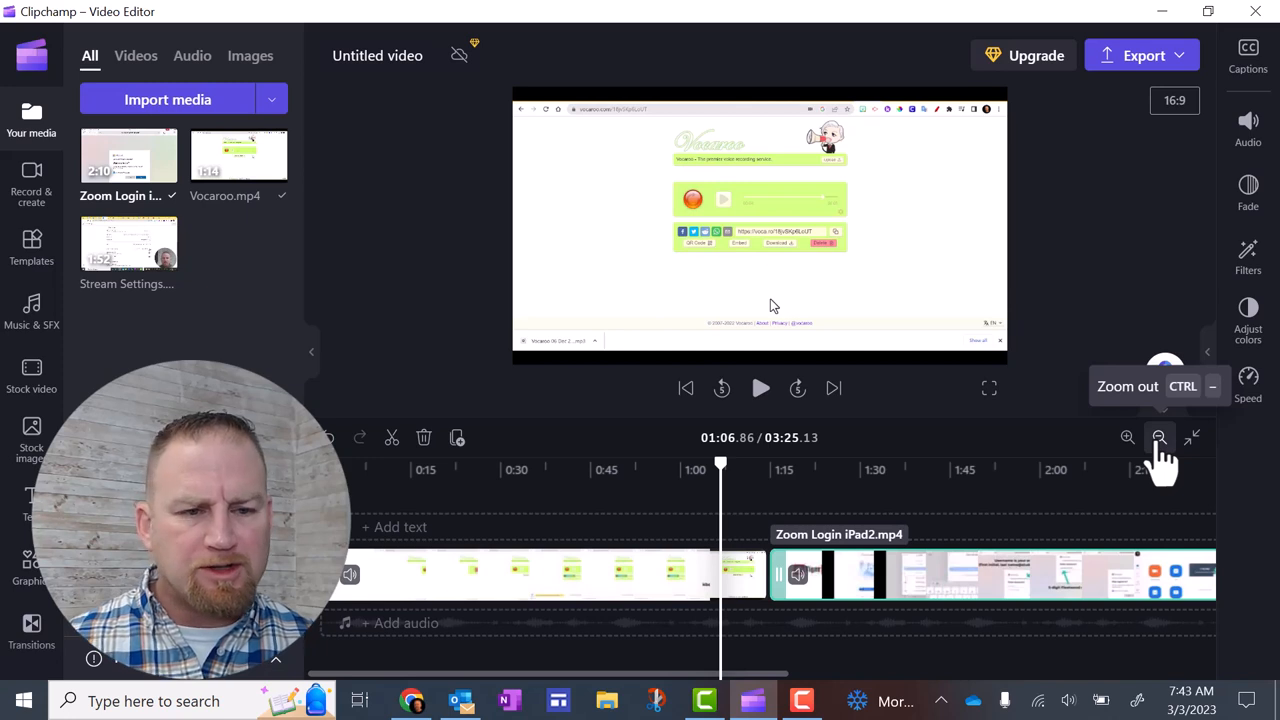
- Zoom the timeline out and play the project from the start of the Stream Settings clip
click(1158, 436)
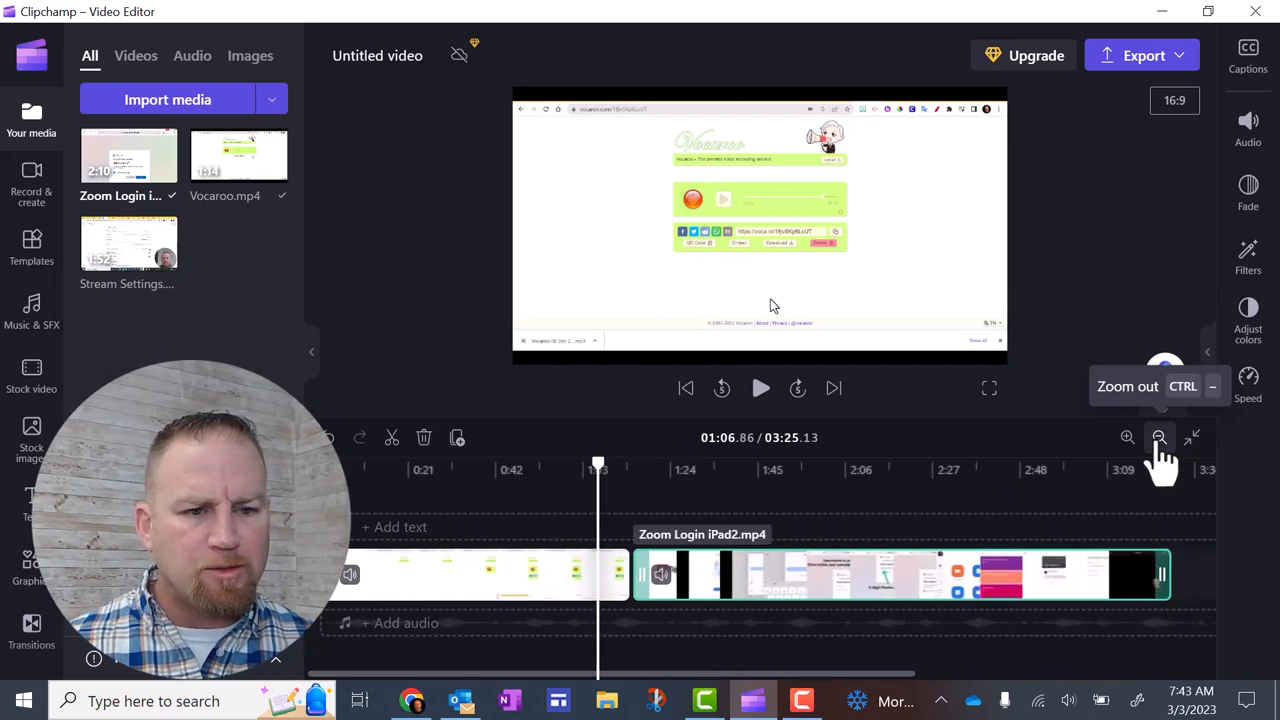
click(1160, 436)
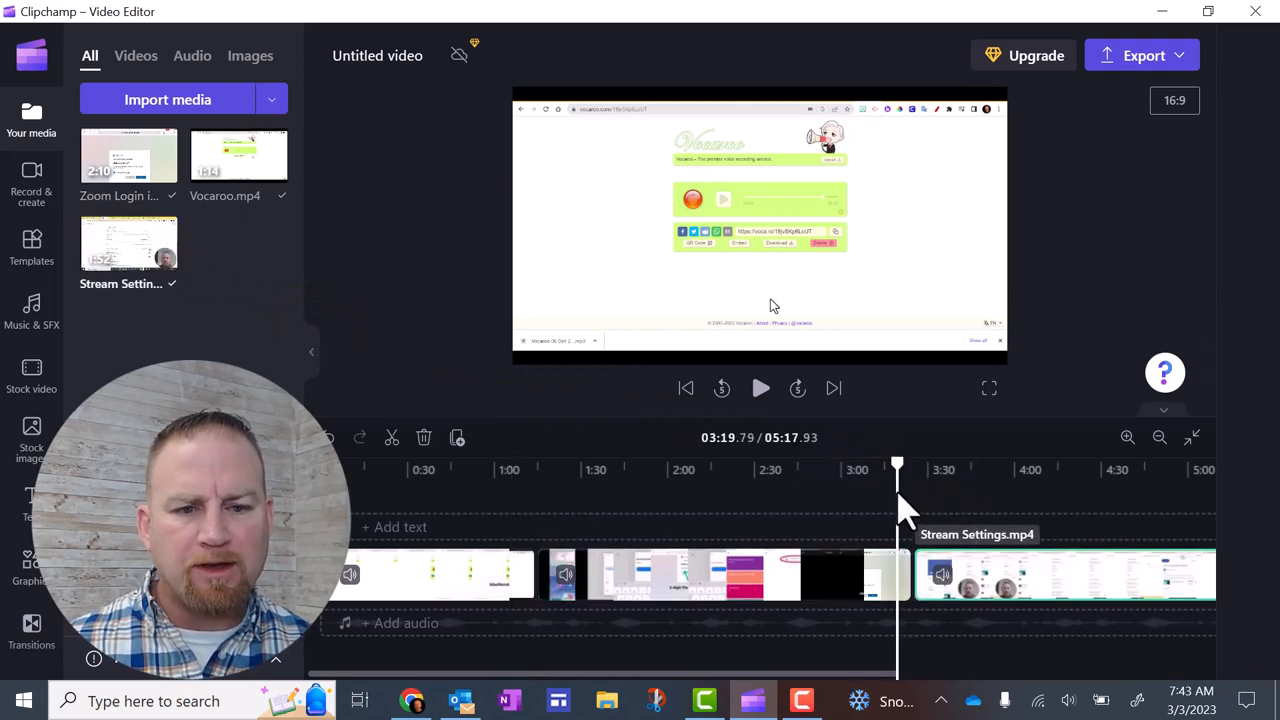
click(1064, 574)
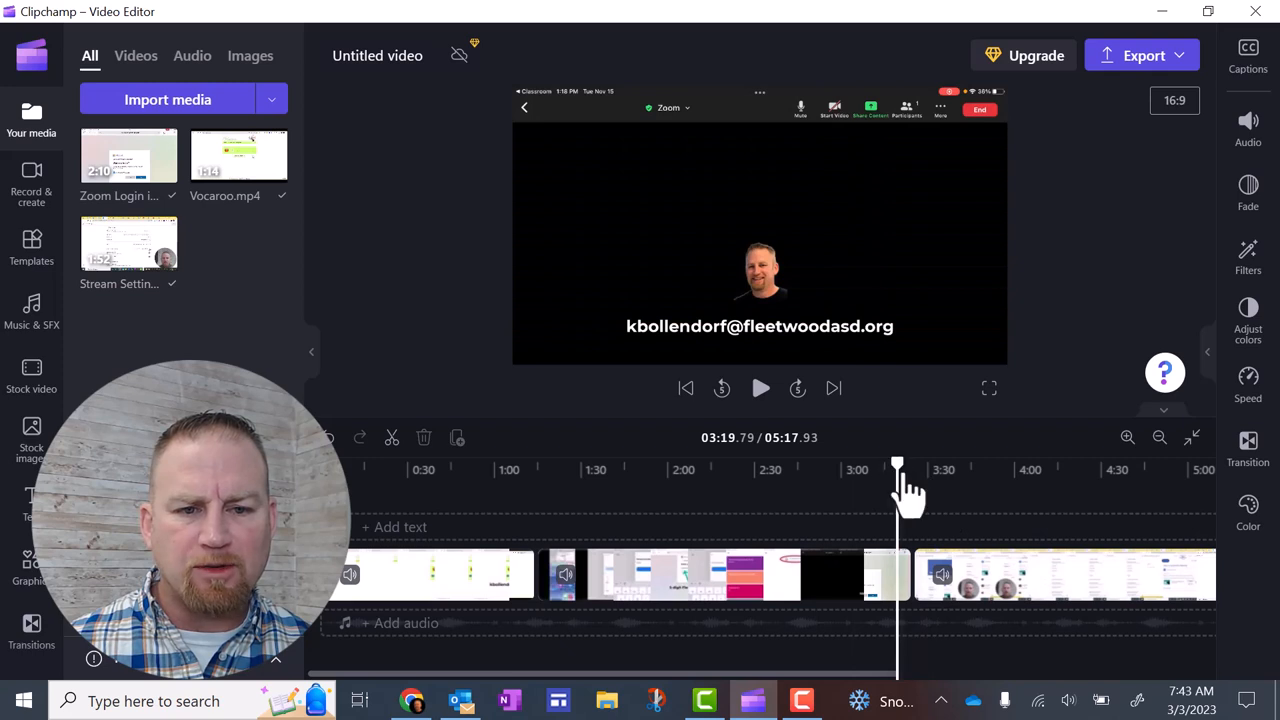
drag(896, 468, 890, 468)
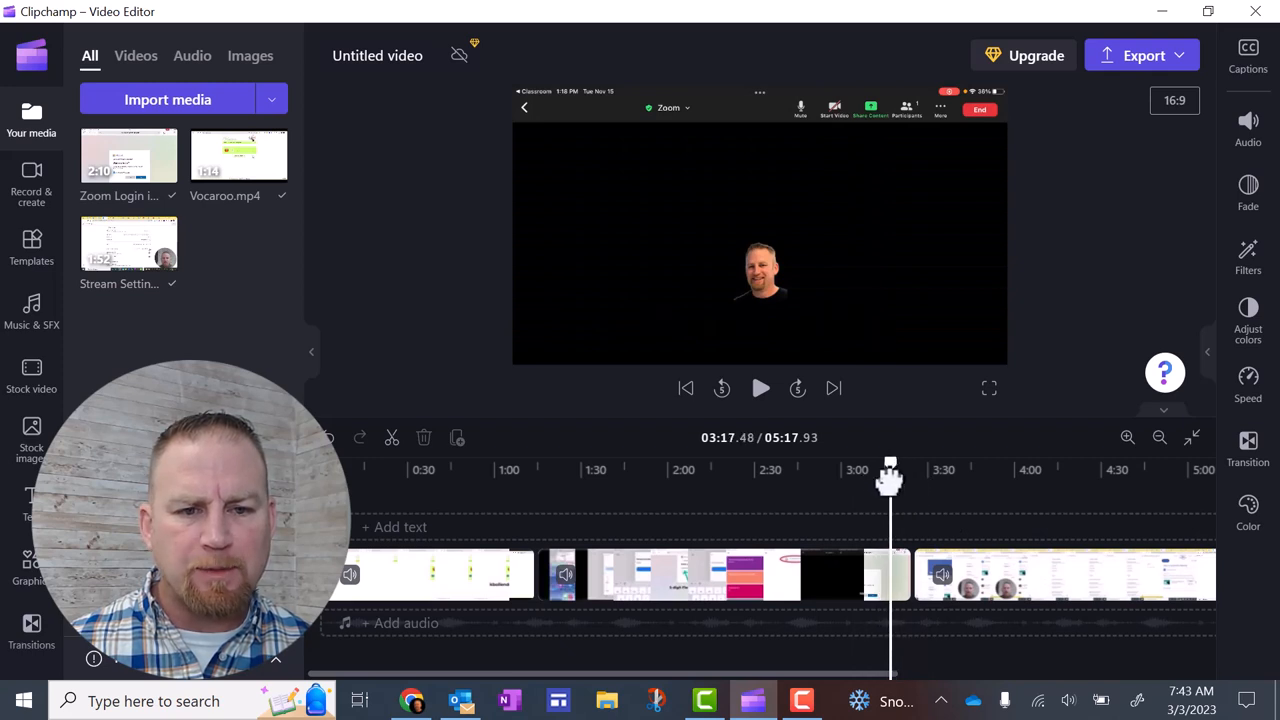
click(760, 388)
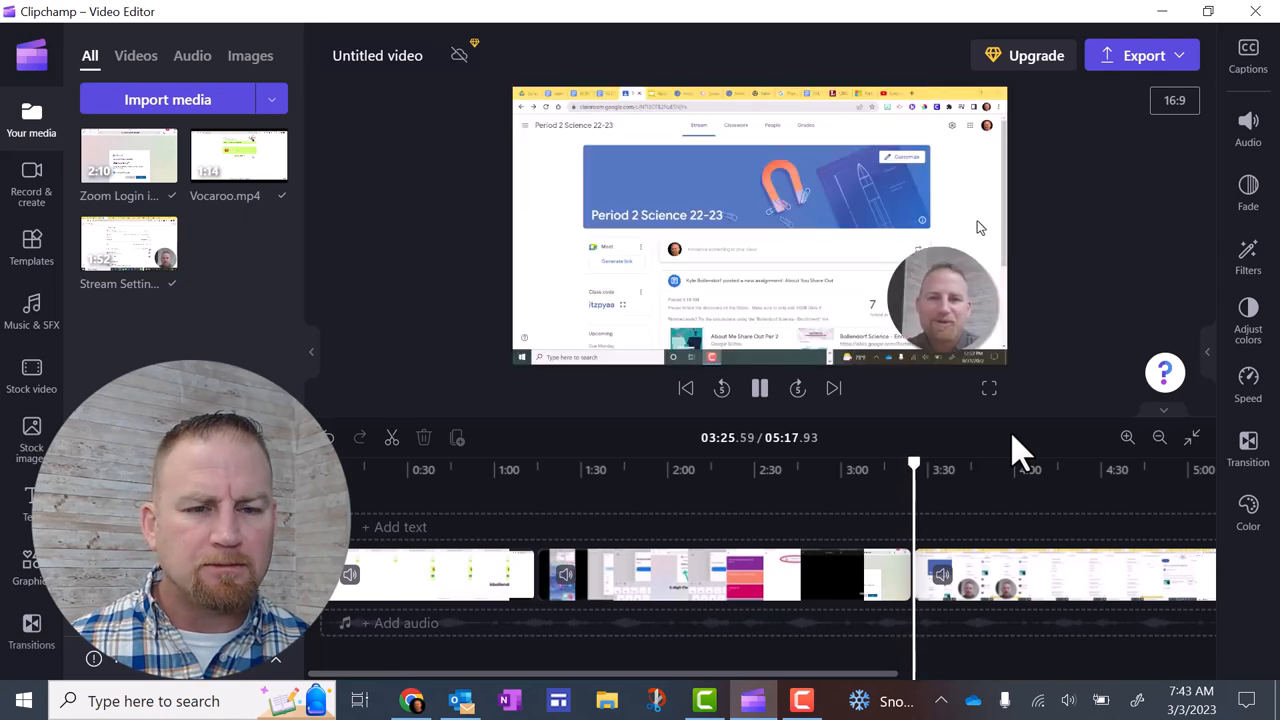
click(760, 388)
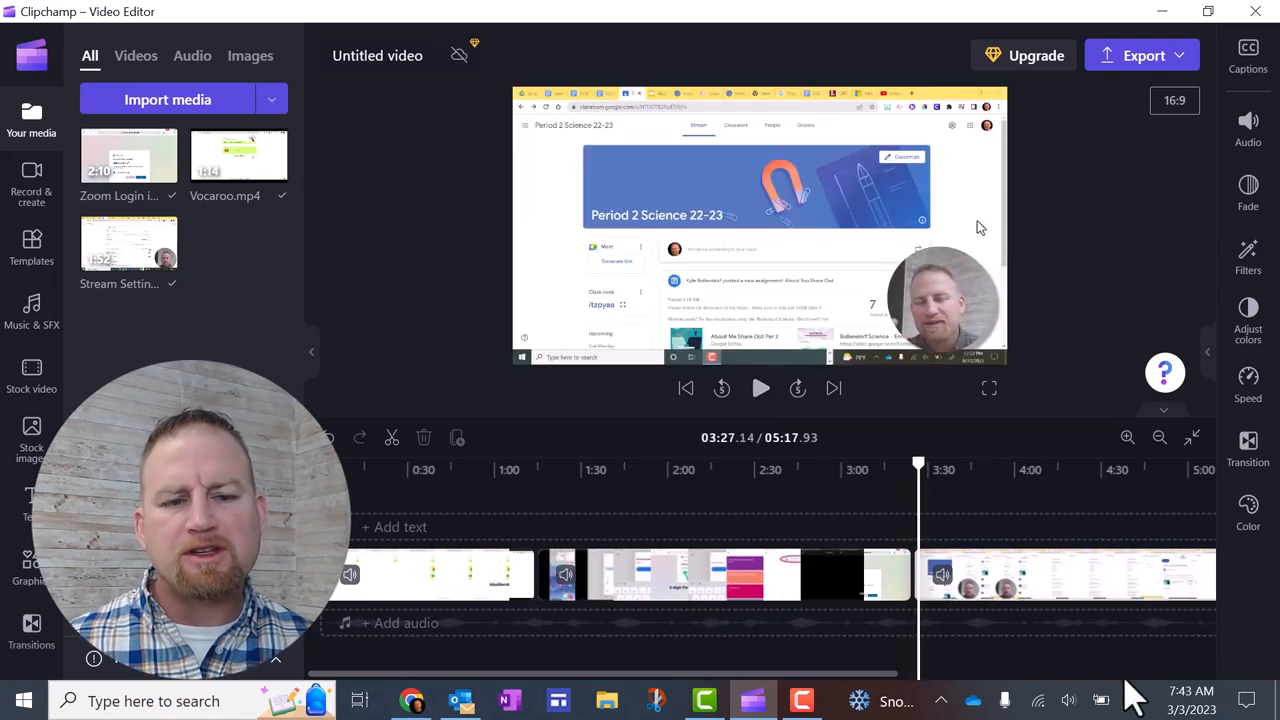
mouse_move(910, 580)
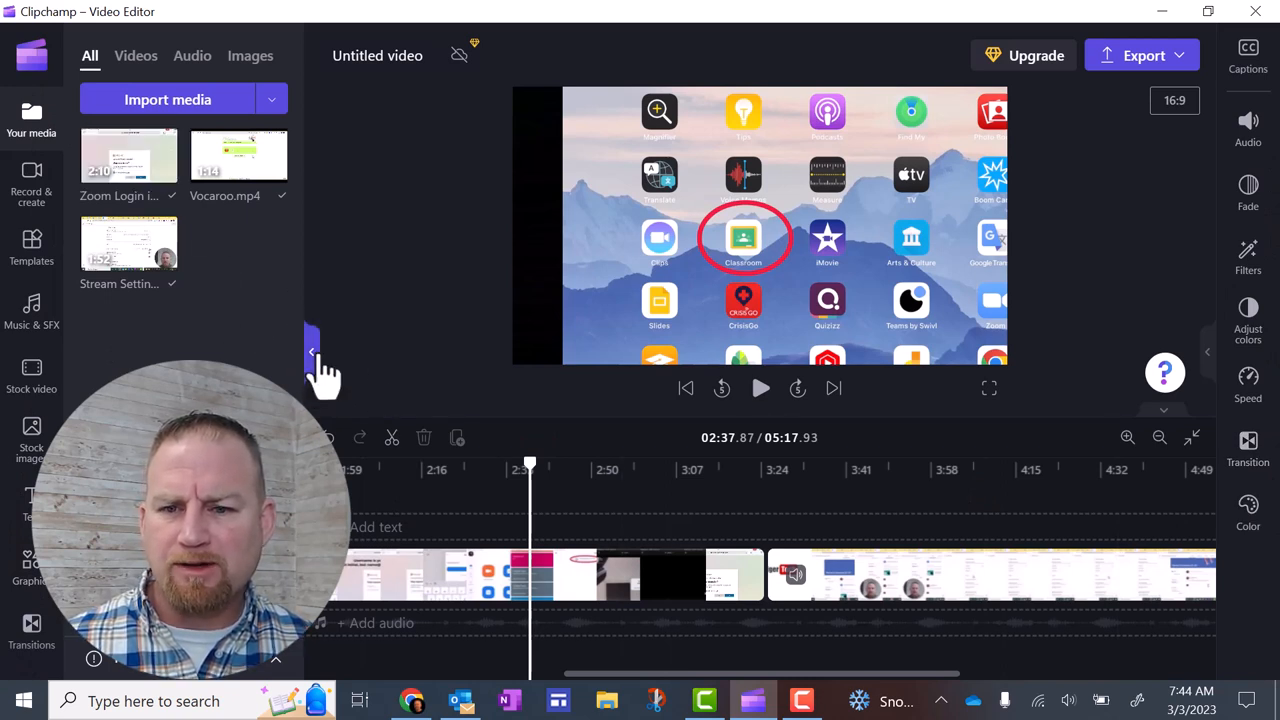
- Hide the media library and browse the Fade, Adjust colors and Transition property panels
click(312, 352)
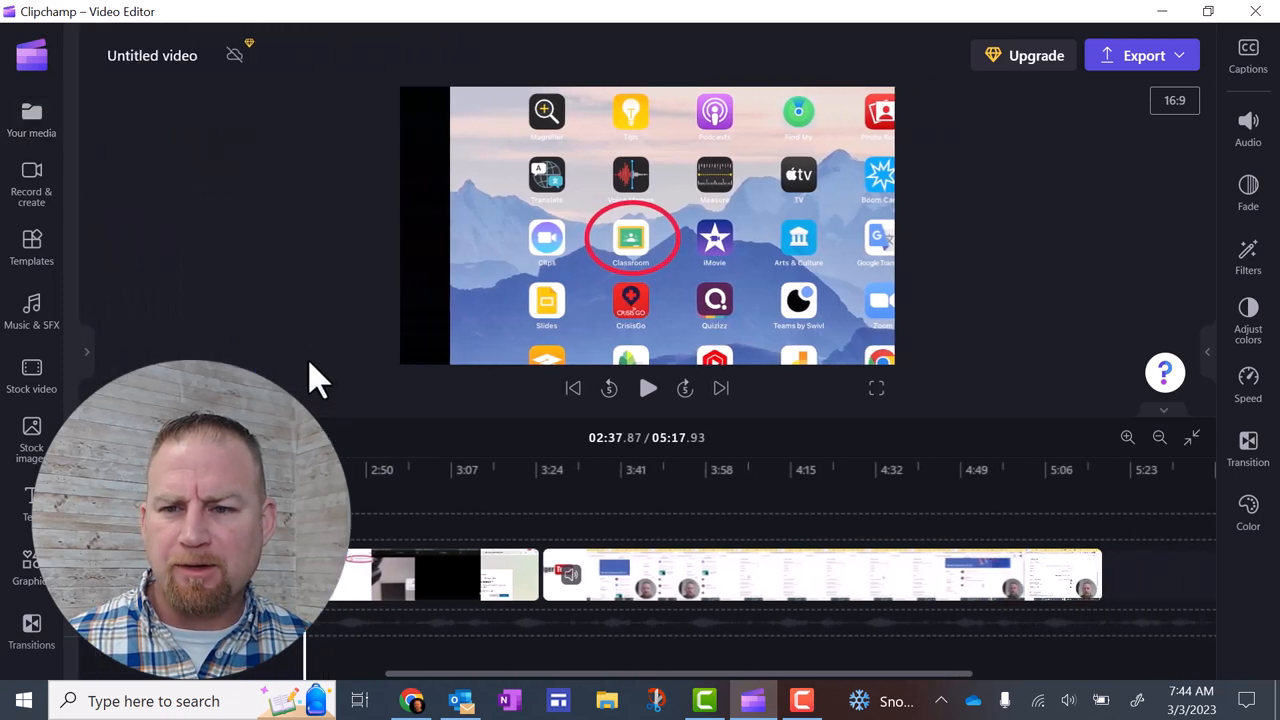
click(88, 352)
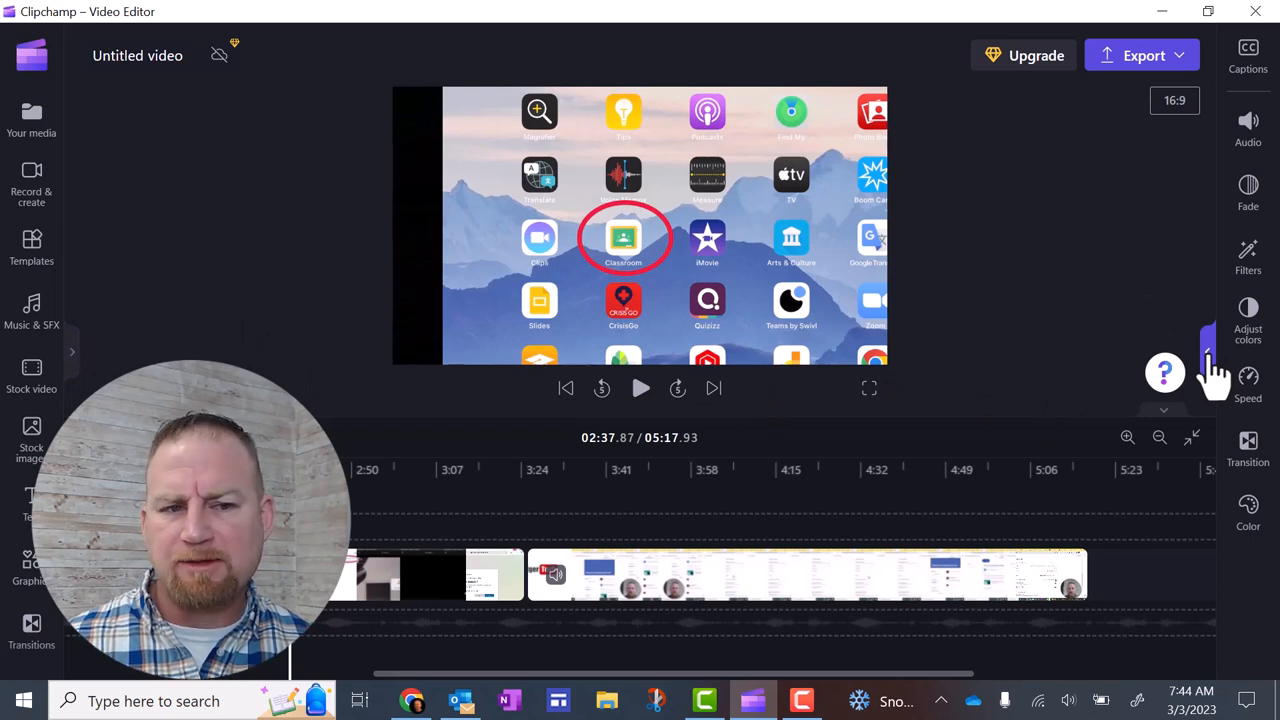
click(1248, 128)
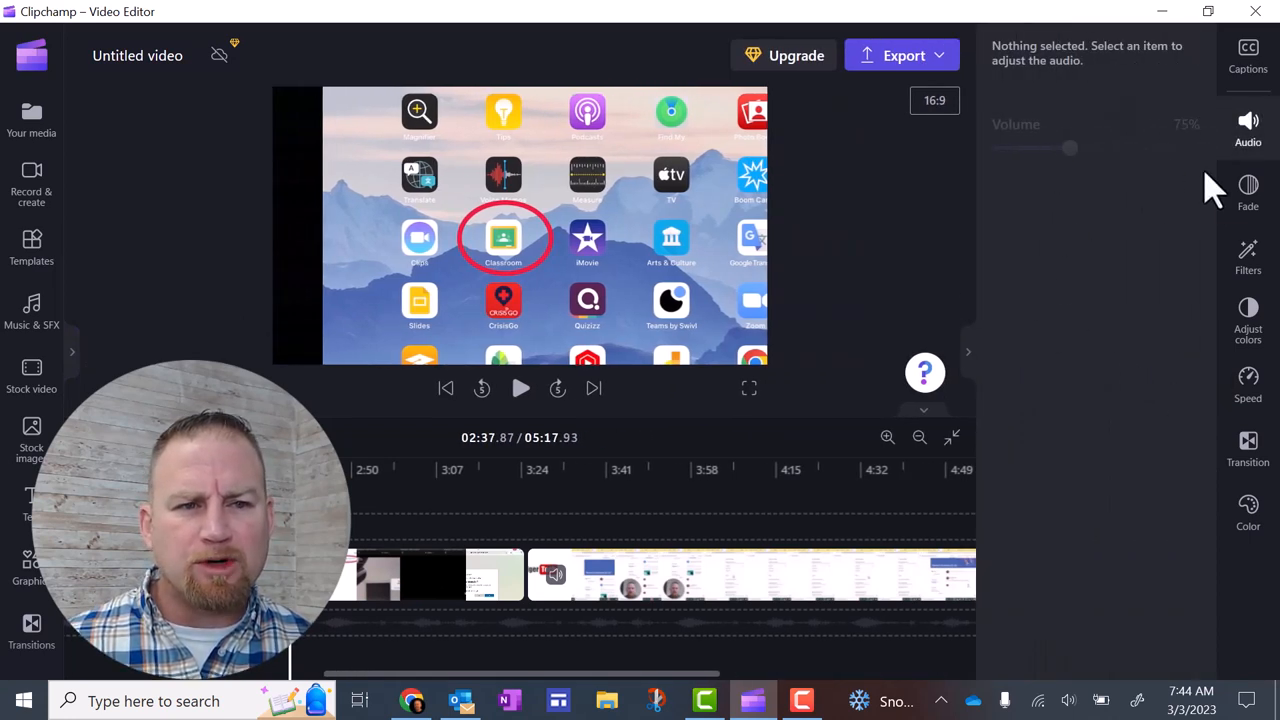
click(1248, 196)
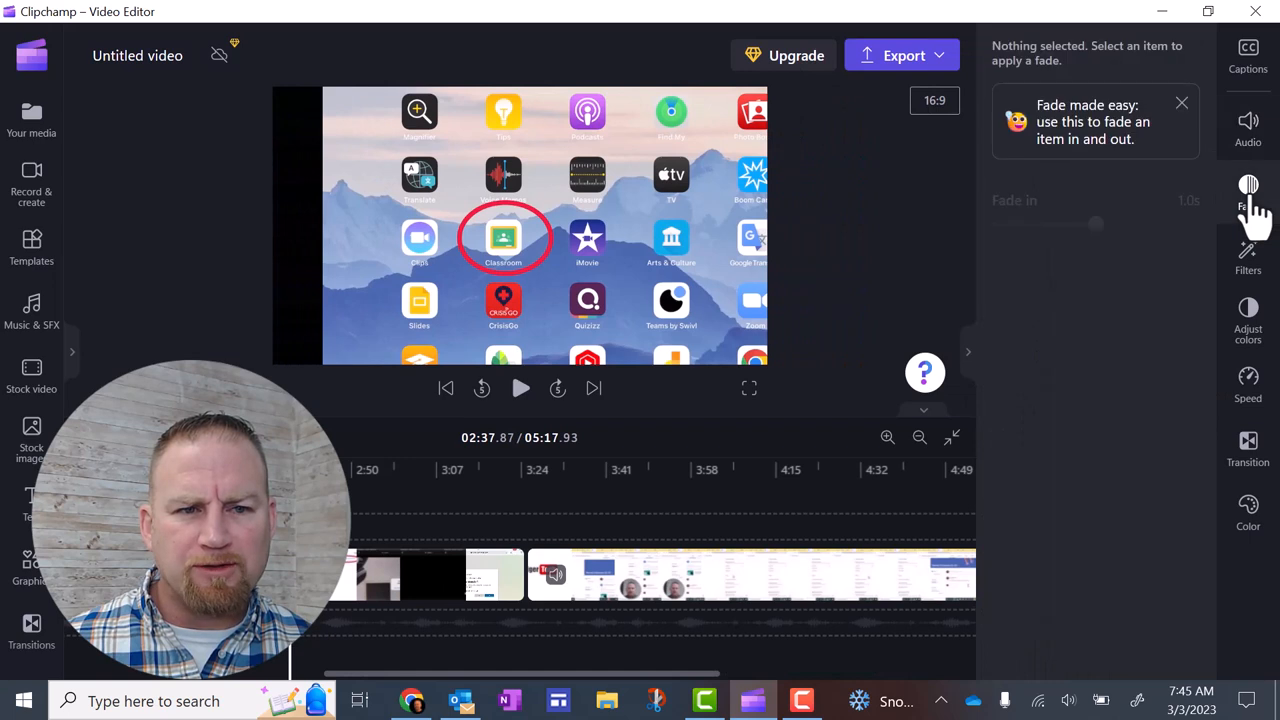
mouse_move(1120, 270)
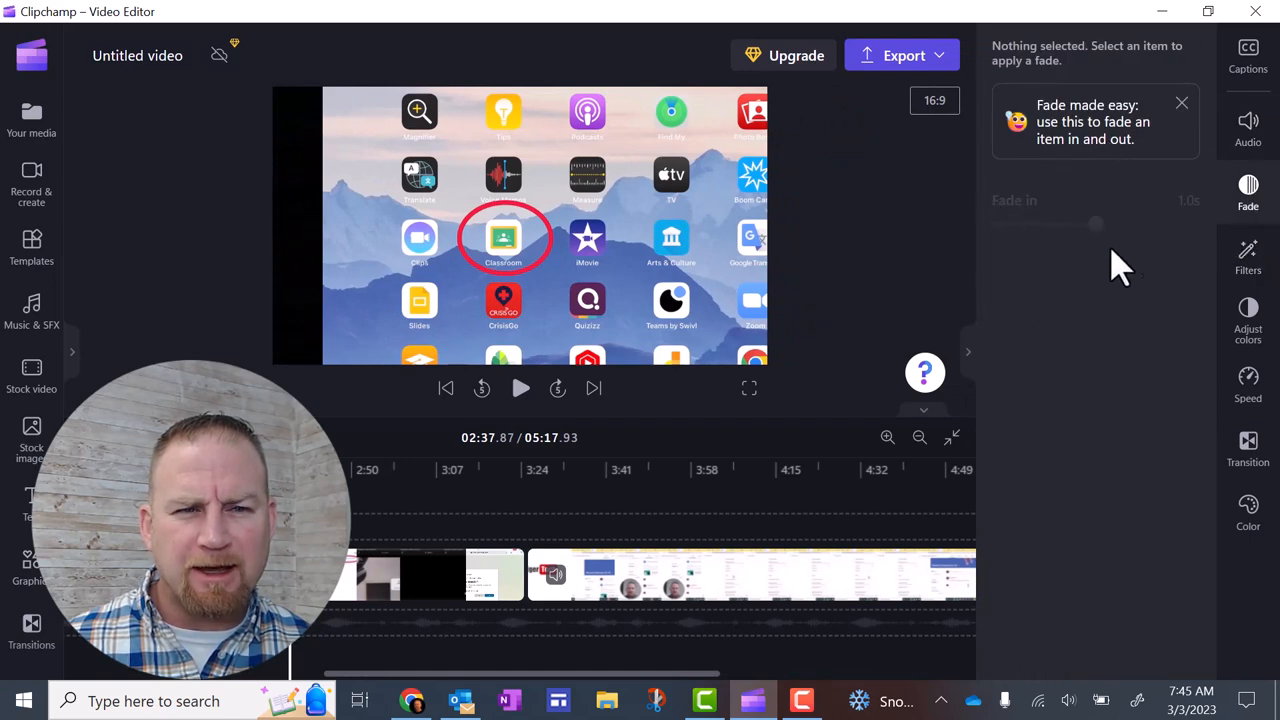
click(1248, 316)
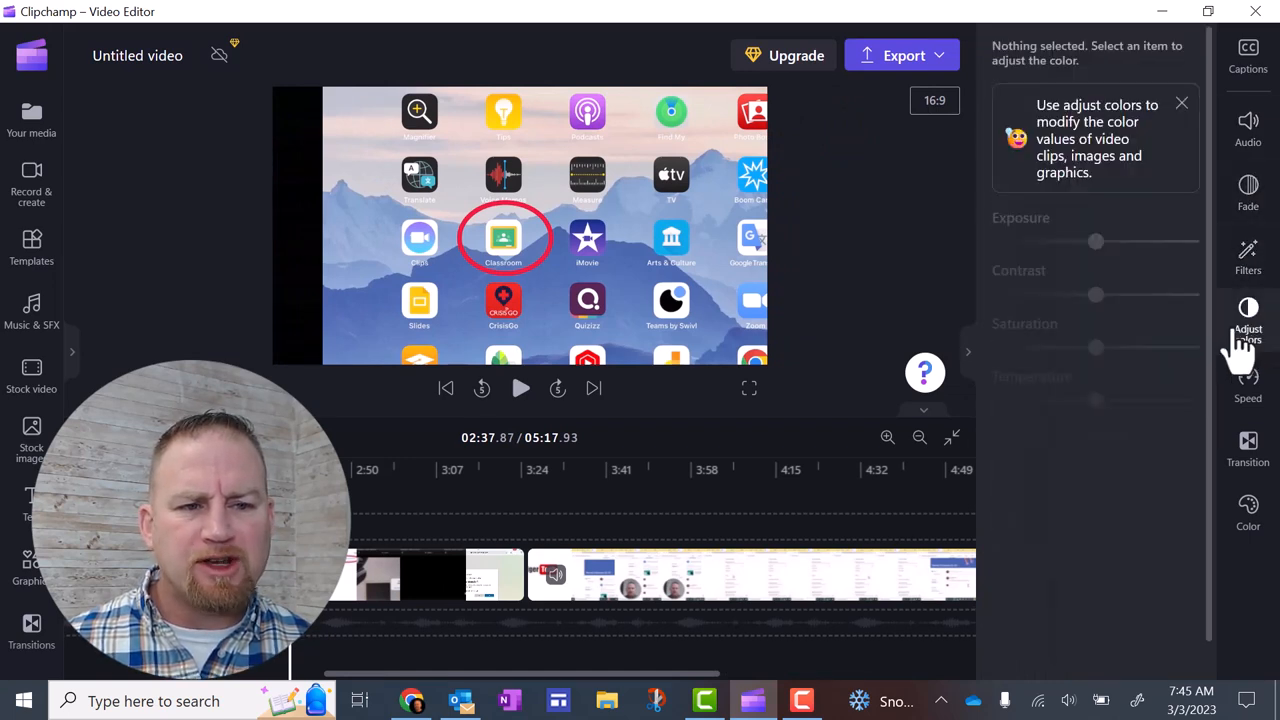
click(1248, 448)
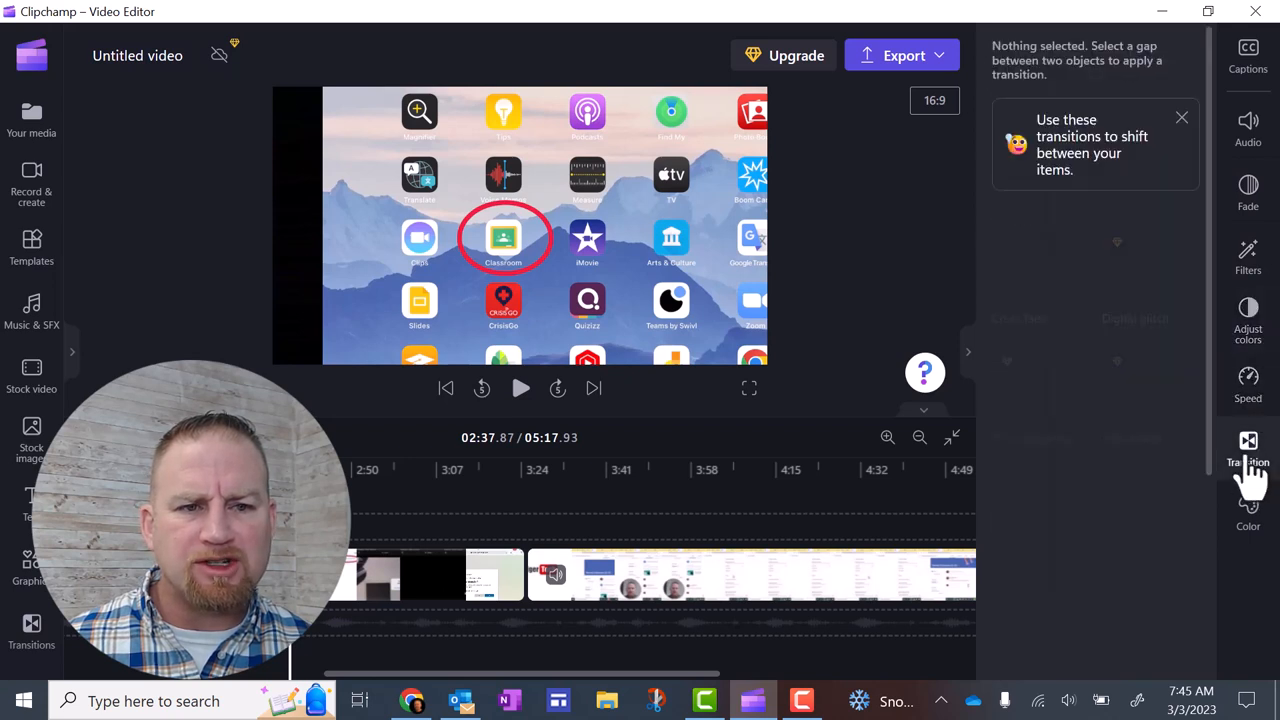
click(1248, 444)
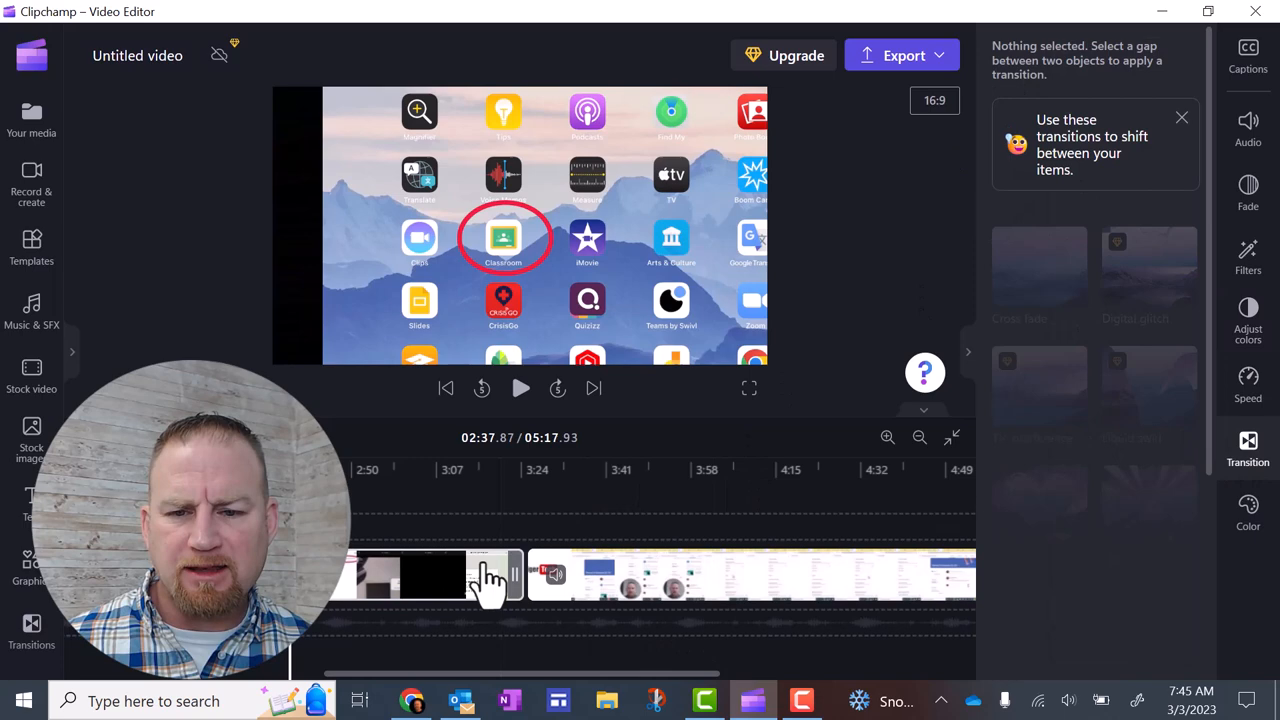
- Select the Zoom Login iPad2 clip and view its Filters, colour, Speed and Audio settings
click(430, 576)
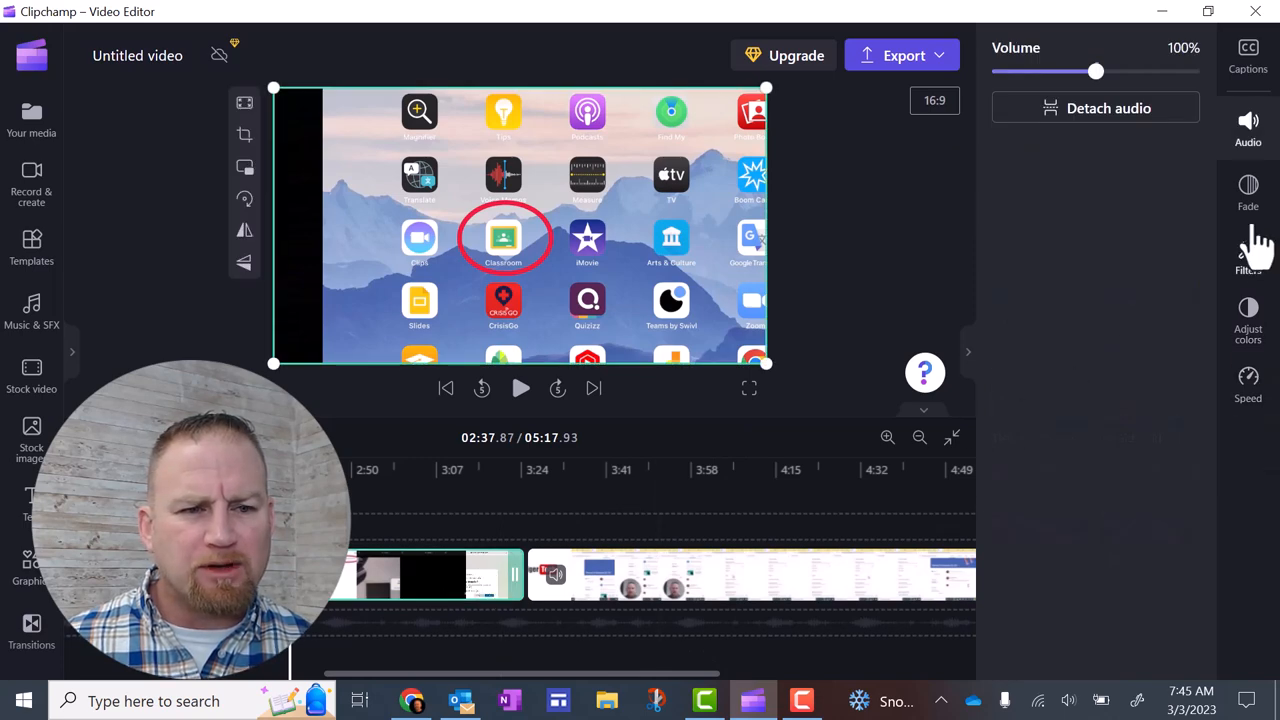
click(1248, 256)
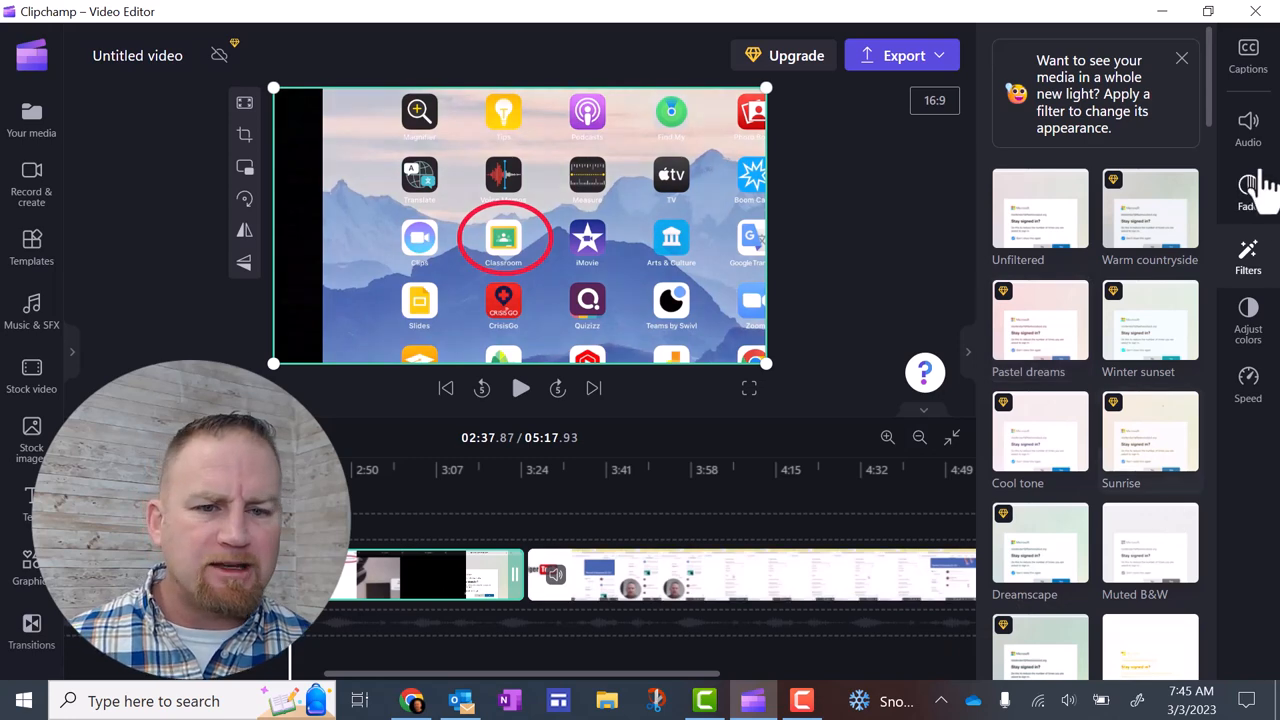
mouse_move(1248, 320)
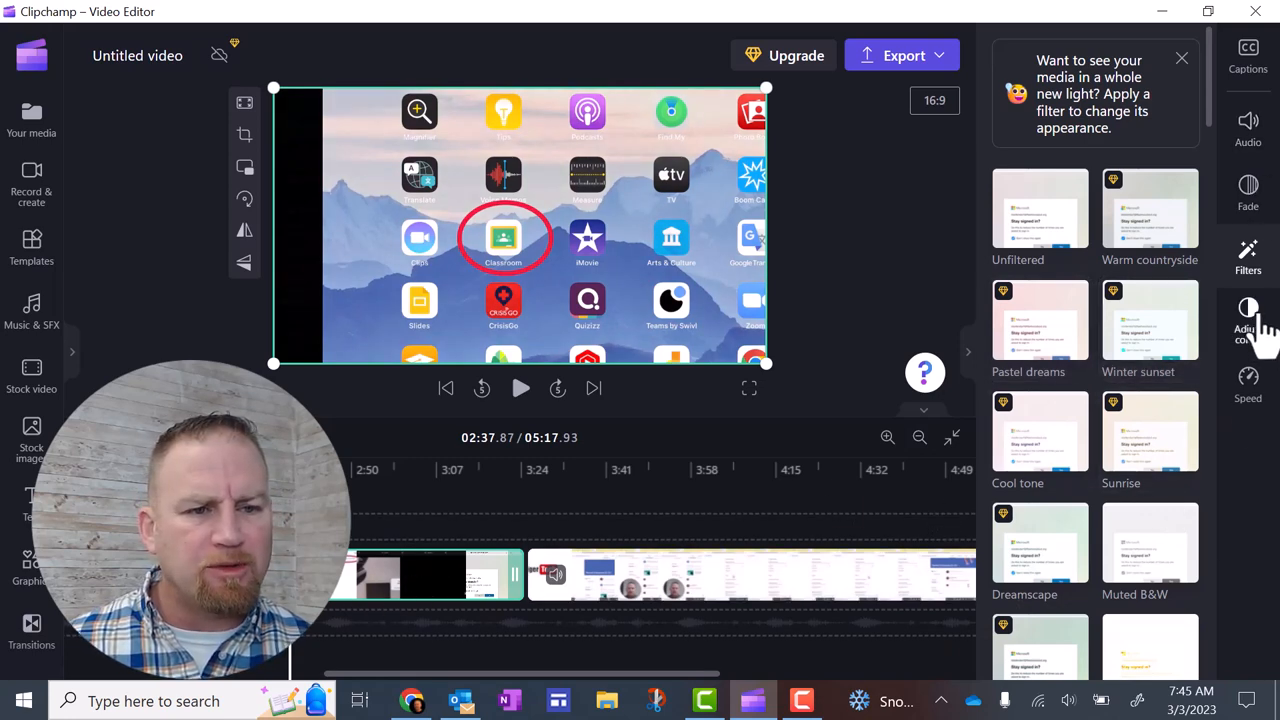
mouse_move(468, 628)
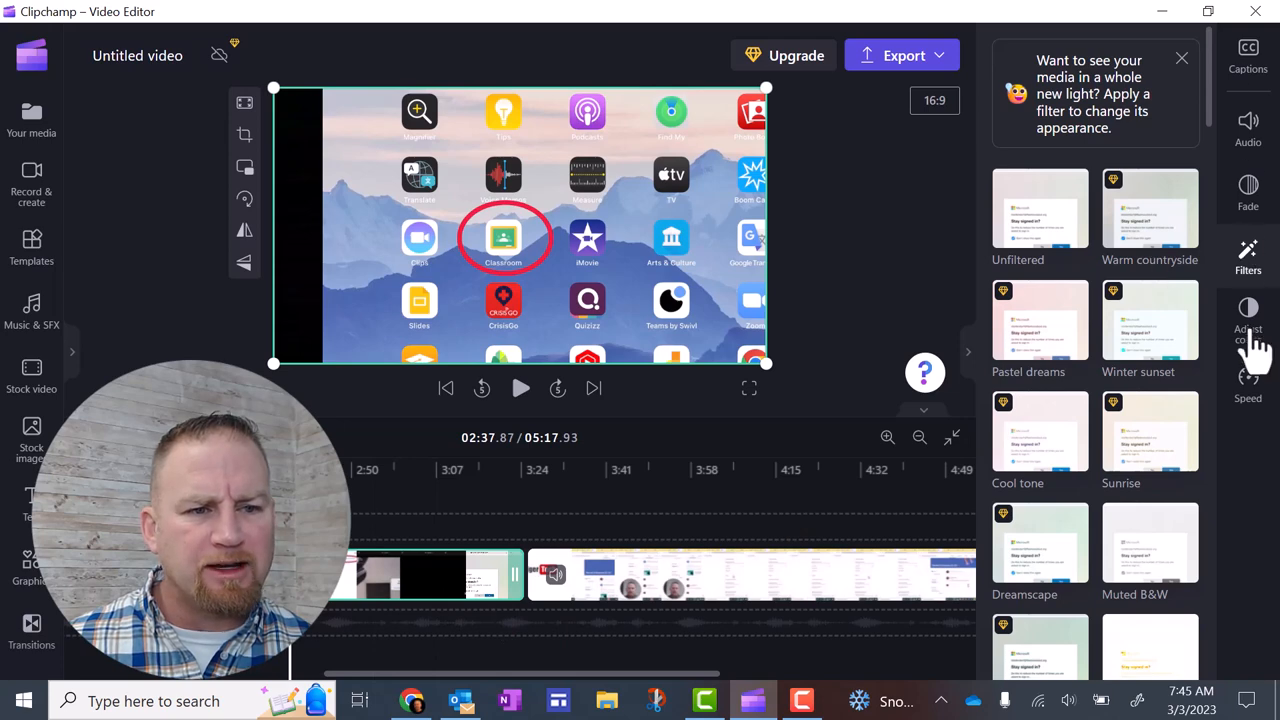
click(1248, 316)
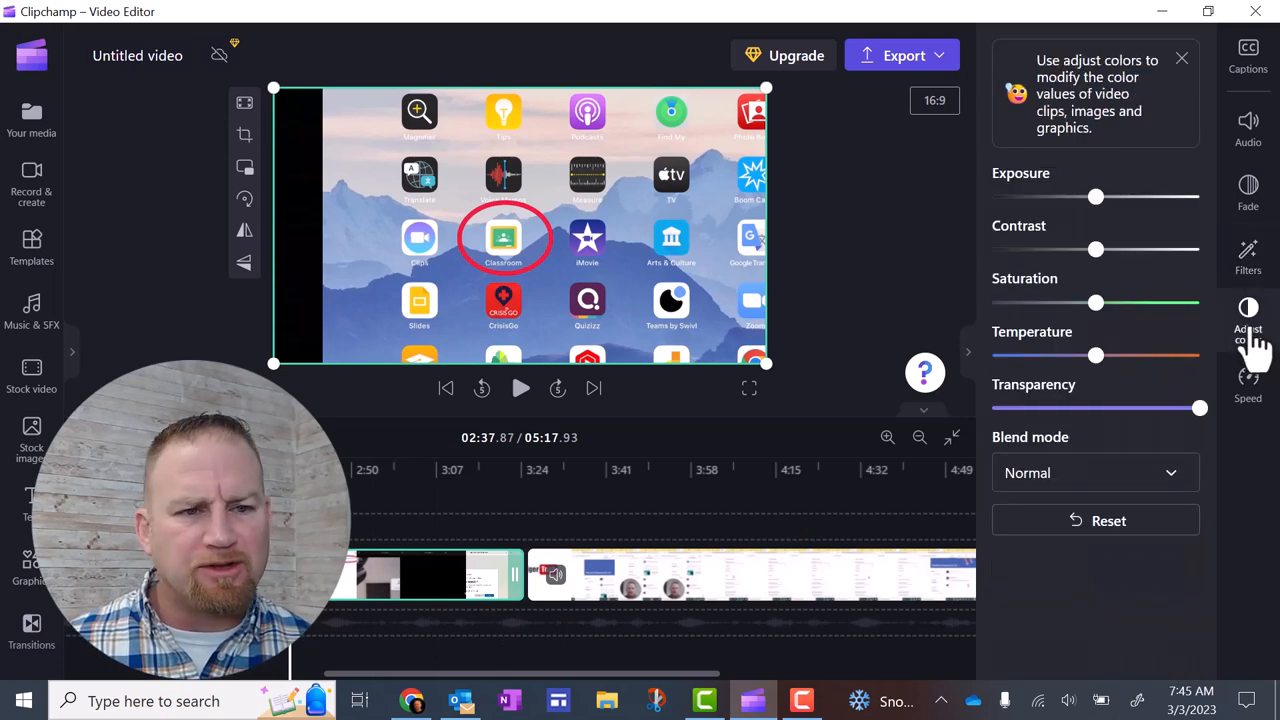
click(1248, 384)
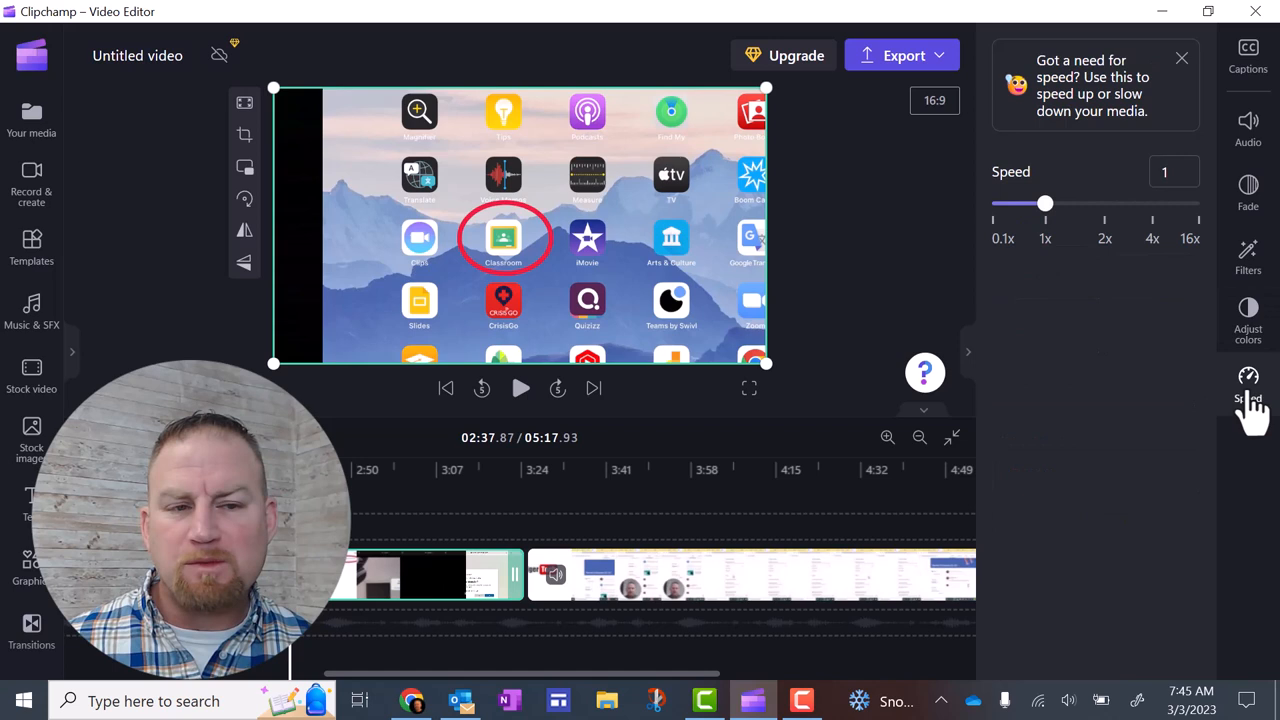
click(1248, 128)
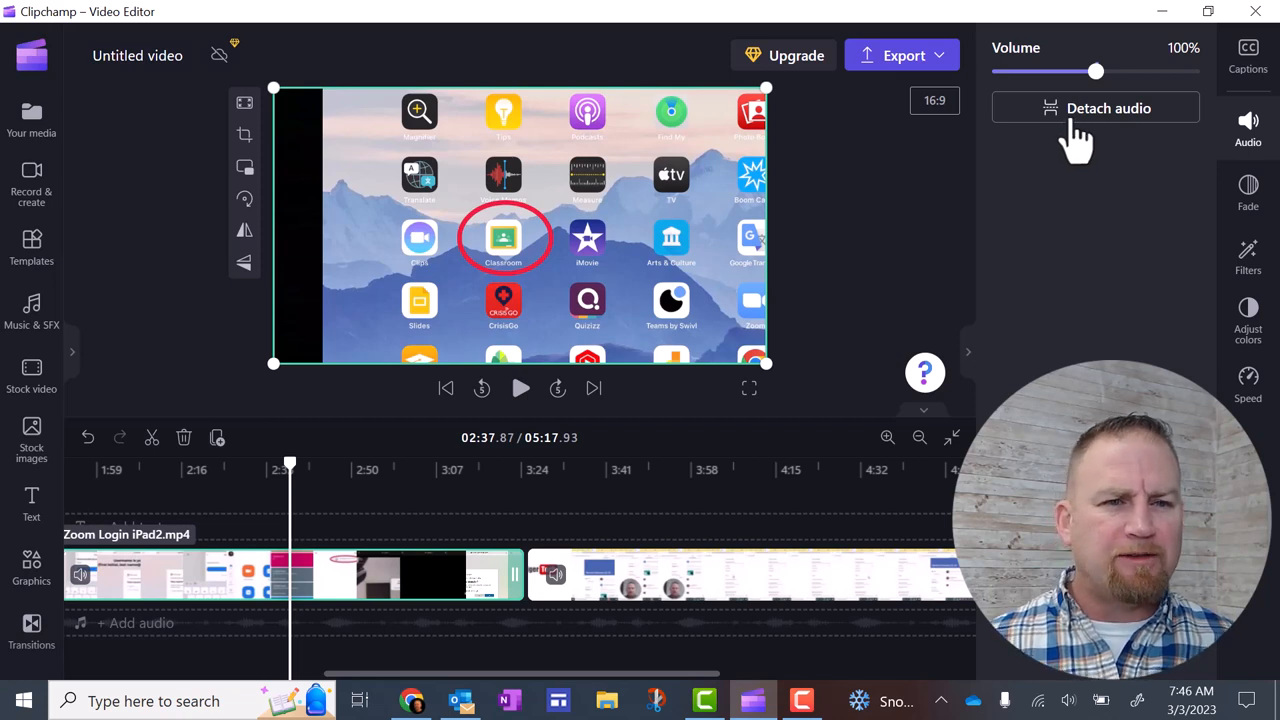
- Detach the Zoom Login iPad2 audio onto its own track and pause near 2:52 with it selected
click(1096, 108)
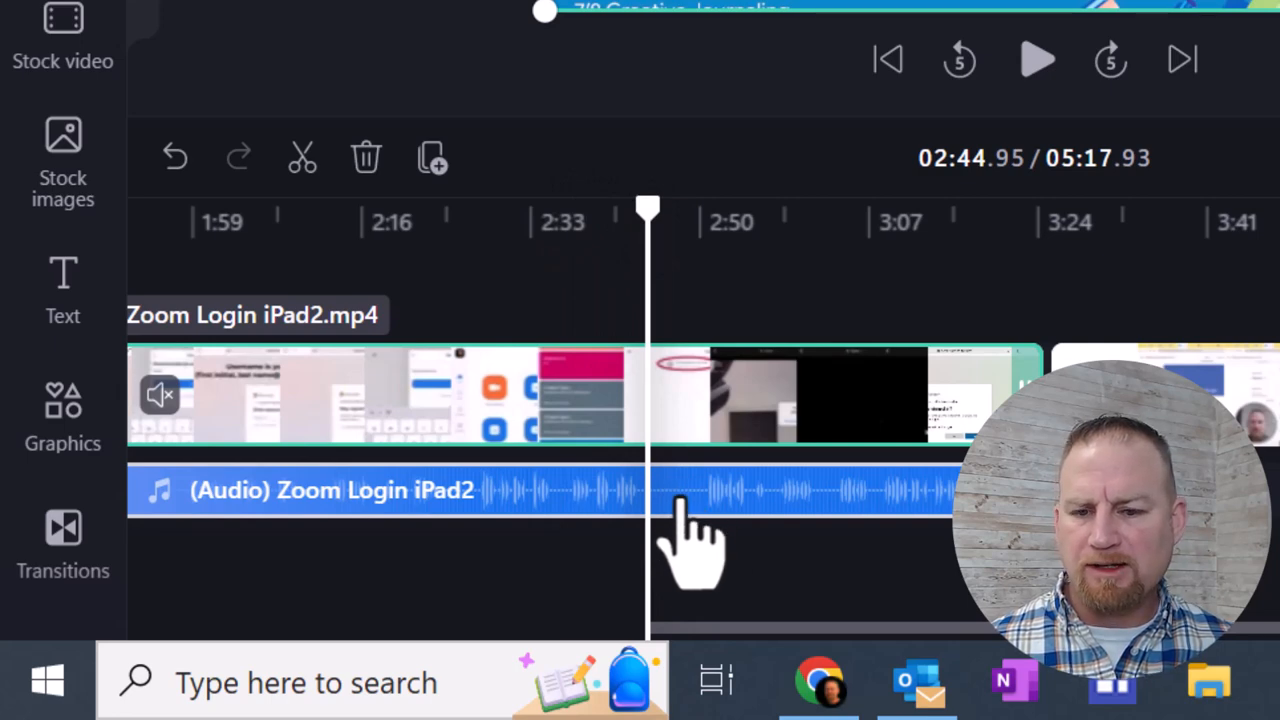
mouse_move(890, 230)
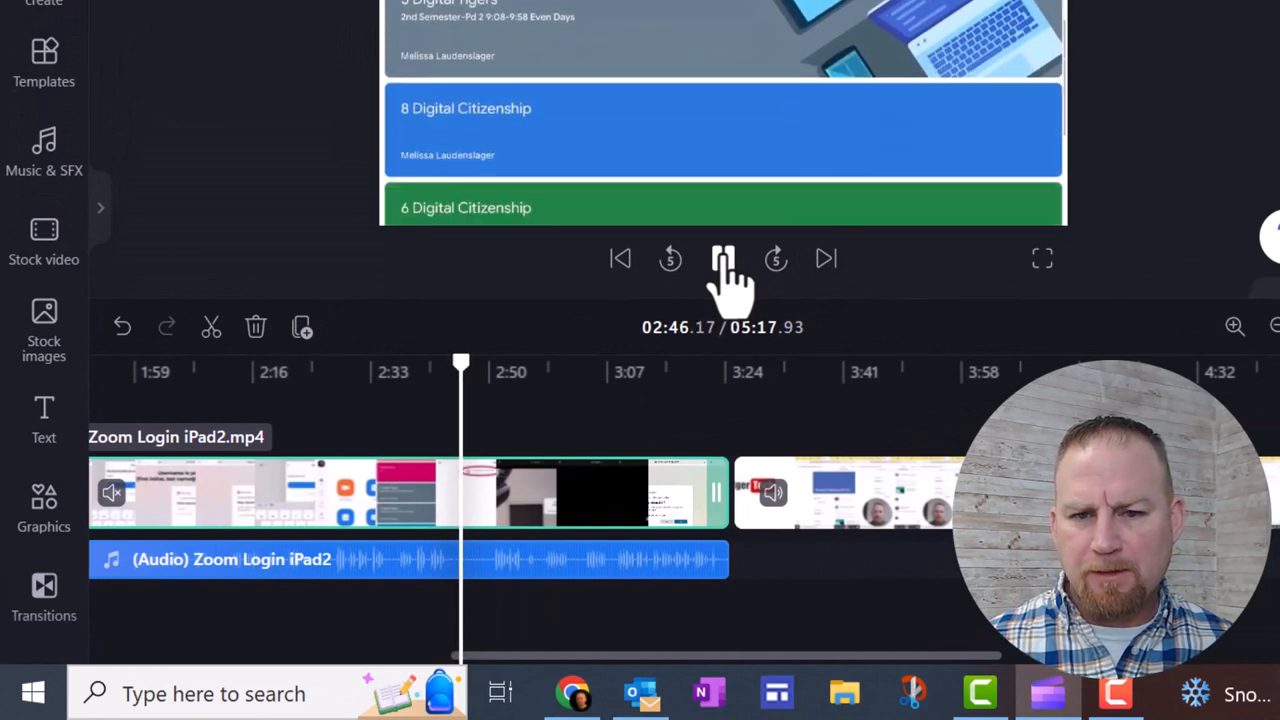
click(724, 258)
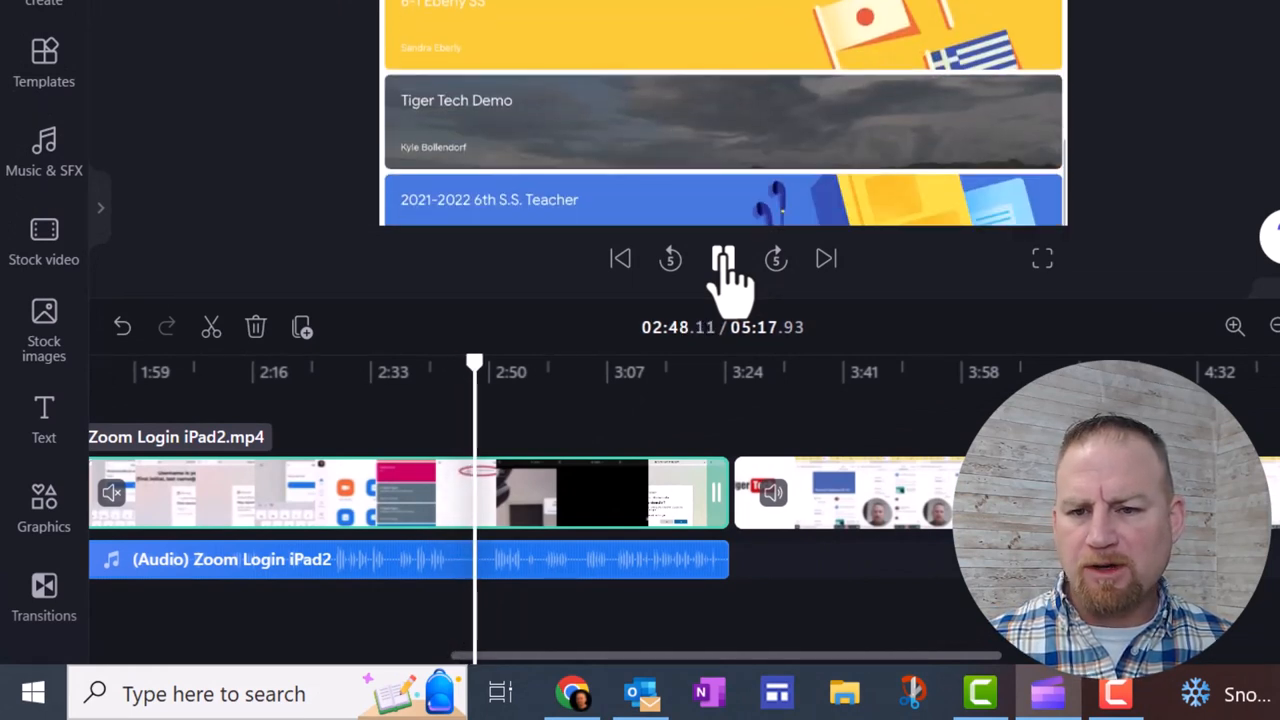
click(724, 258)
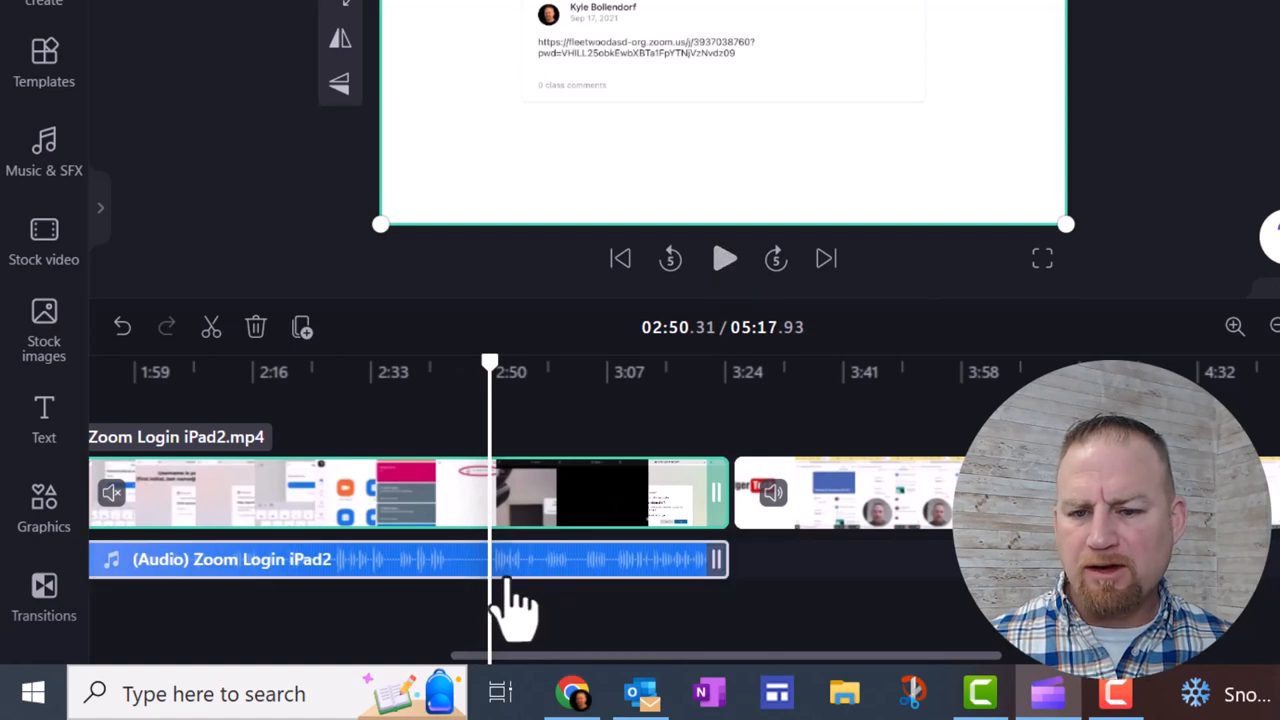
click(724, 260)
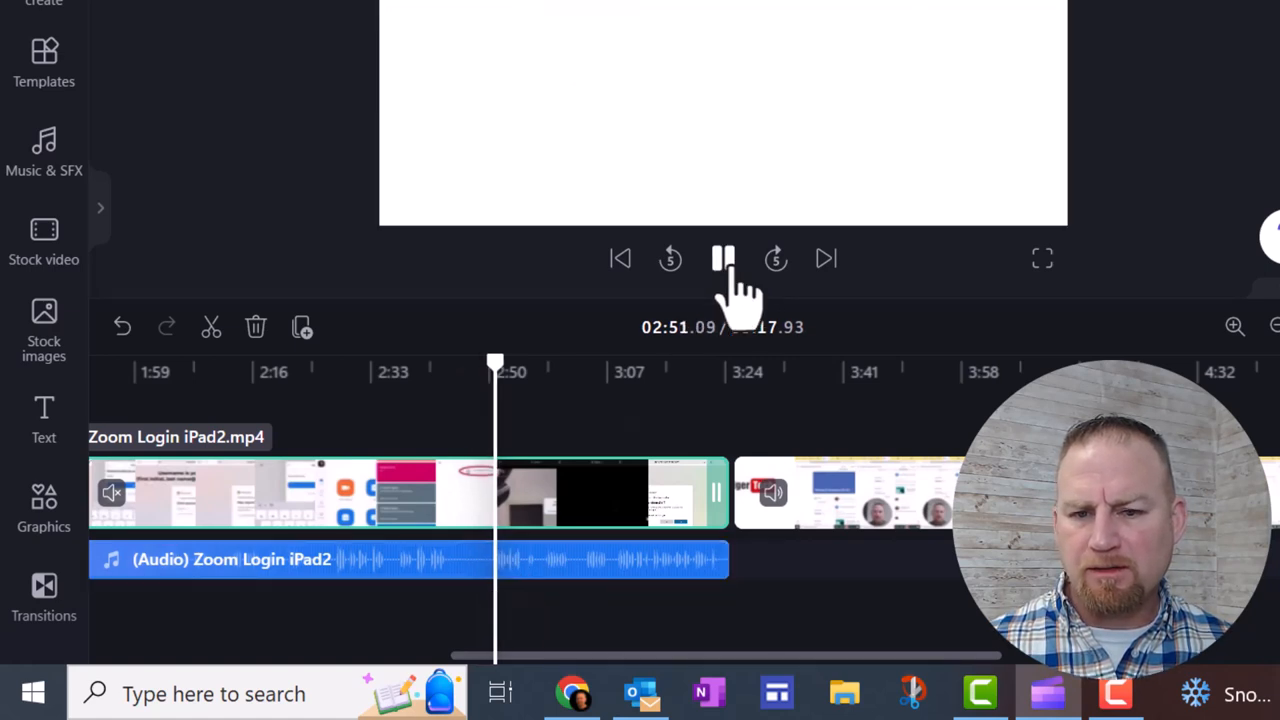
click(724, 258)
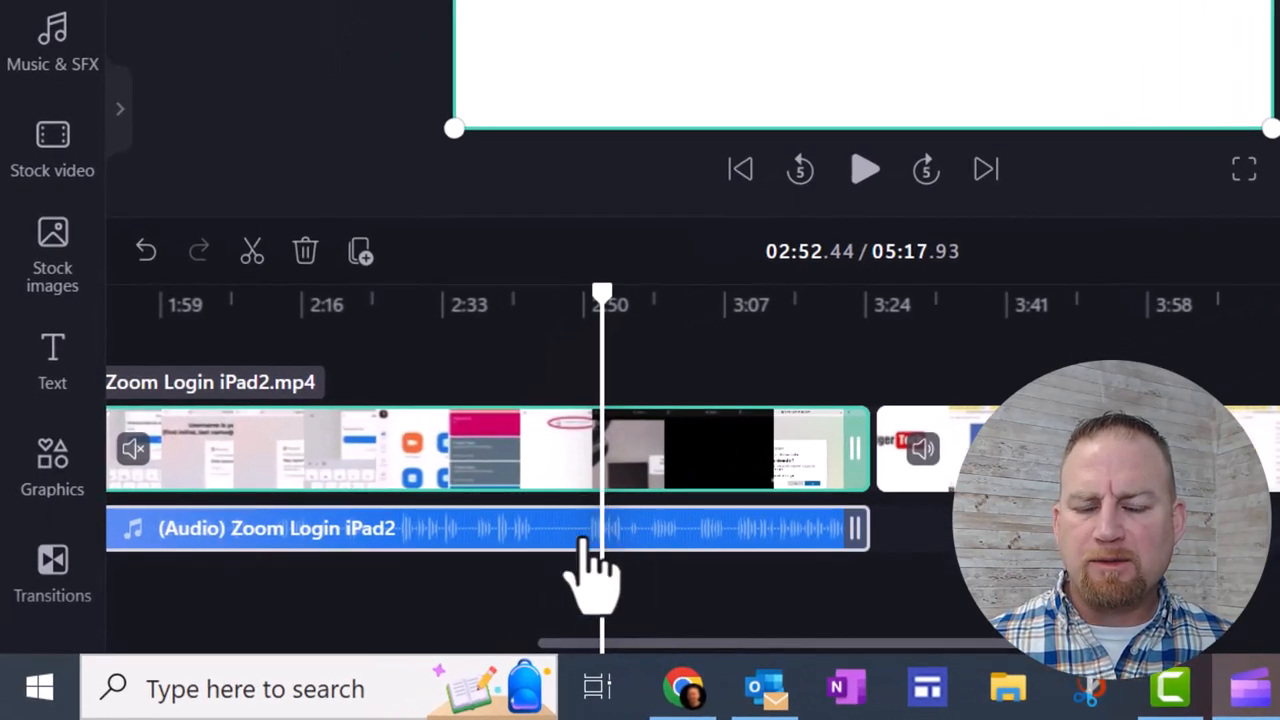
mouse_move(630, 576)
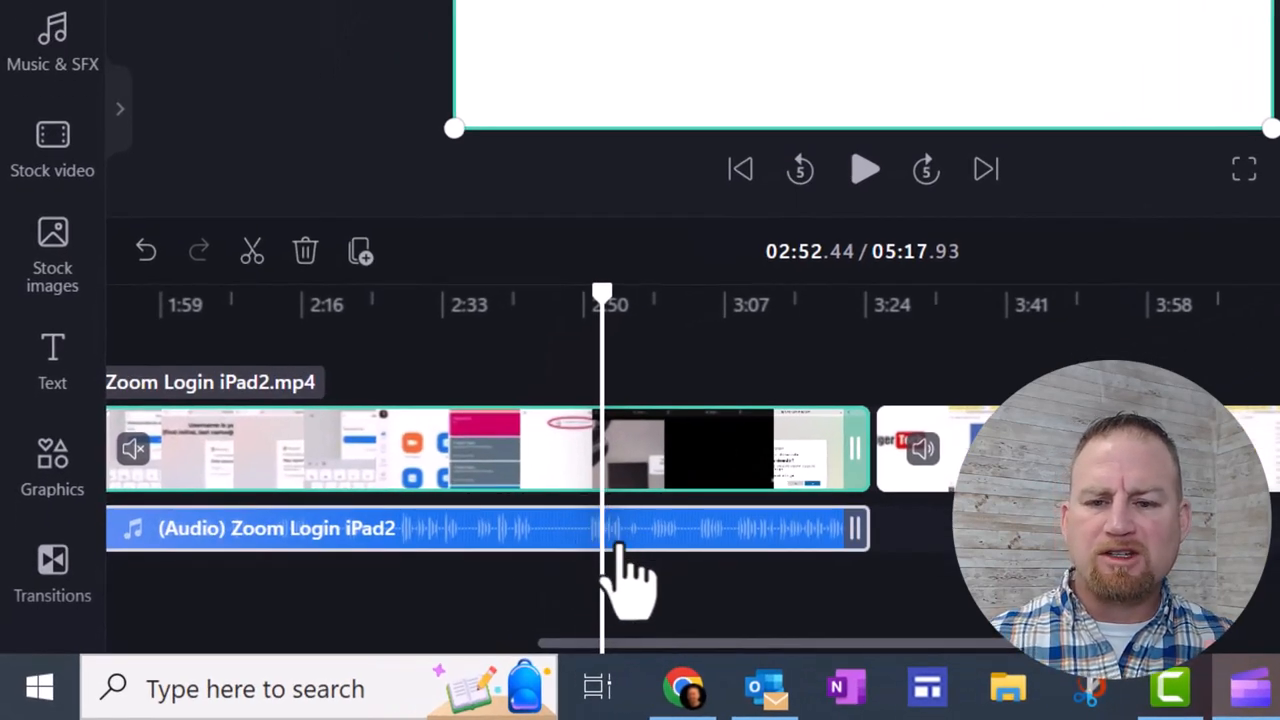
mouse_move(624, 576)
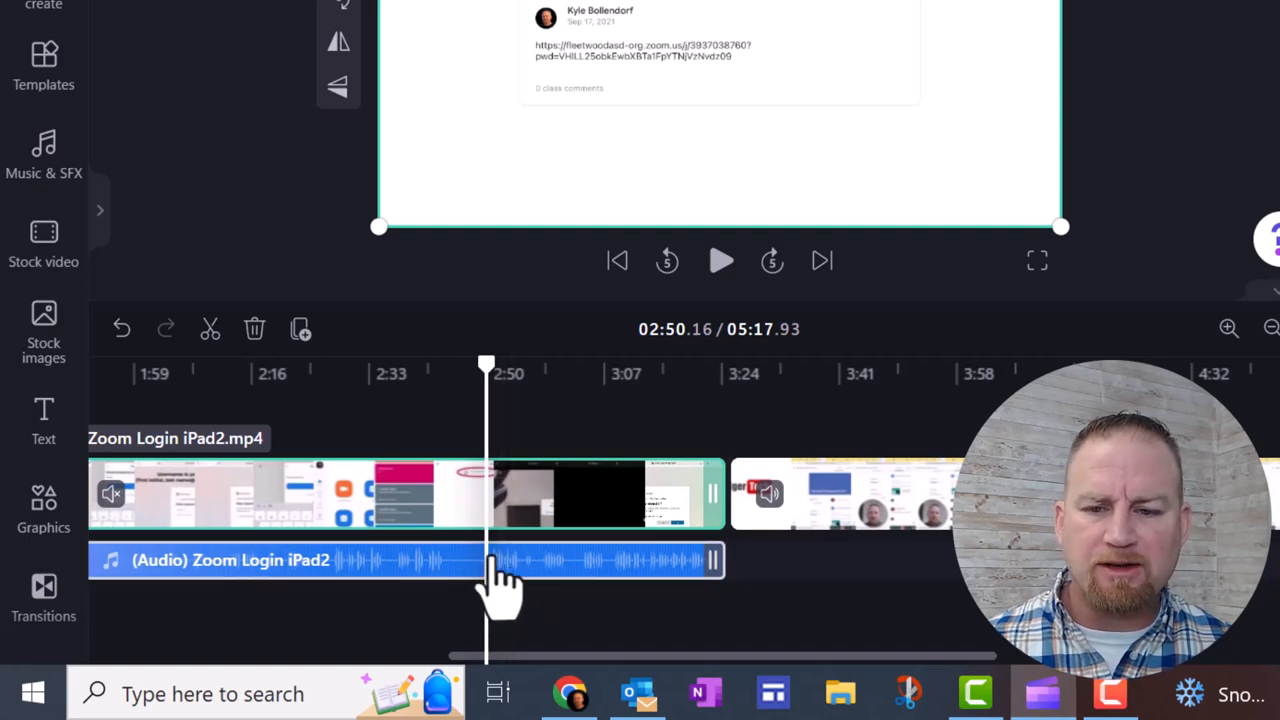
mouse_move(504, 596)
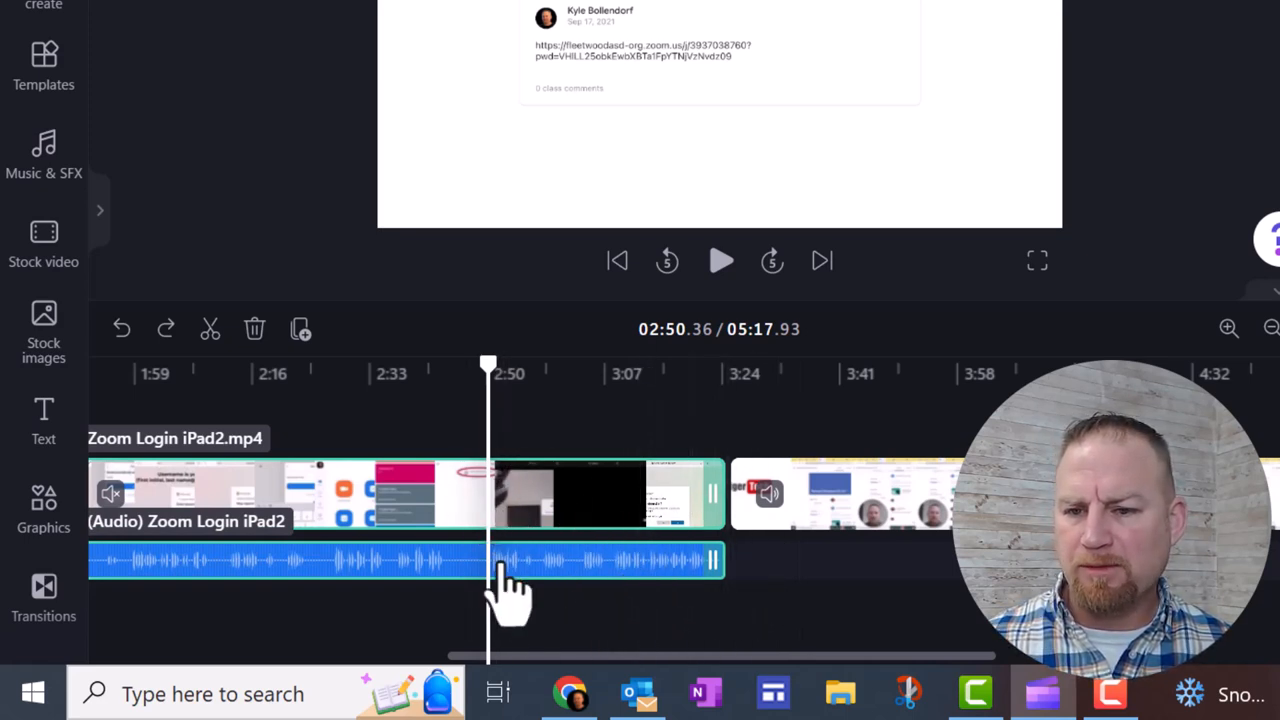
mouse_move(490, 560)
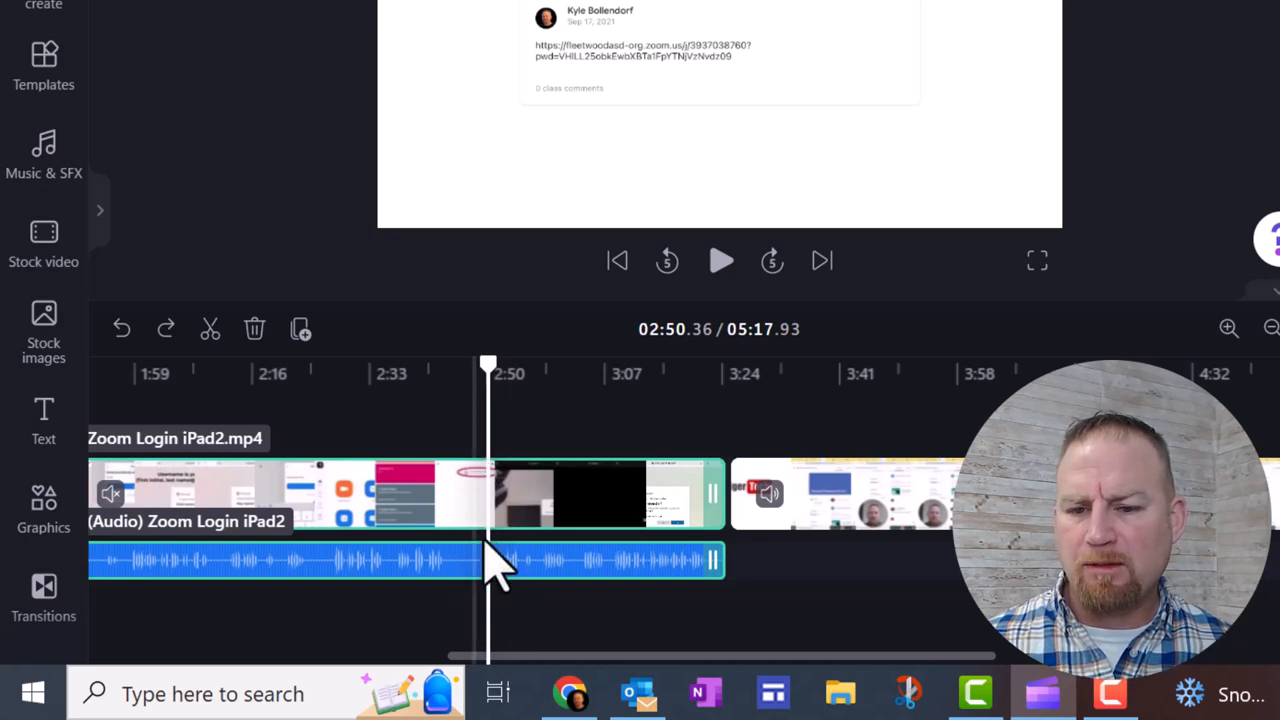
mouse_move(336, 436)
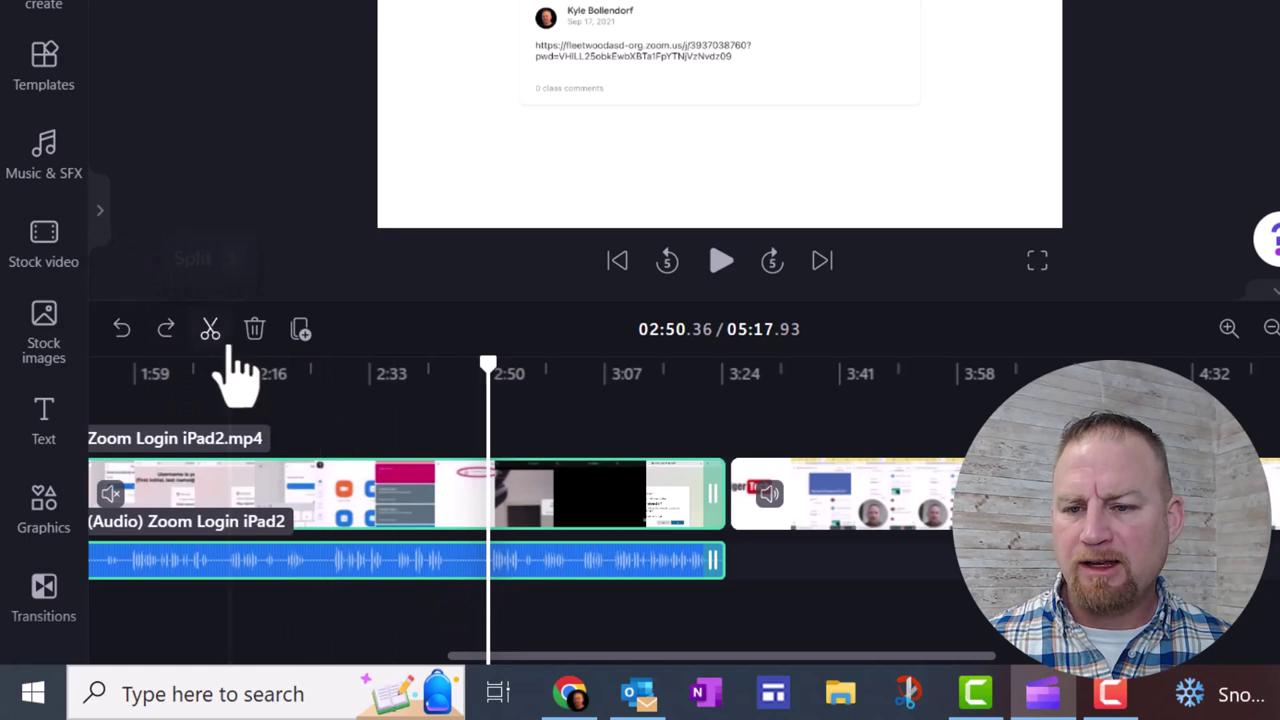
- Split the Zoom Login iPad2 video and audio at about 2:50 and again at 2:54
click(210, 328)
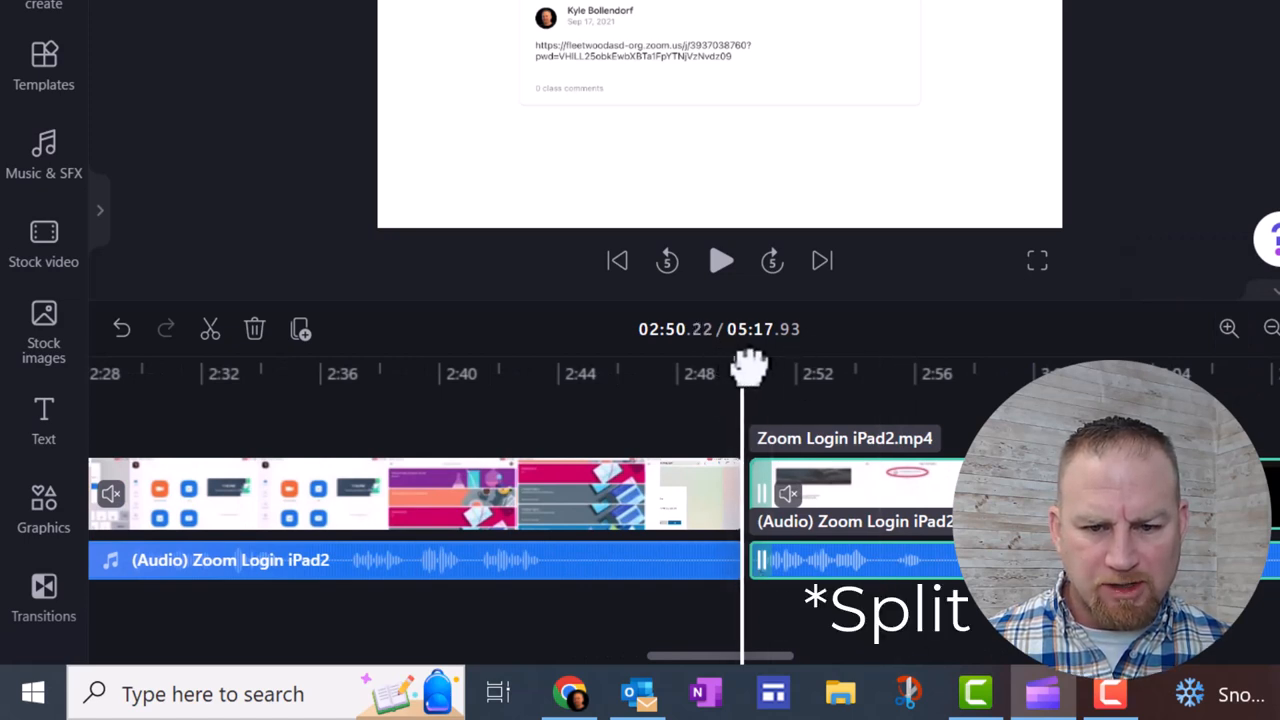
drag(744, 374, 876, 374)
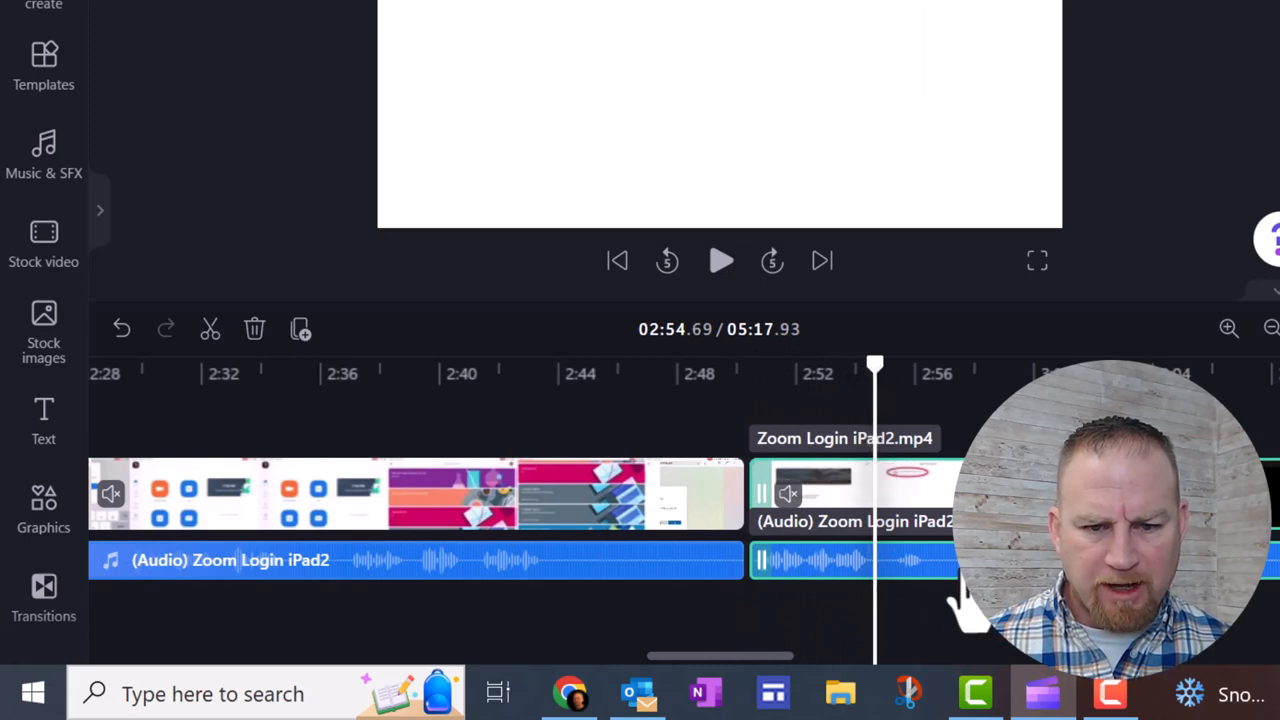
mouse_move(944, 570)
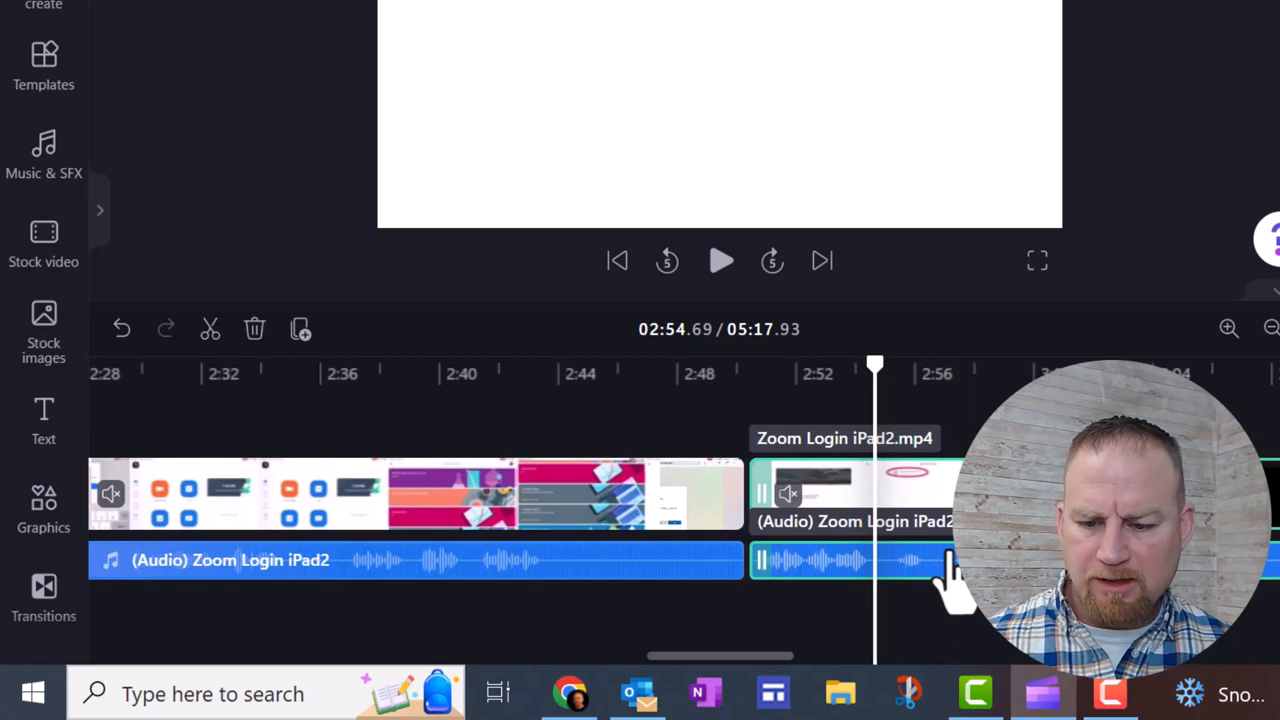
mouse_move(316, 420)
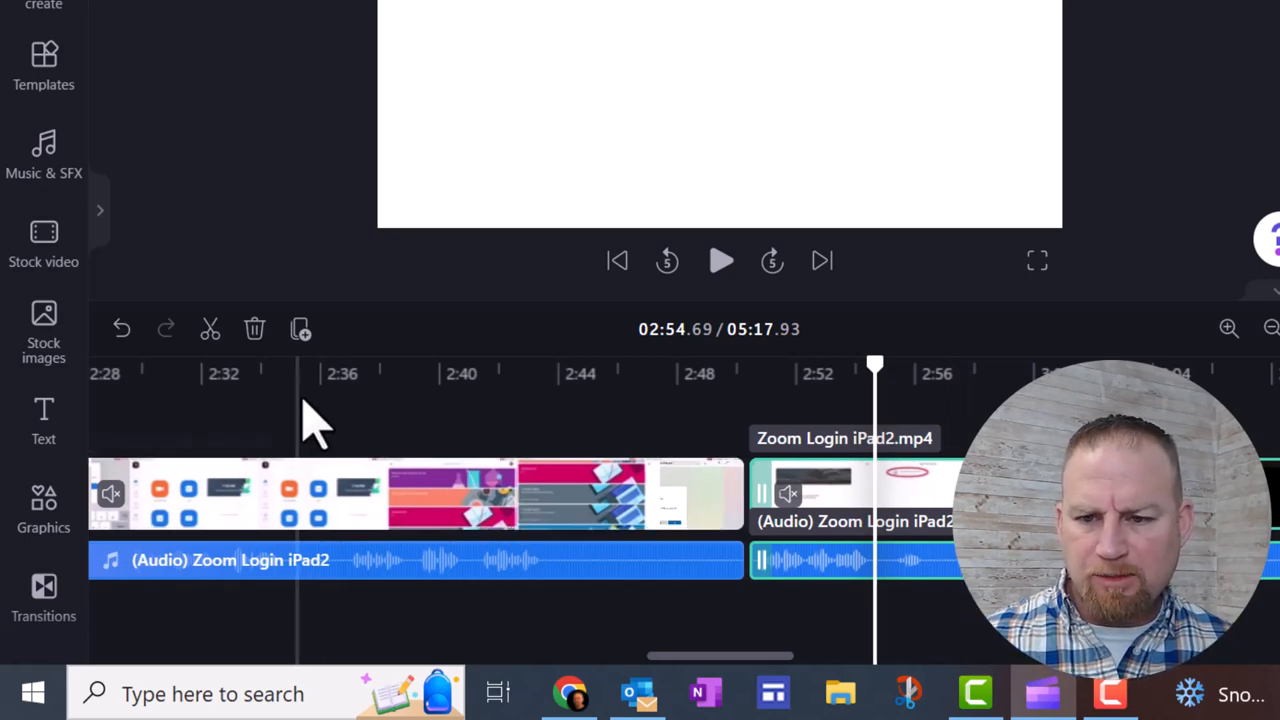
mouse_move(208, 328)
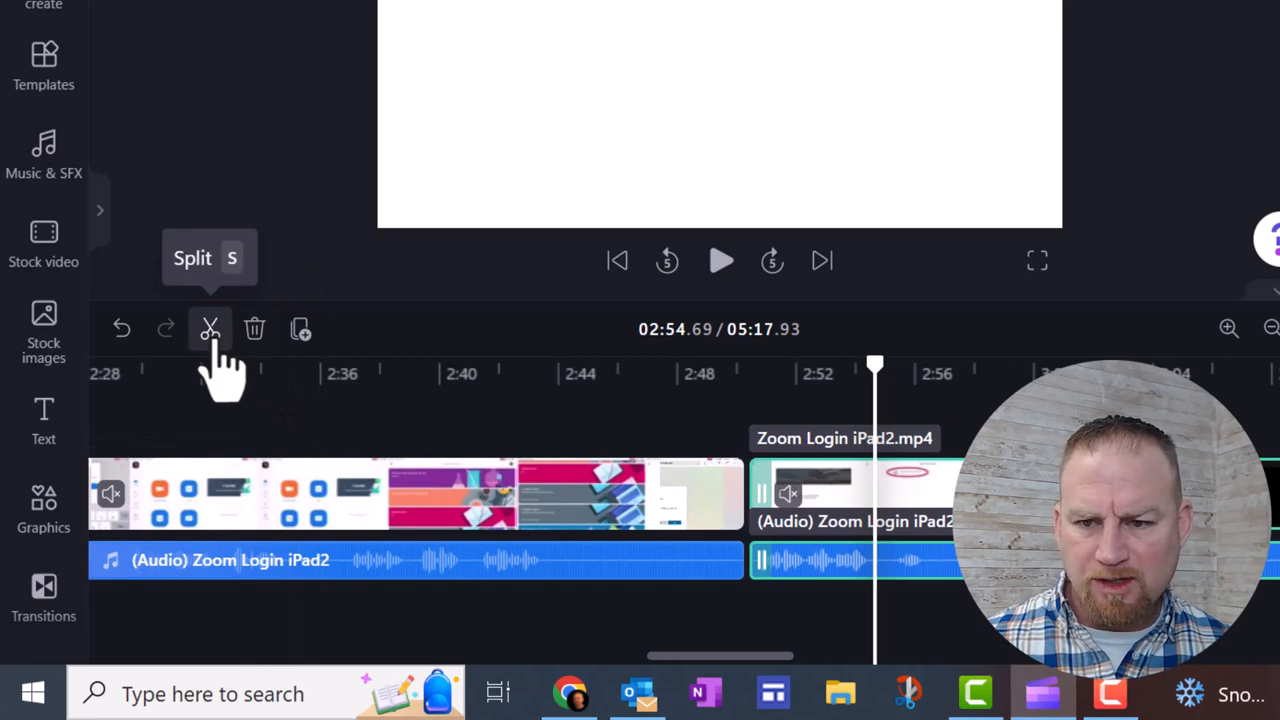
click(208, 328)
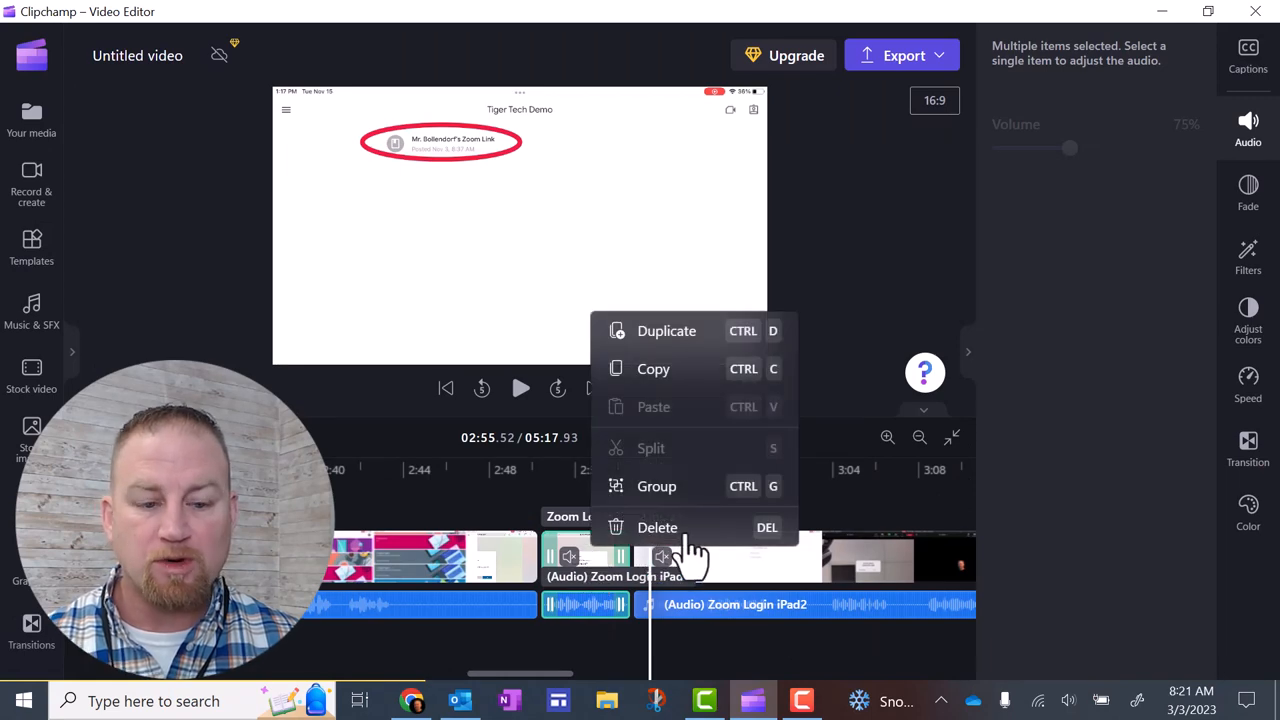
mouse_move(700, 544)
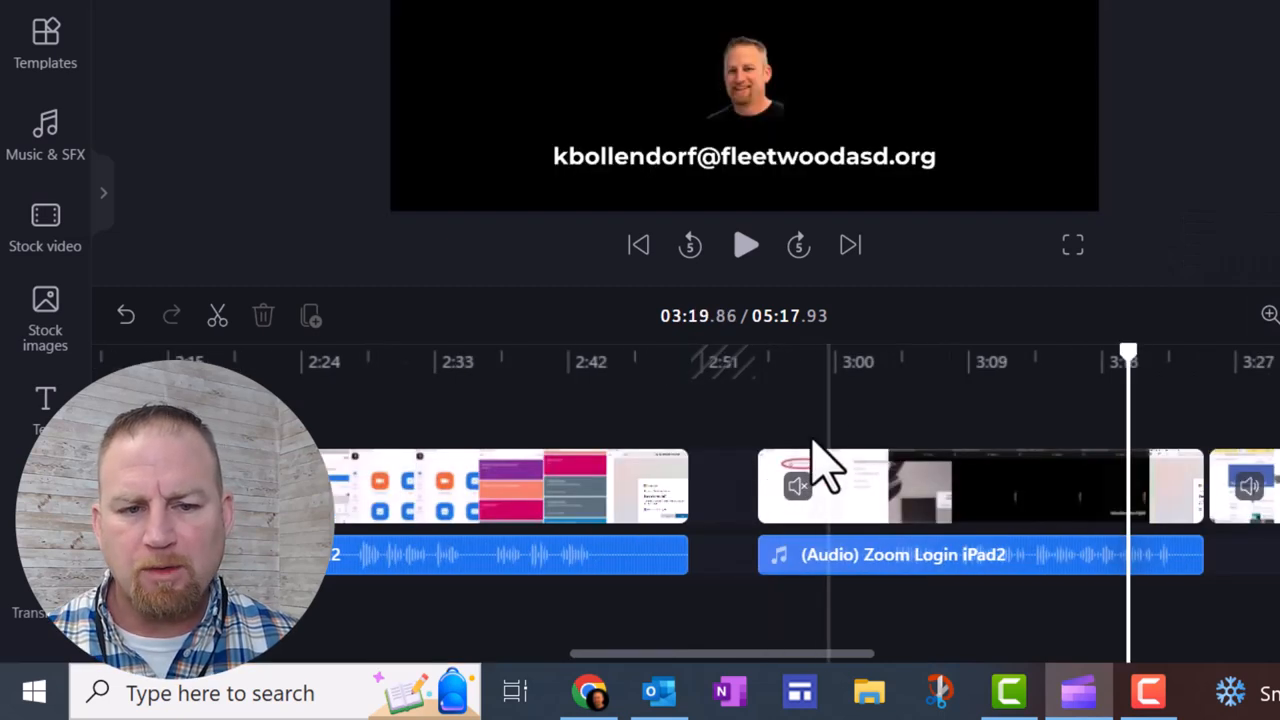
mouse_move(744, 490)
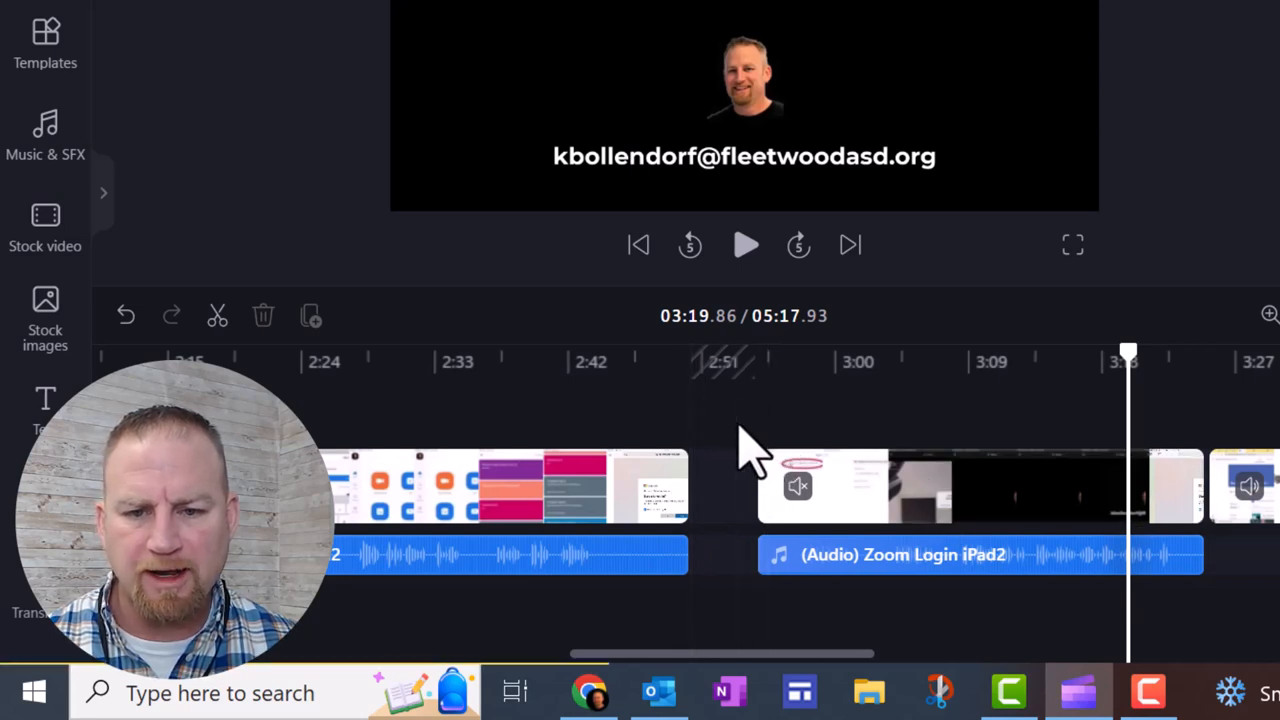
- Delete the isolated section and close the gap, shortening the project to 5:13
click(976, 488)
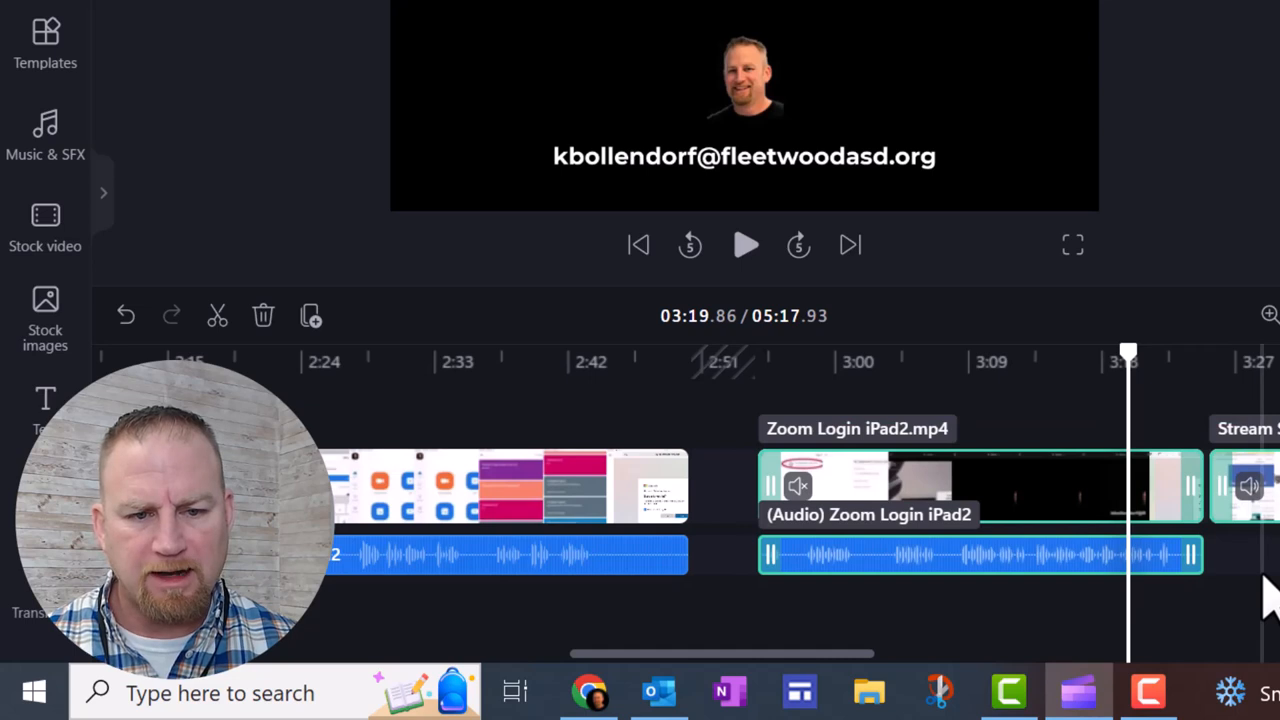
mouse_move(1010, 516)
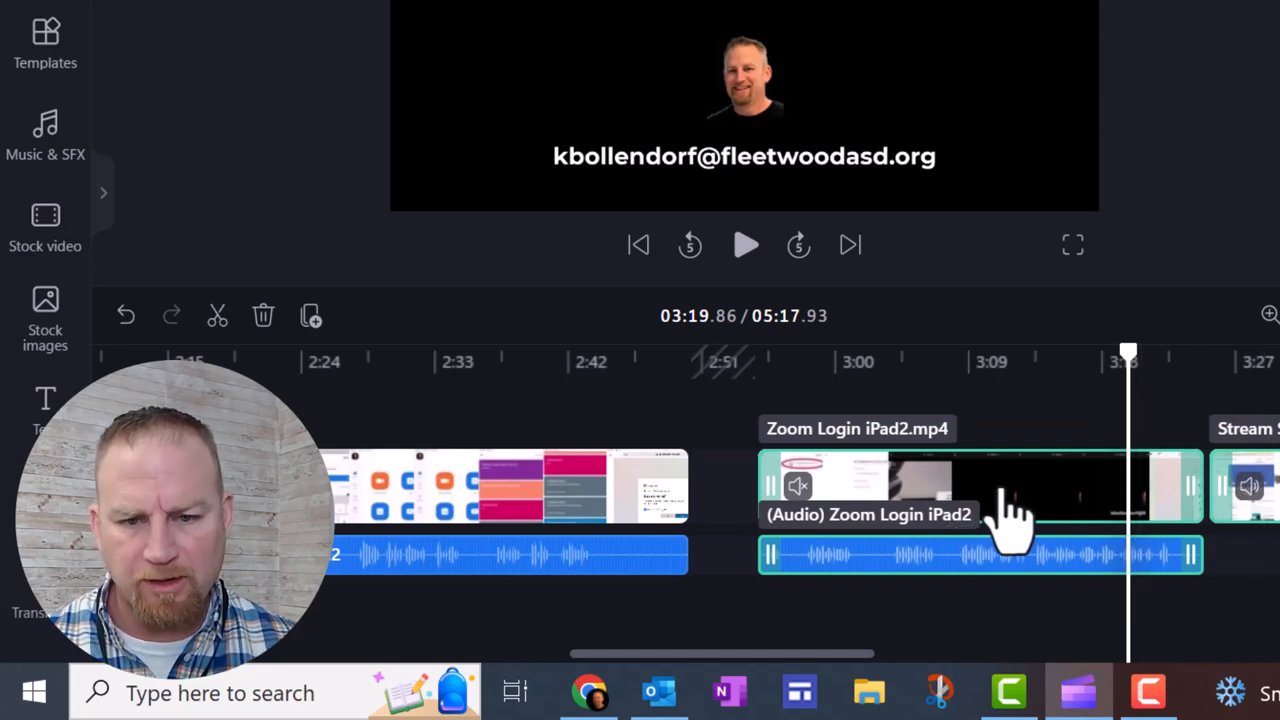
click(920, 486)
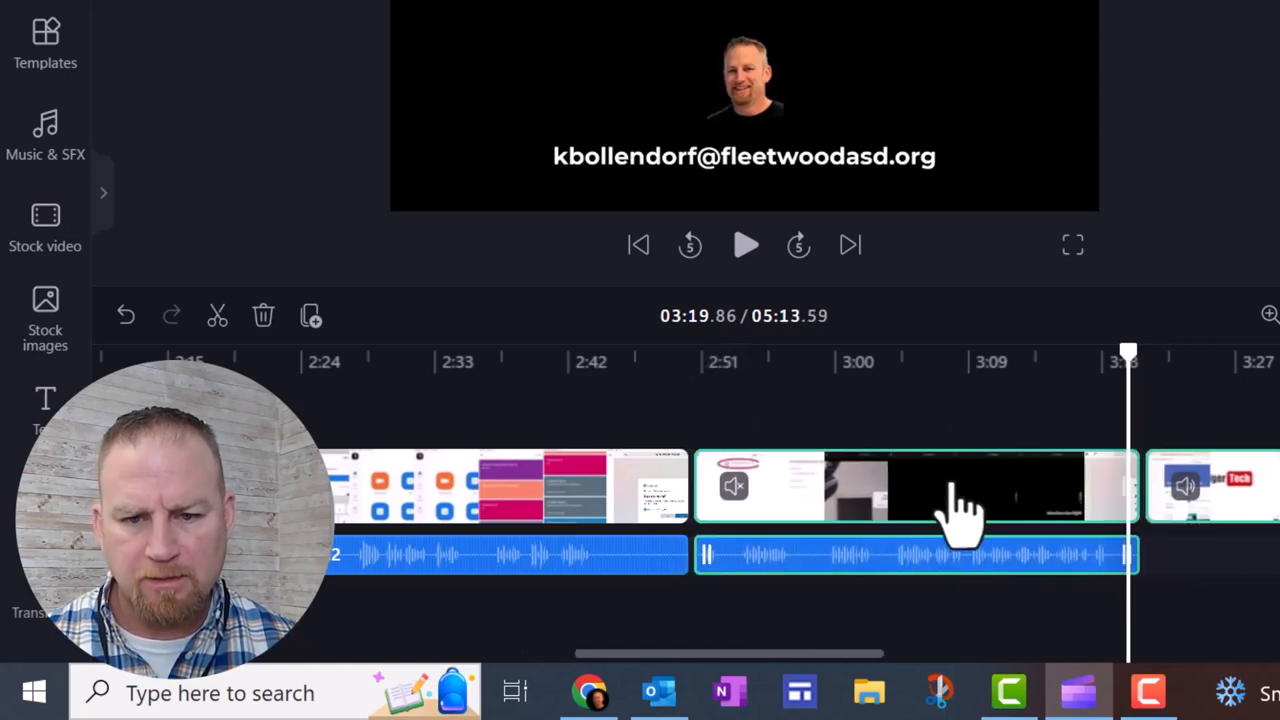
mouse_move(656, 500)
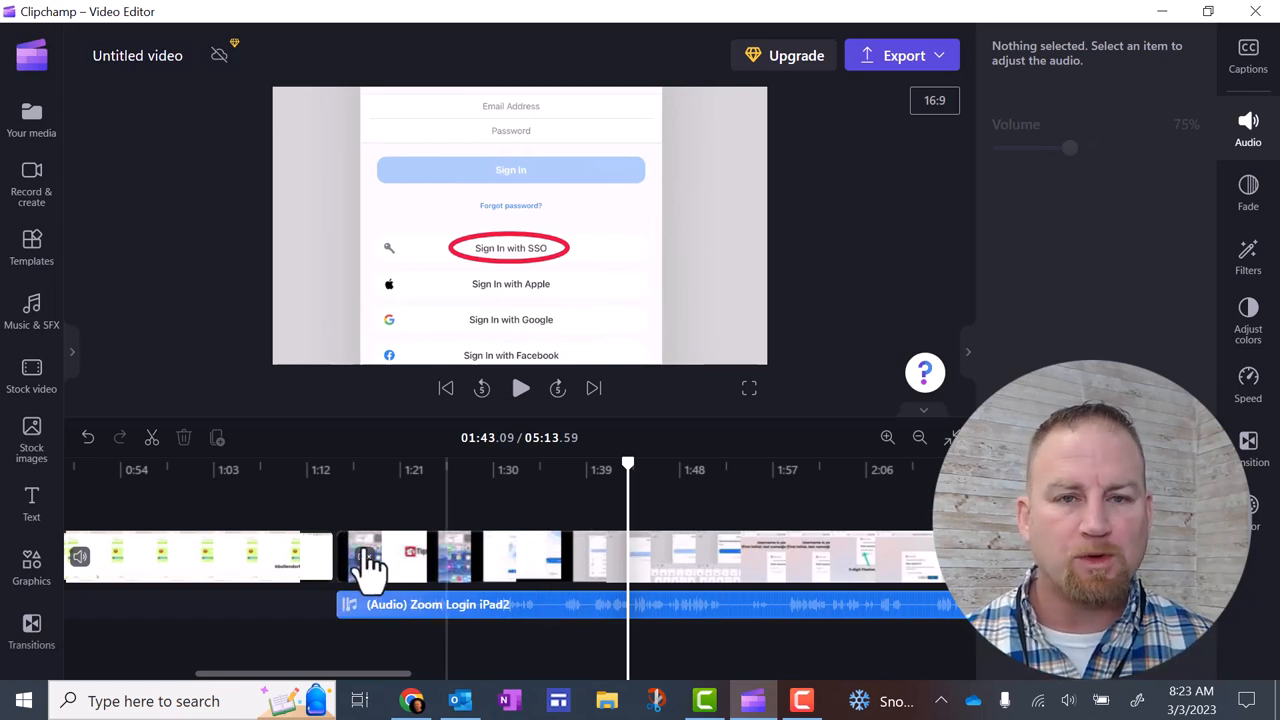
mouse_move(530, 660)
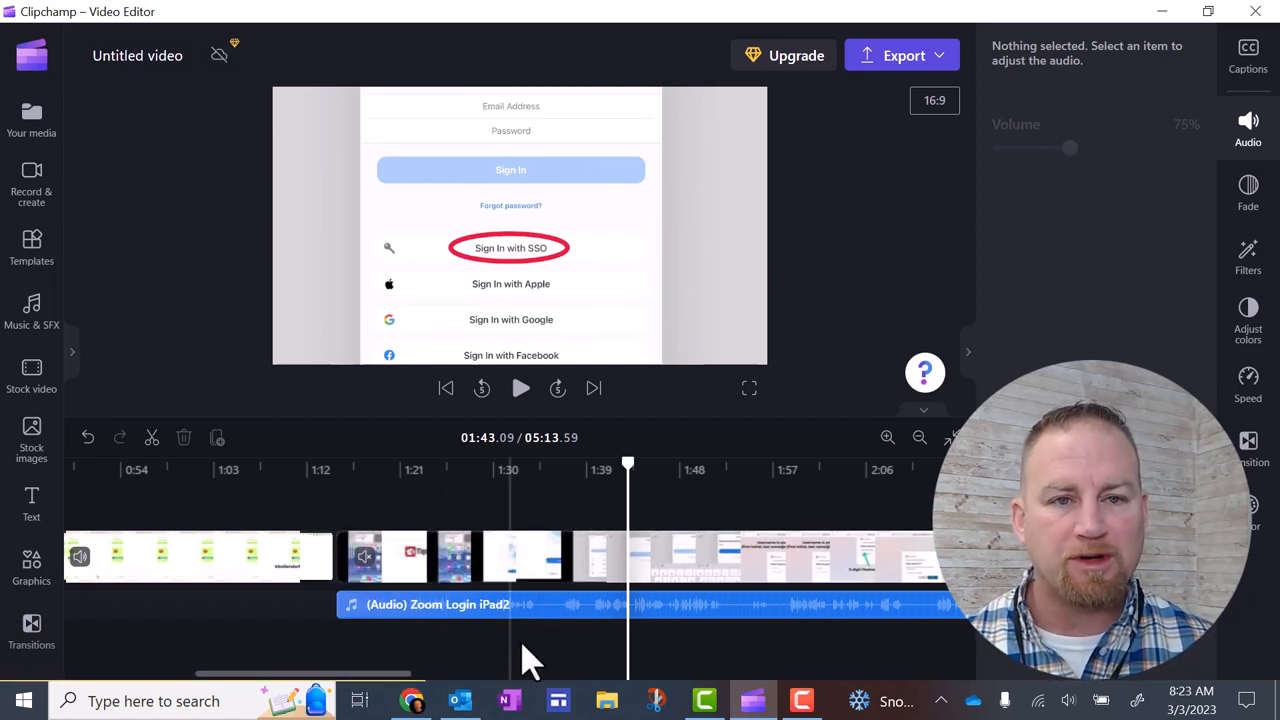
mouse_move(904, 56)
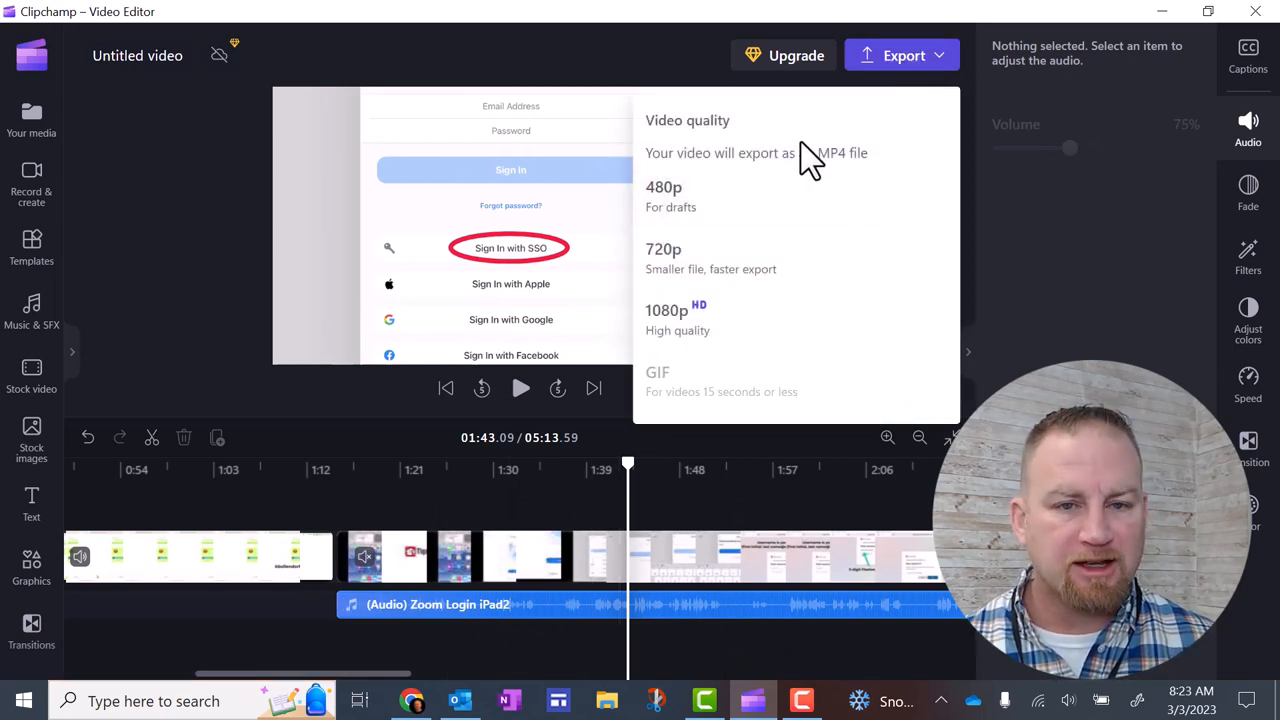
mouse_move(720, 350)
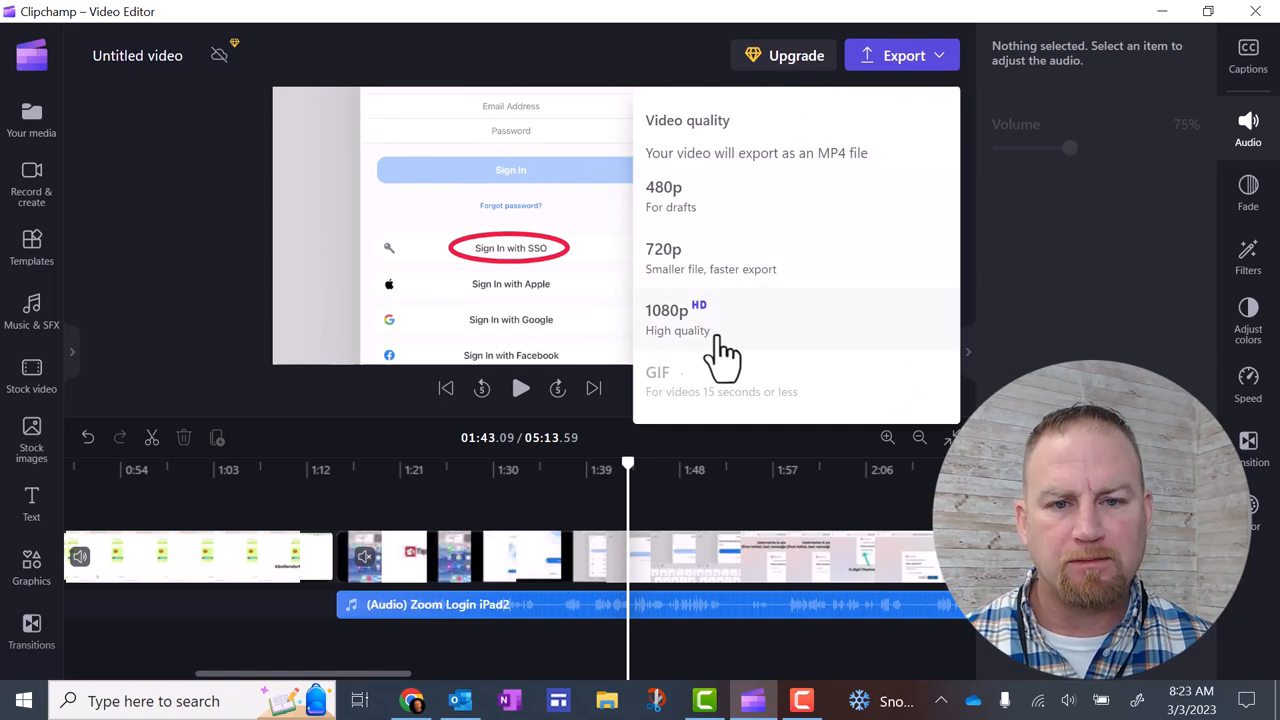
- Start exporting the edited video at 1080p quality
click(676, 320)
text(Clipchamp Example)
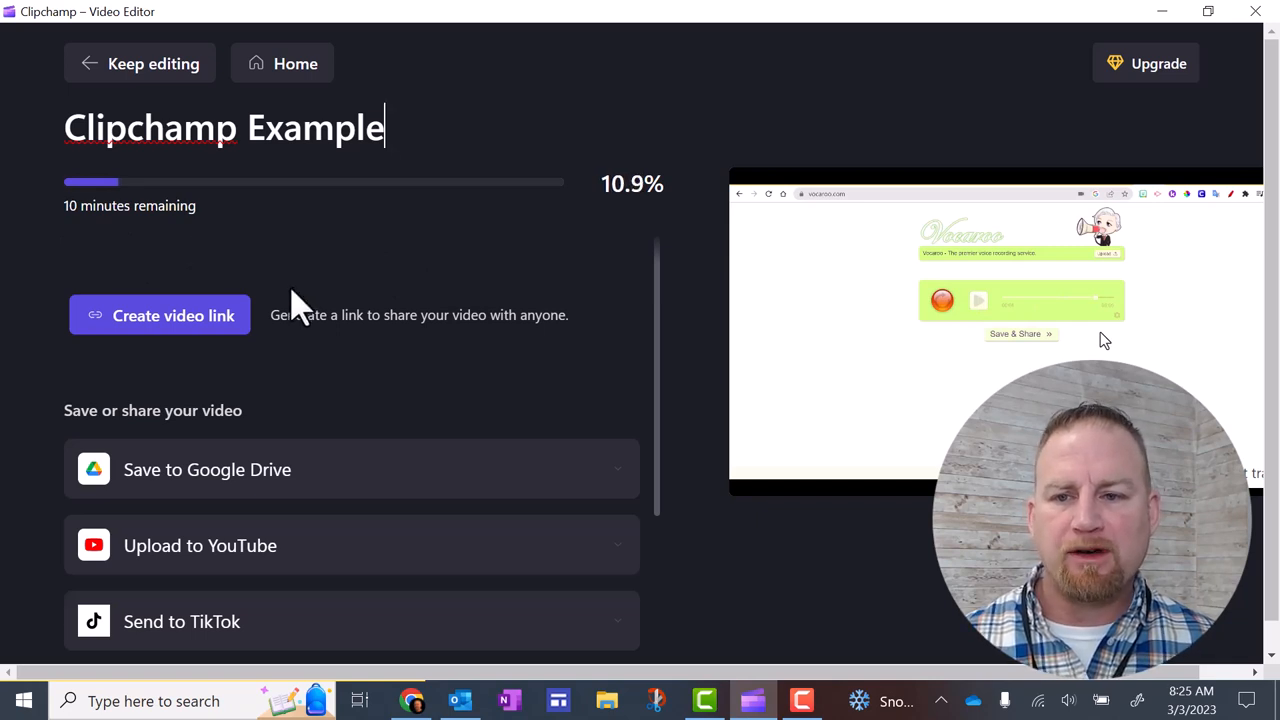
- Scroll through the save-and-share destinations while 'Clipchamp Example' exports
scroll(down, 3)
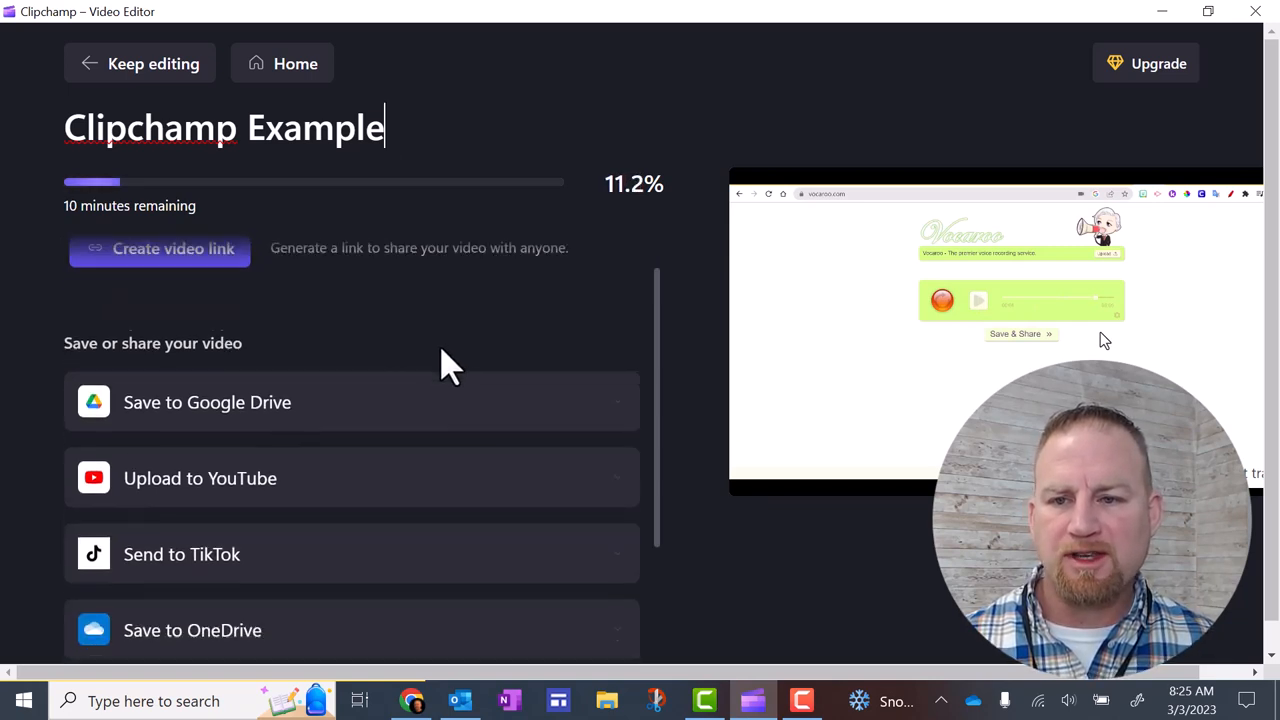
scroll(down, 3)
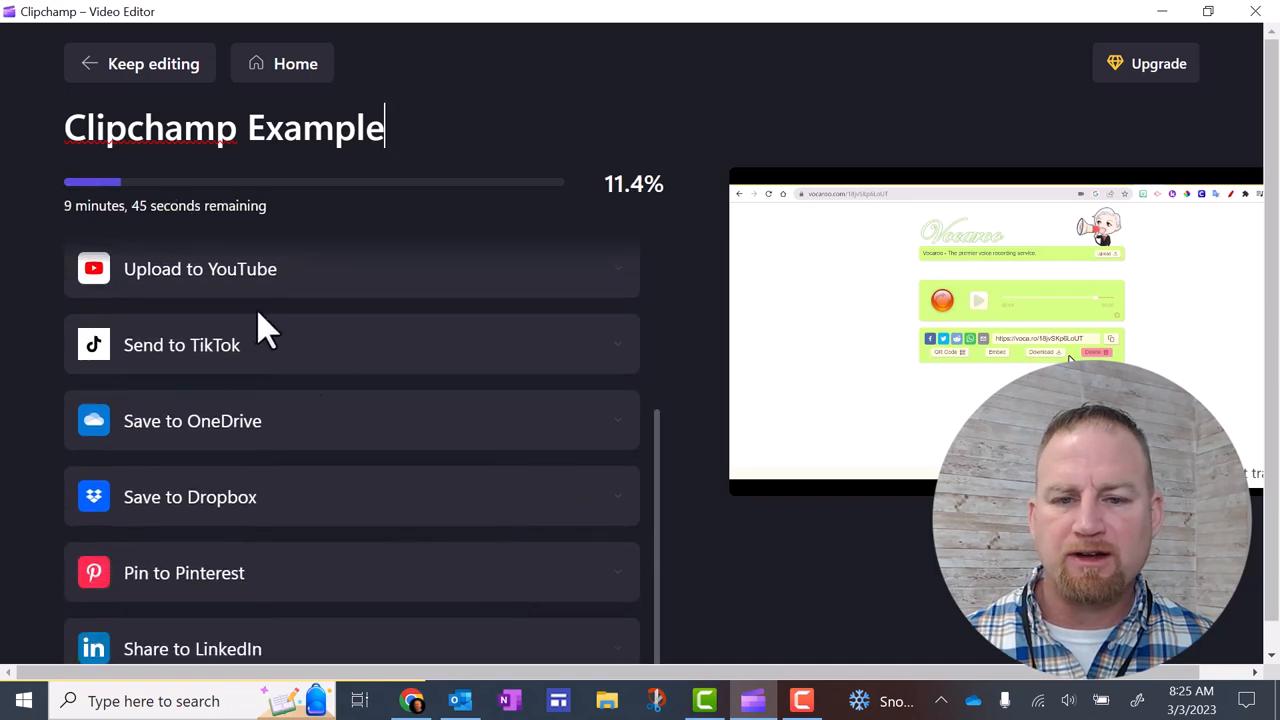